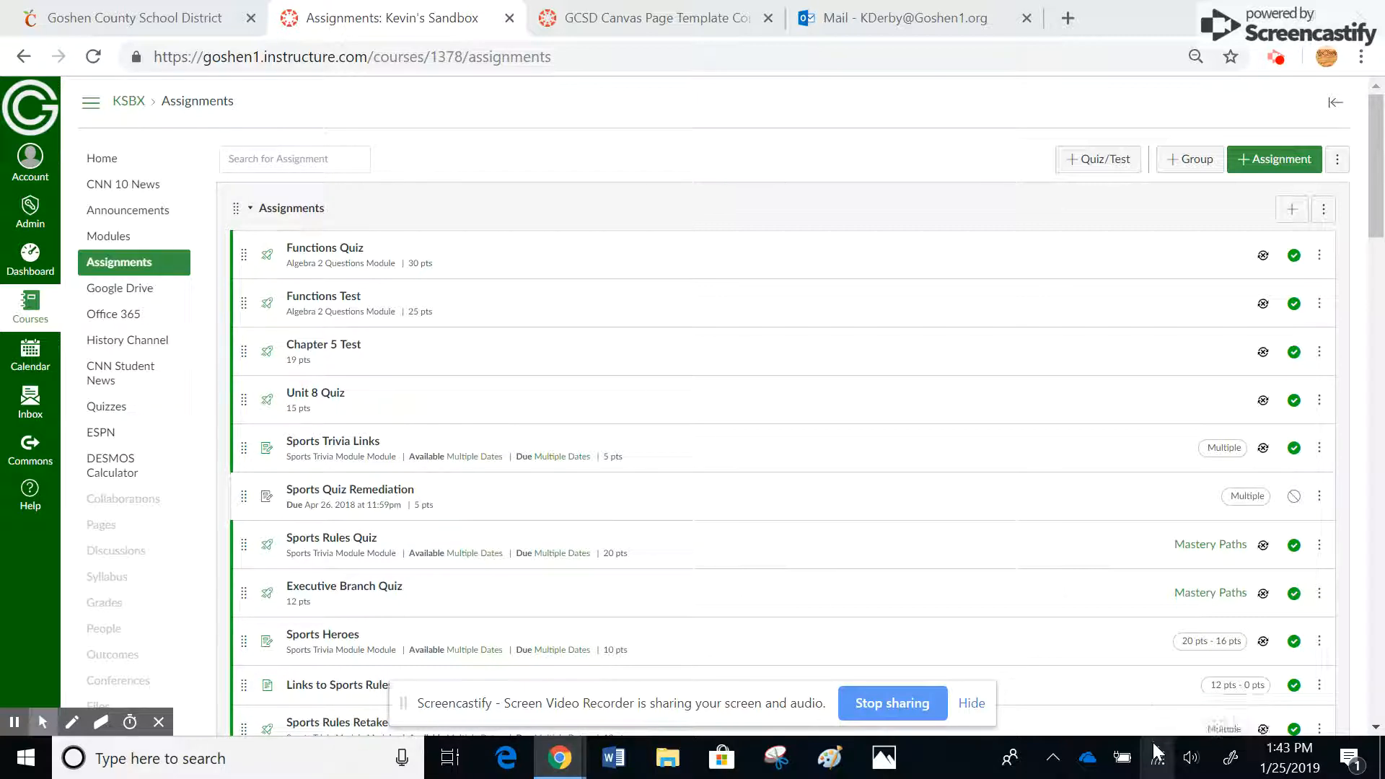
mouse_move(1097, 159)
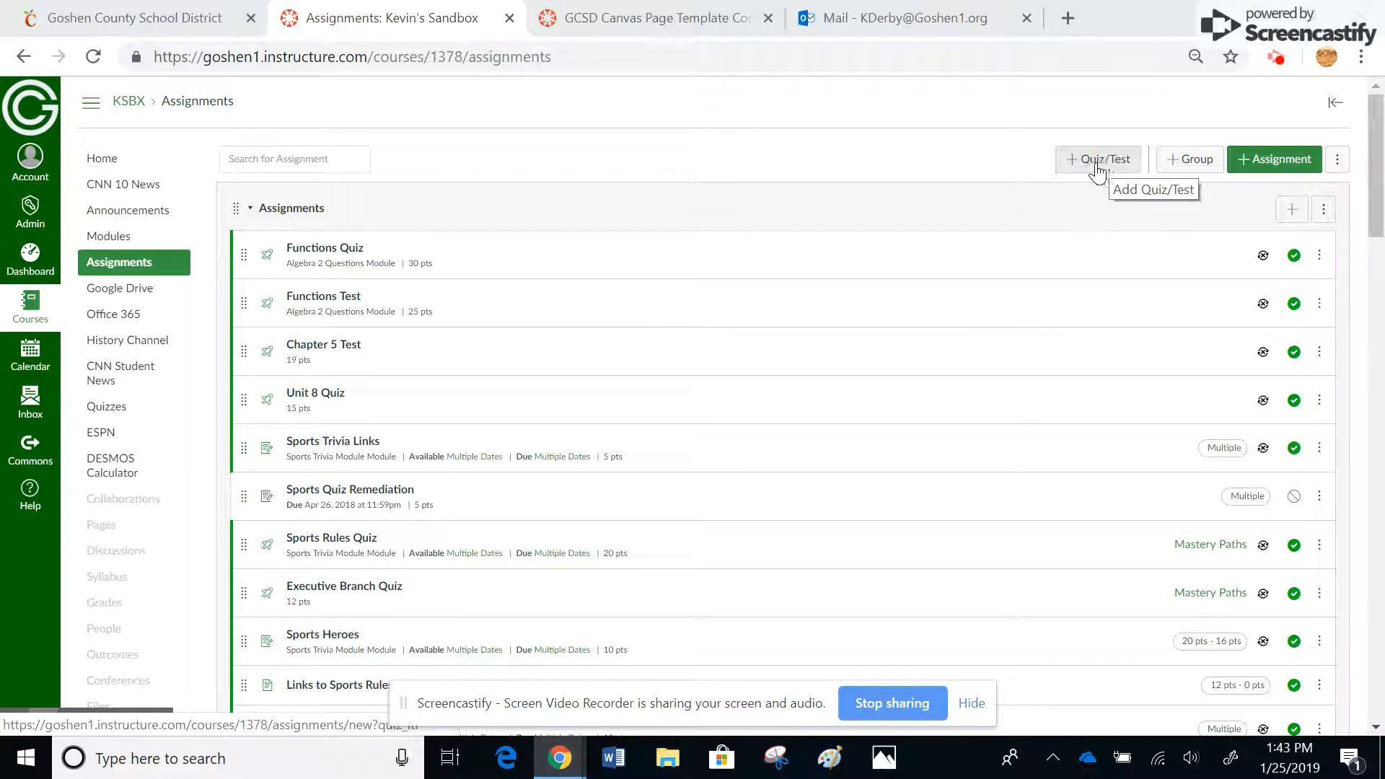
mouse_move(1150, 173)
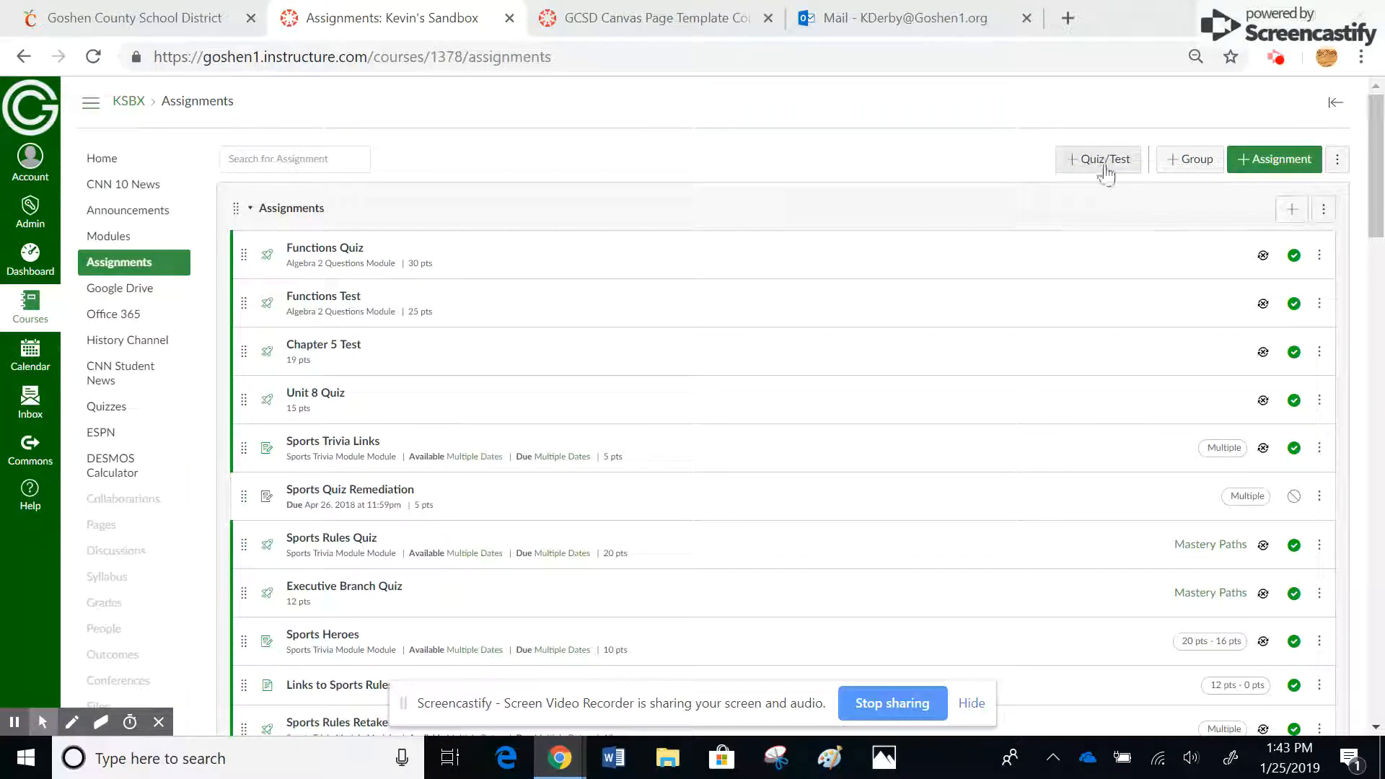
Scroll the Assignments list down to the Quizzes group containing TEST HOT SPOT.
scroll("down", 3)
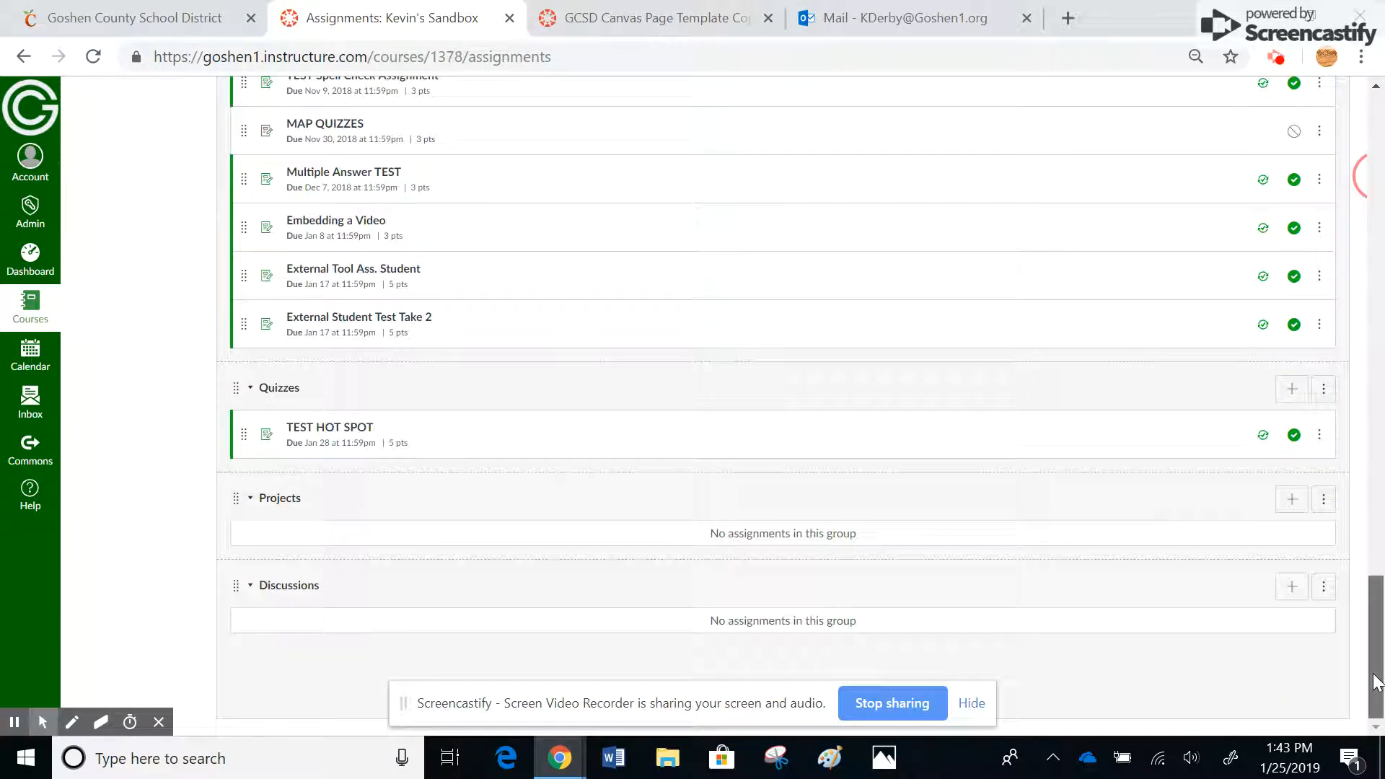
mouse_move(329, 427)
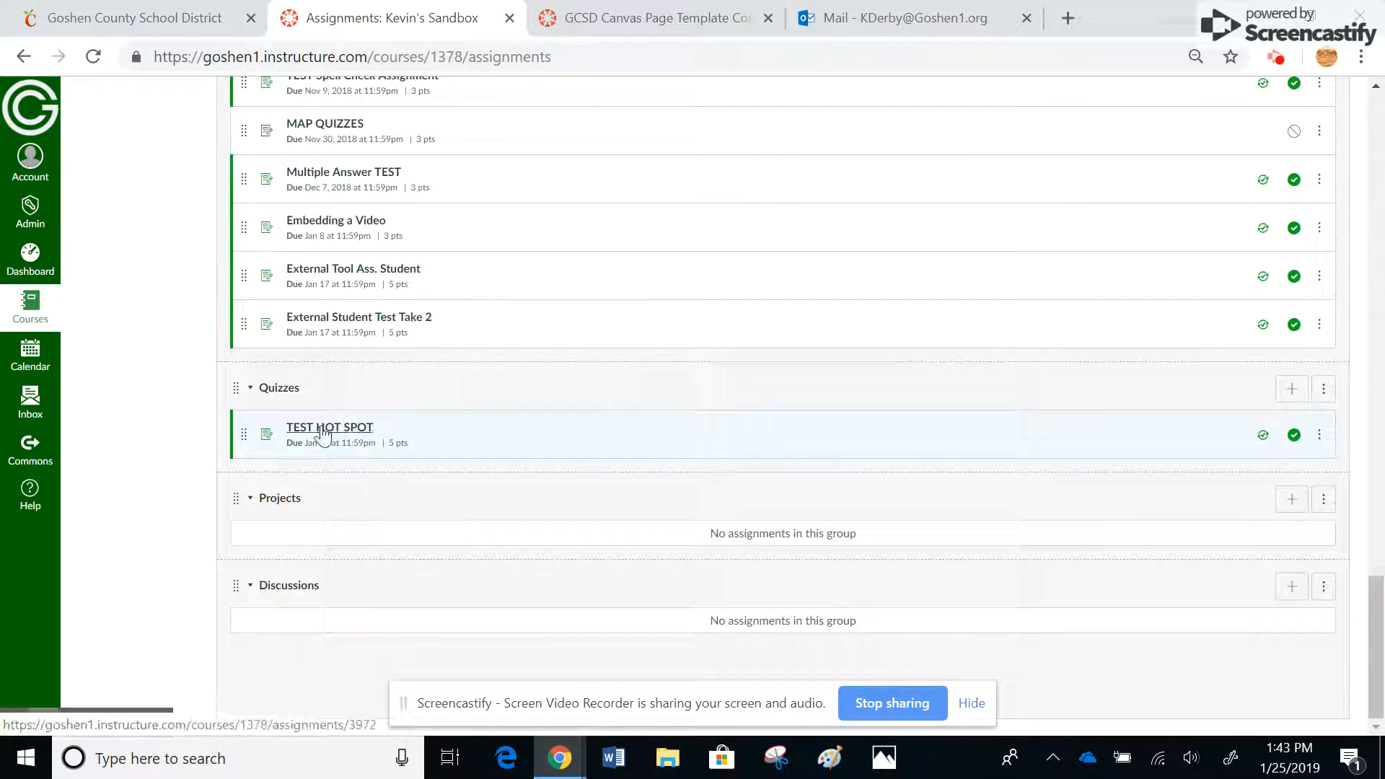
Open TEST HOT SPOT and remove its existing Sahara Desert hot spot question.
left_click(329, 427)
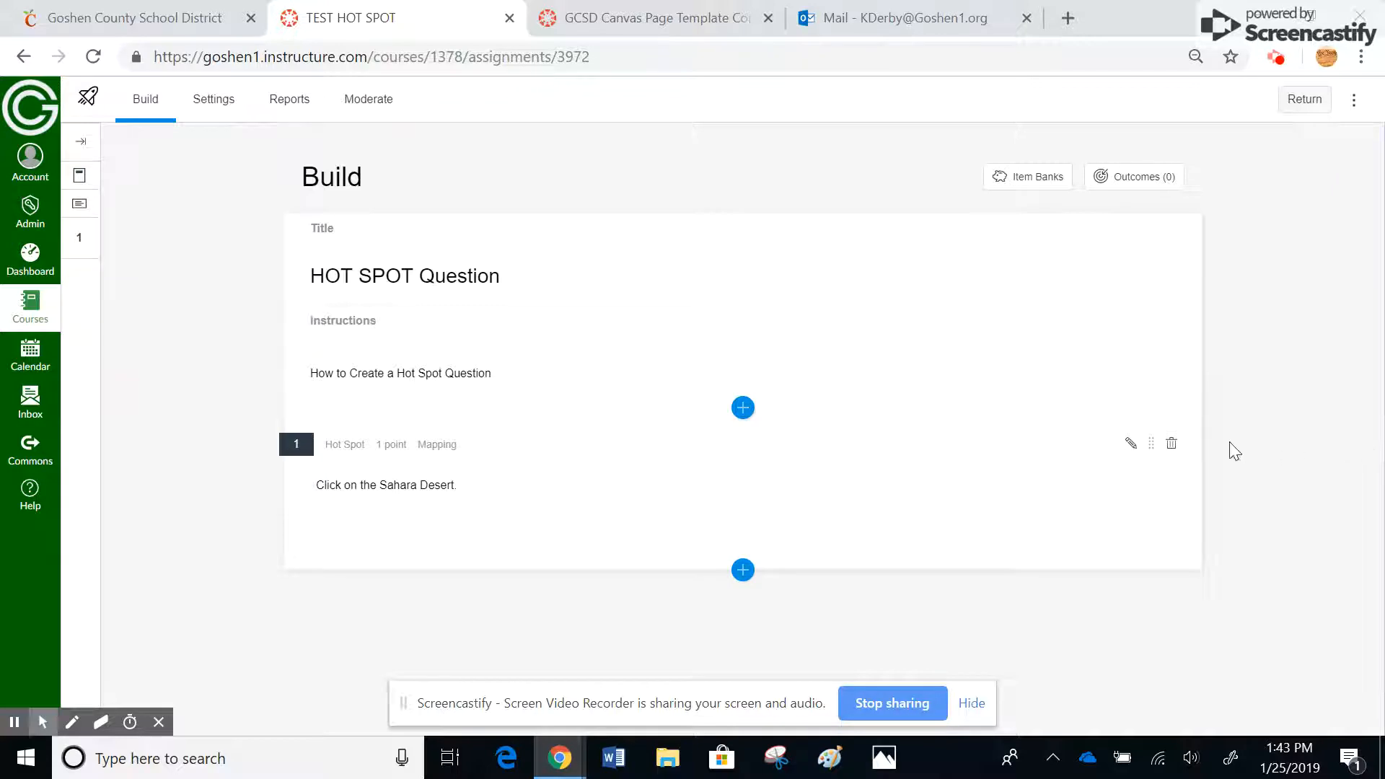
left_click(1172, 443)
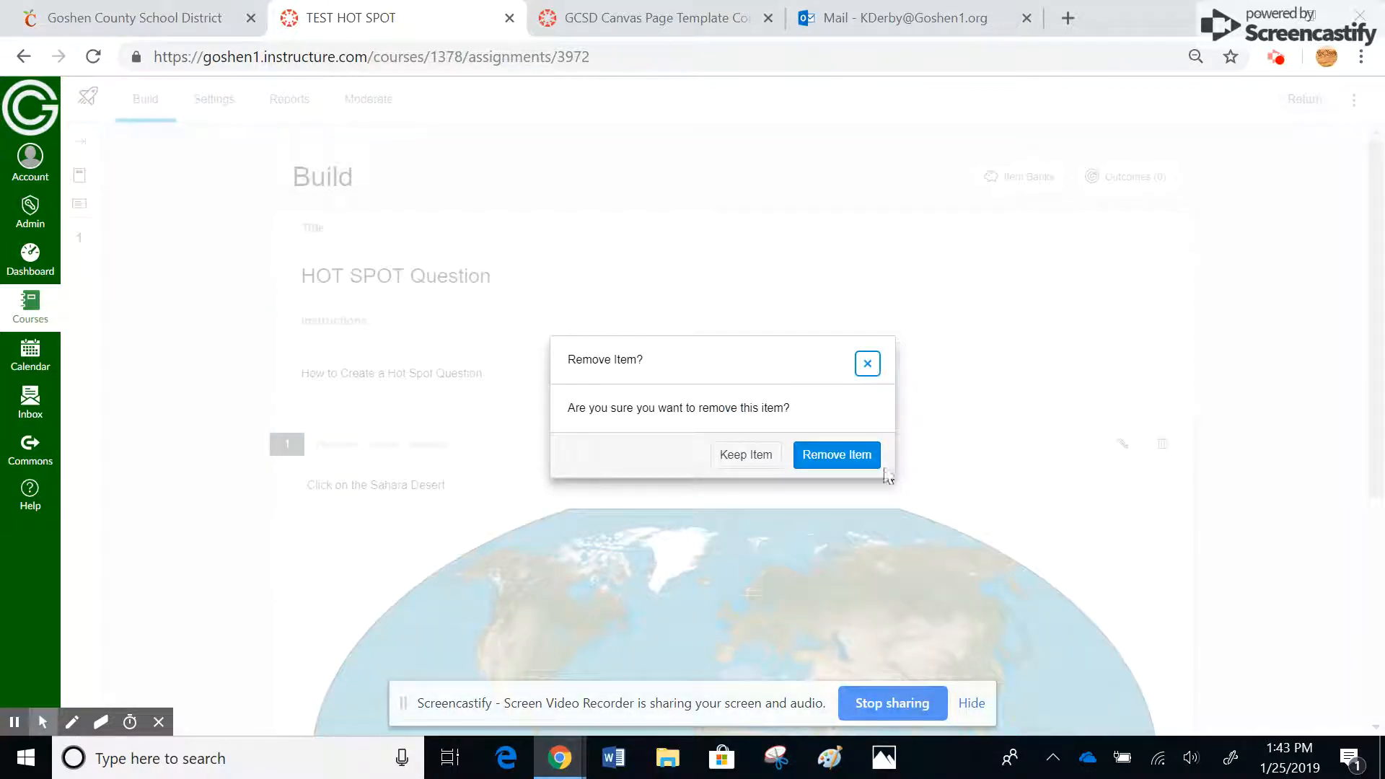
left_click(835, 455)
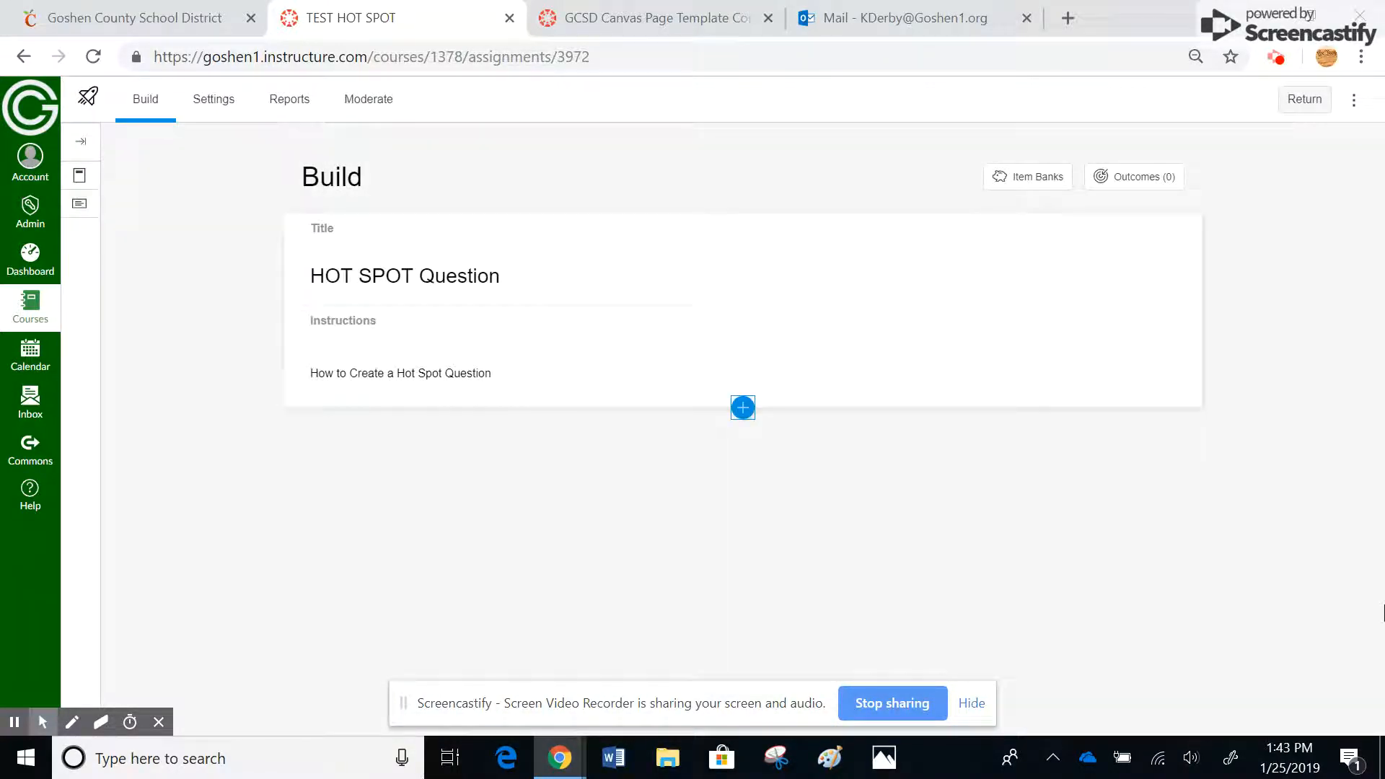
mouse_move(550, 427)
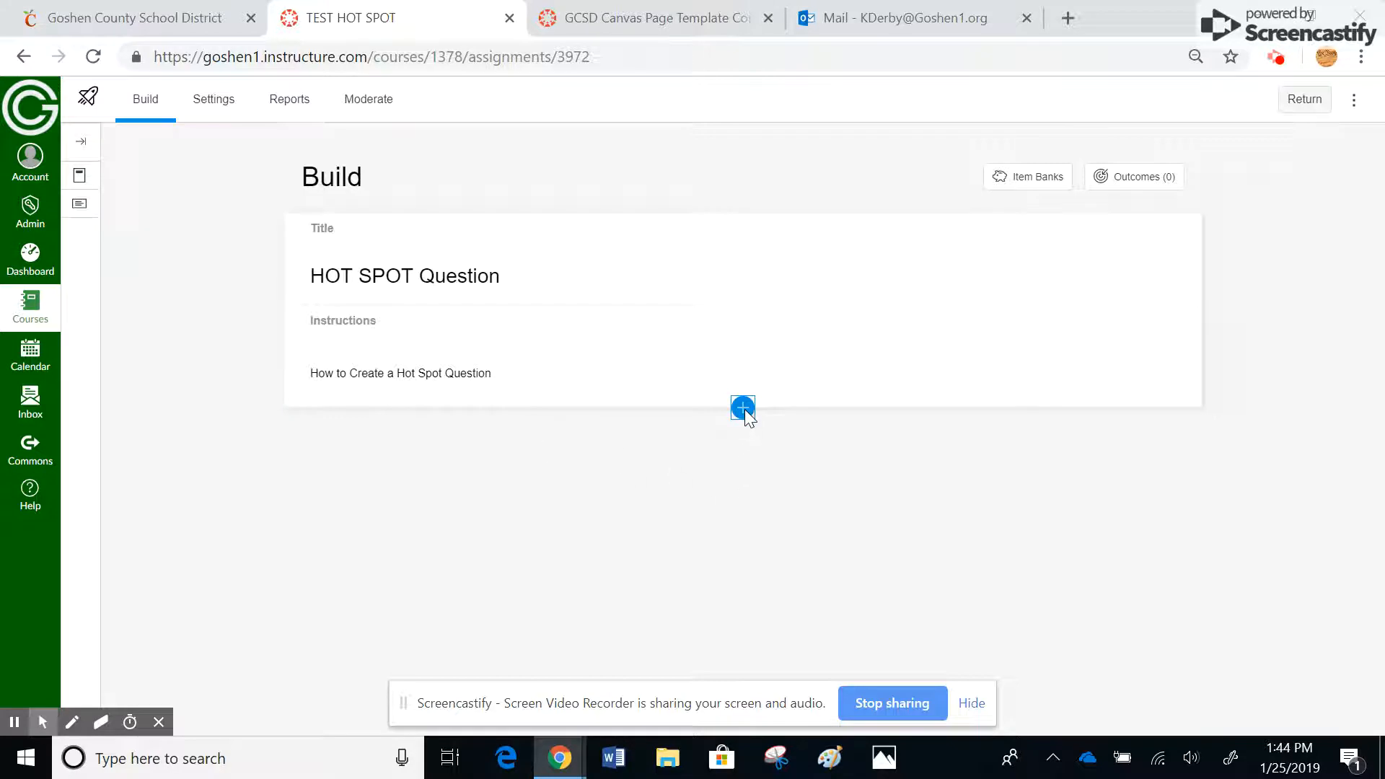
Add a Hot Spot question titled Mapping with the stem "Click on the Sahara Desert.".
left_click(741, 409)
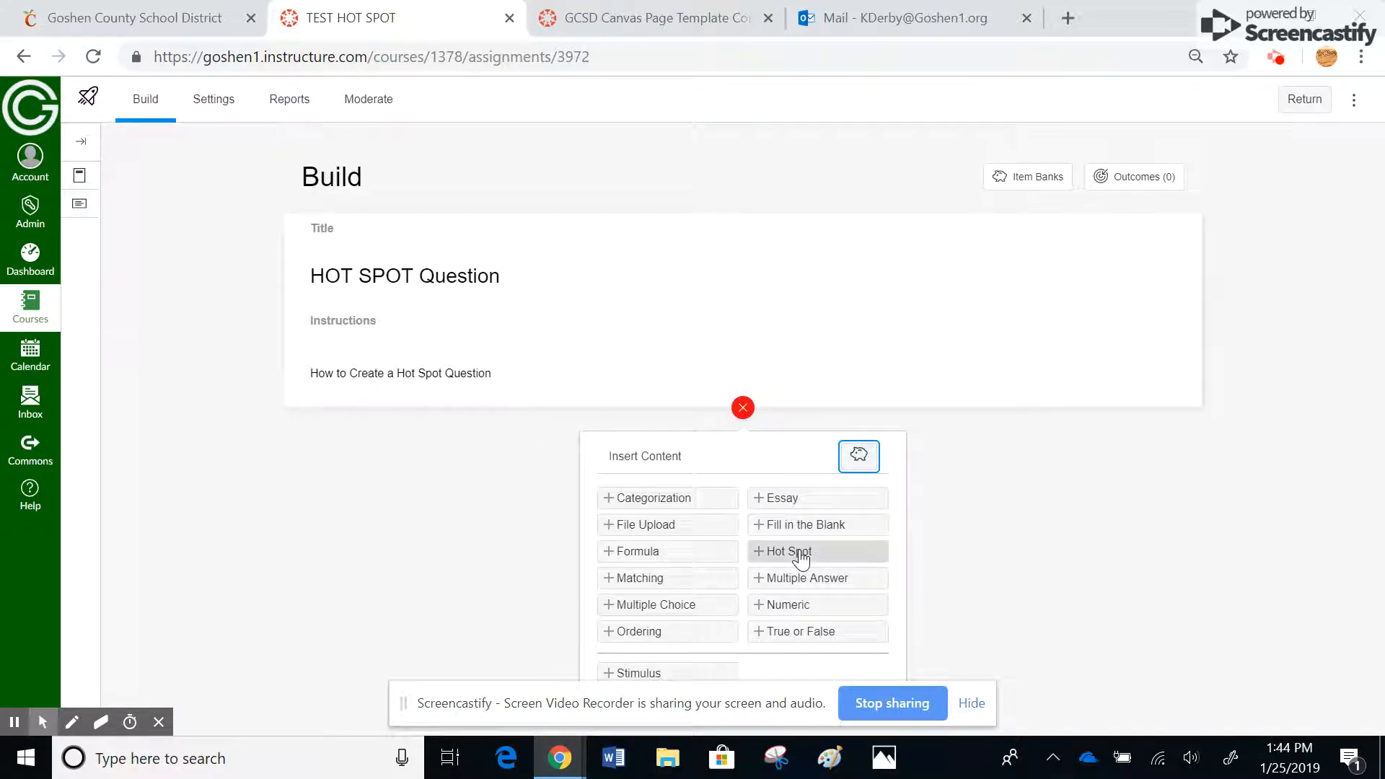
left_click(785, 551)
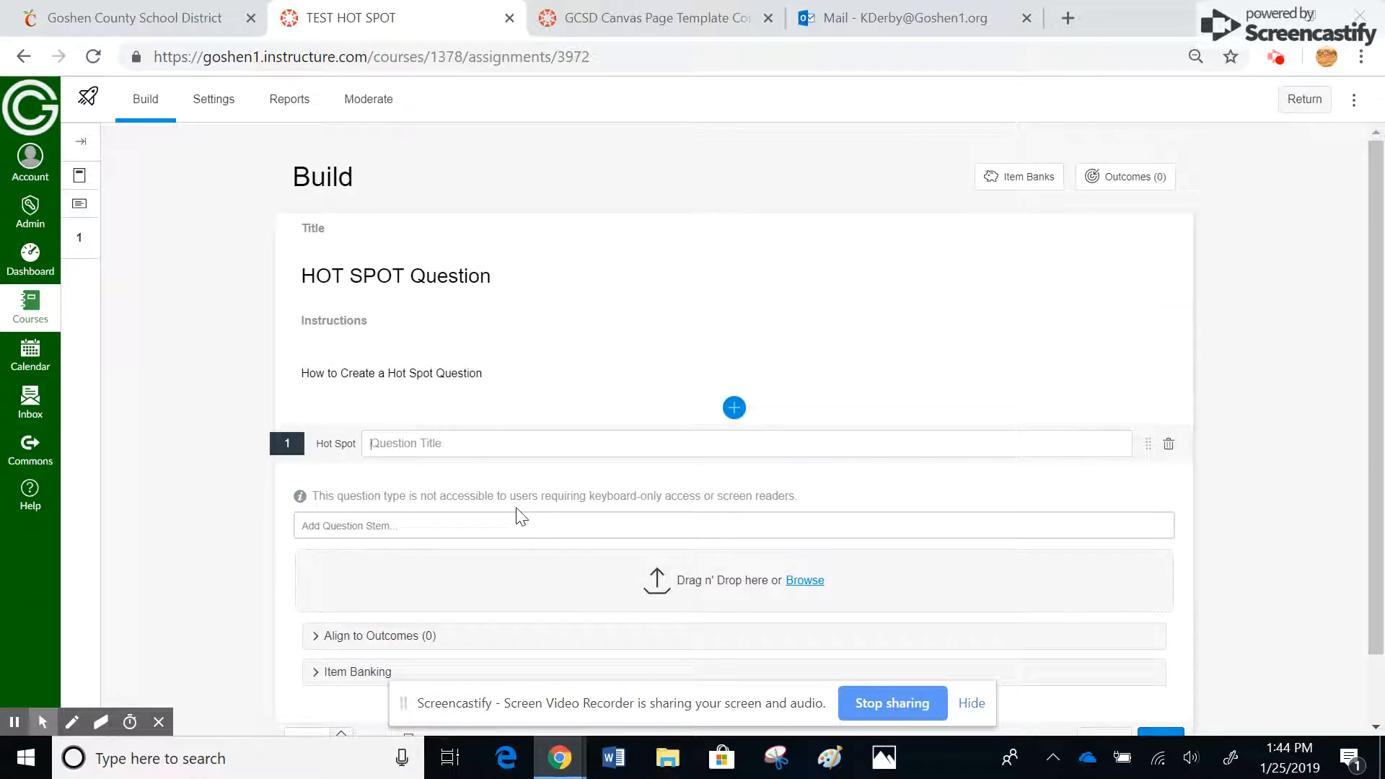
type("Mappin")
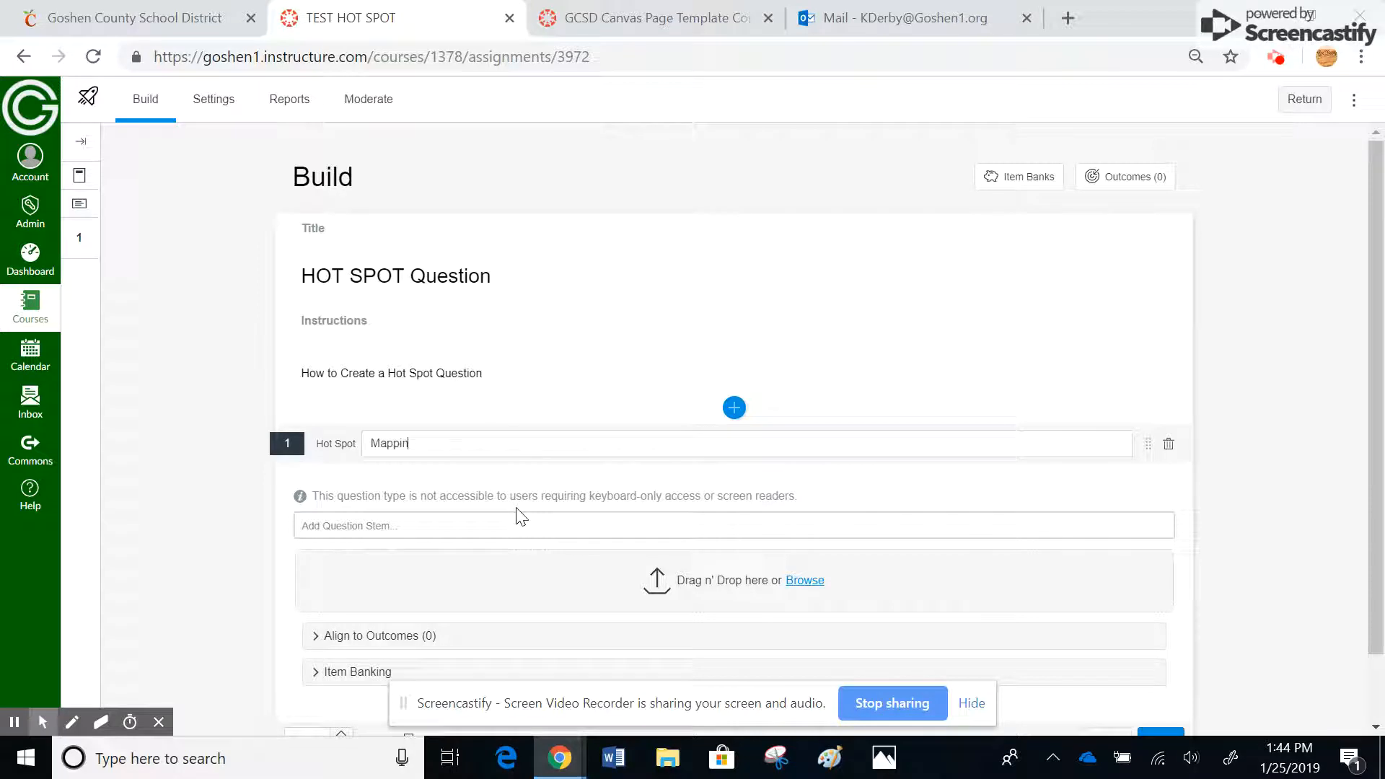
left_click(733, 525)
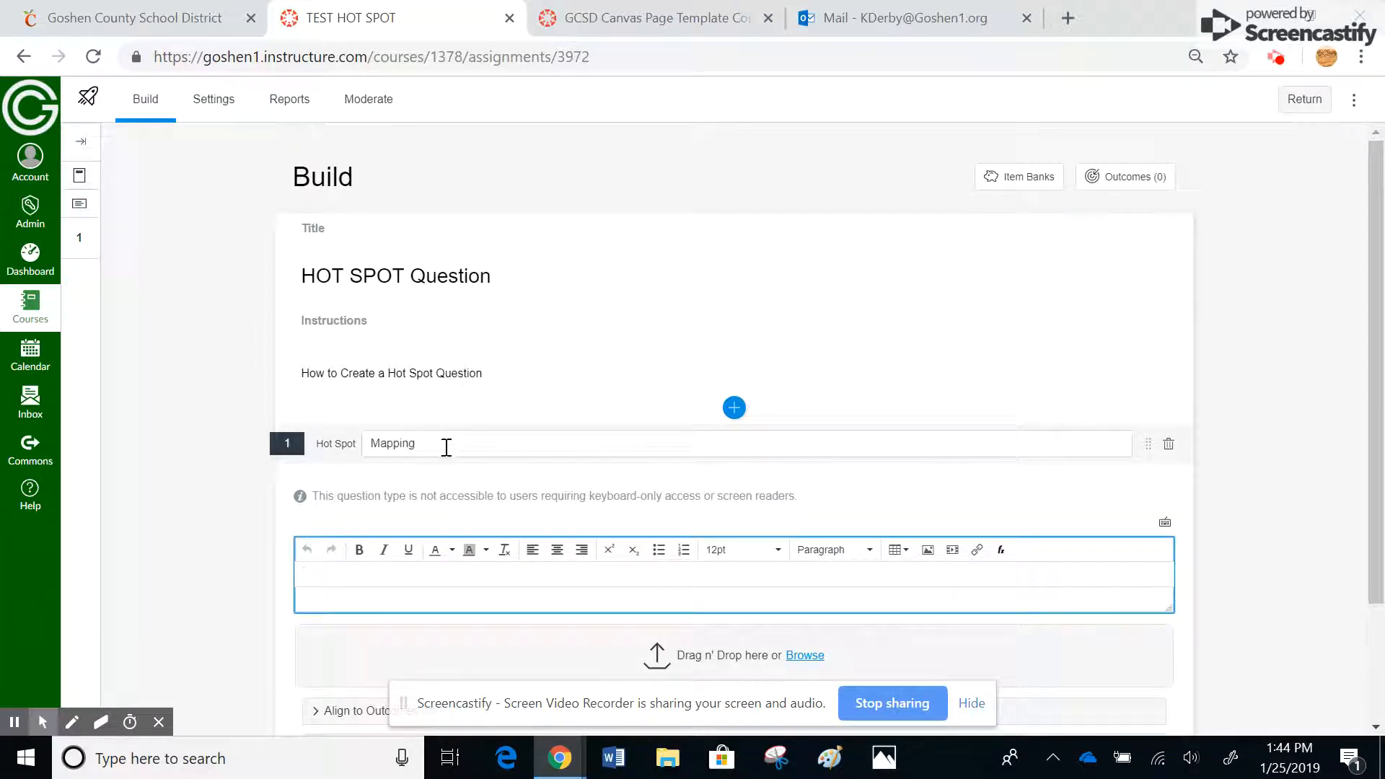
left_click(371, 574)
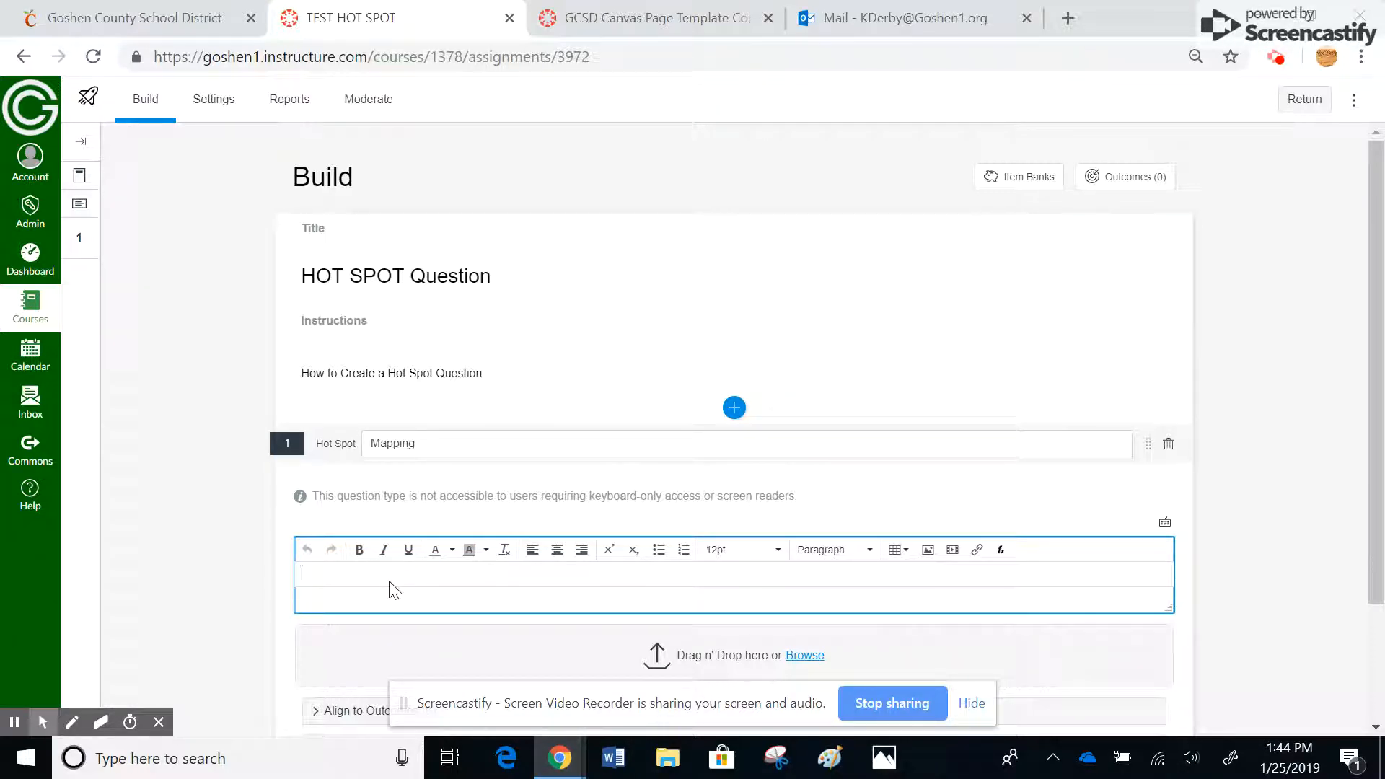
type("Click on the Sahara Desert")
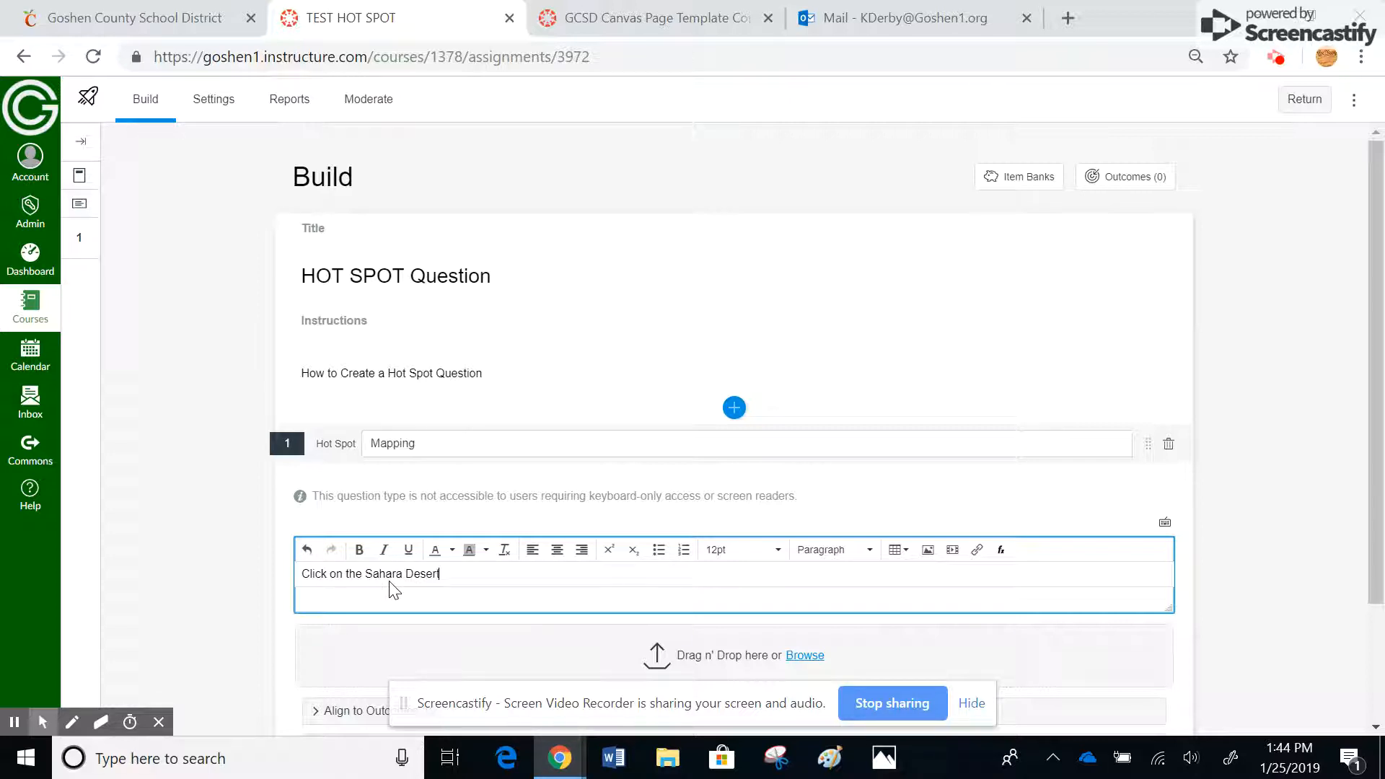
type(".")
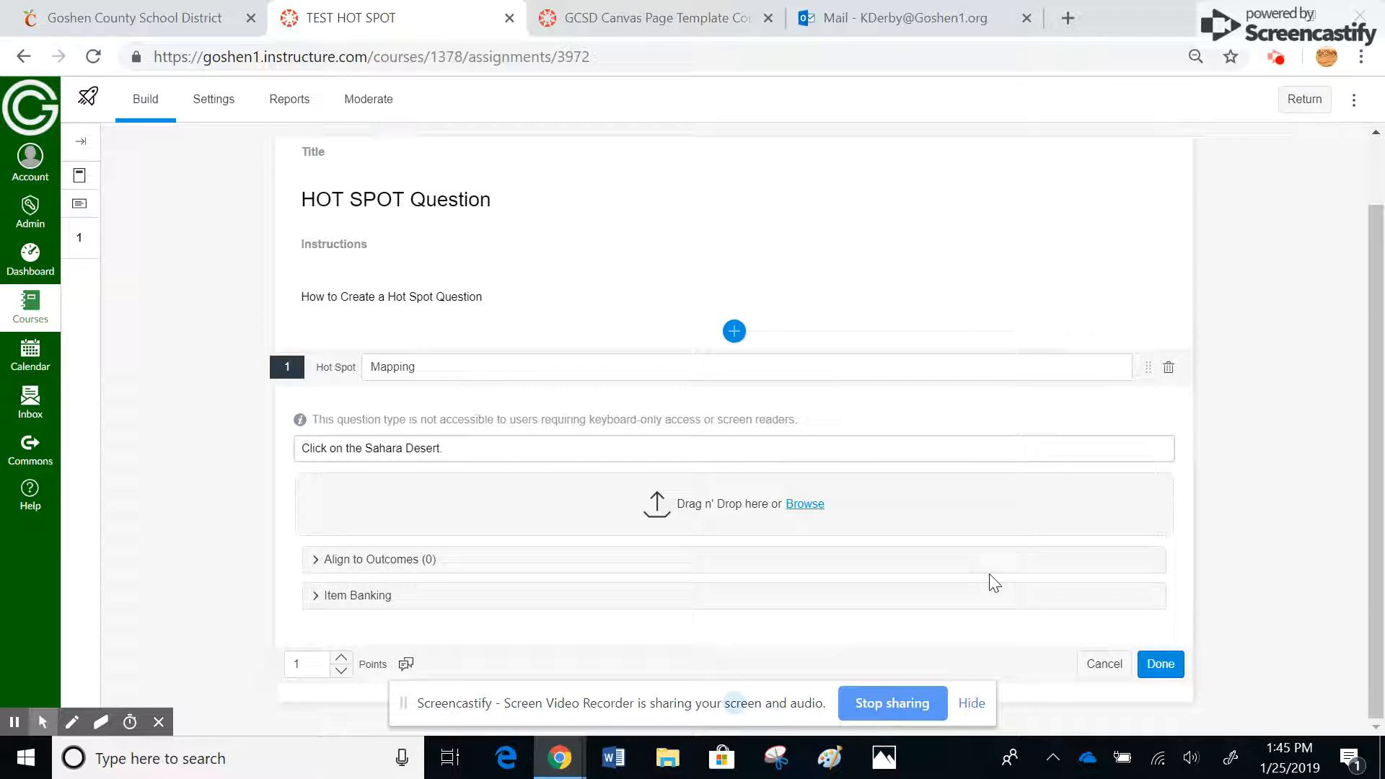
mouse_move(865, 577)
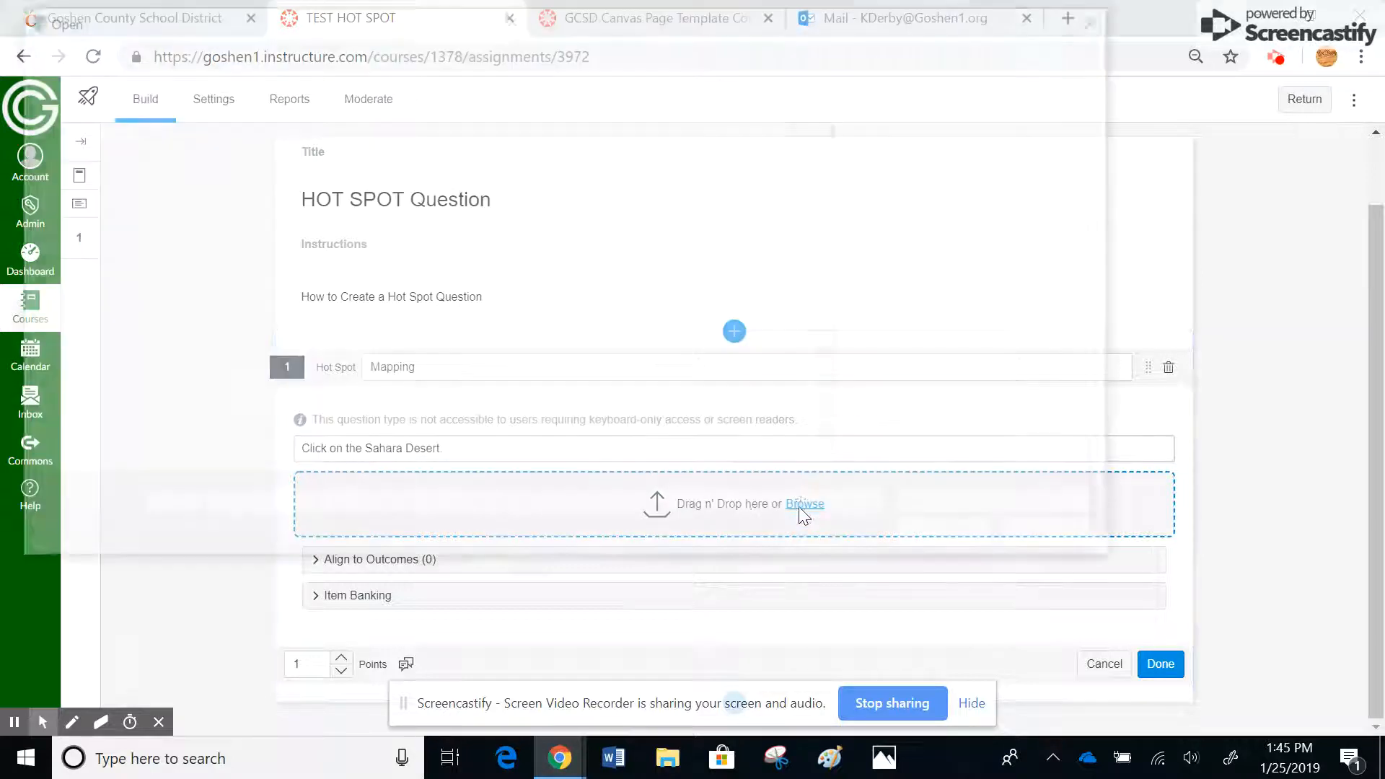
Upload Winkel_triple_projection_SW from Canvas Images as the Mapping question's map image.
left_click(804, 504)
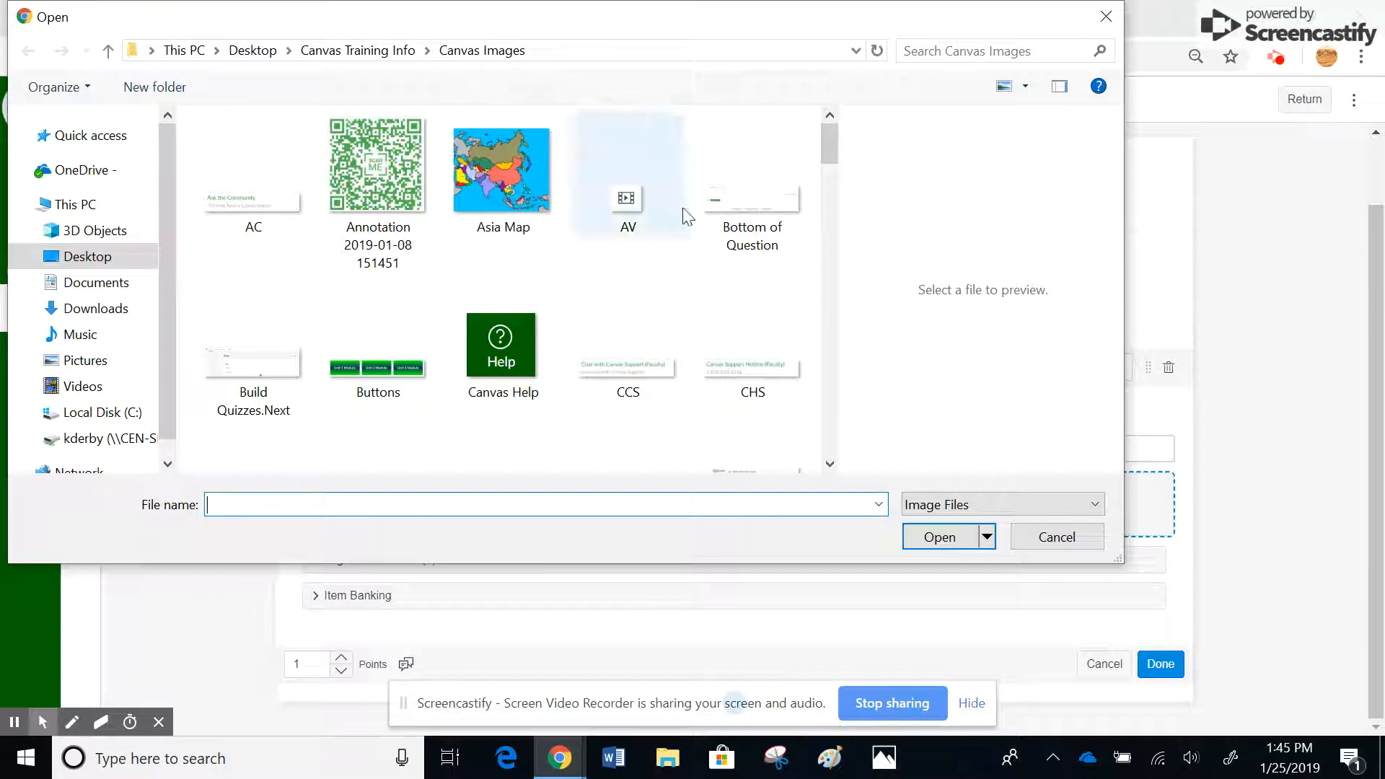
scroll("down", 3)
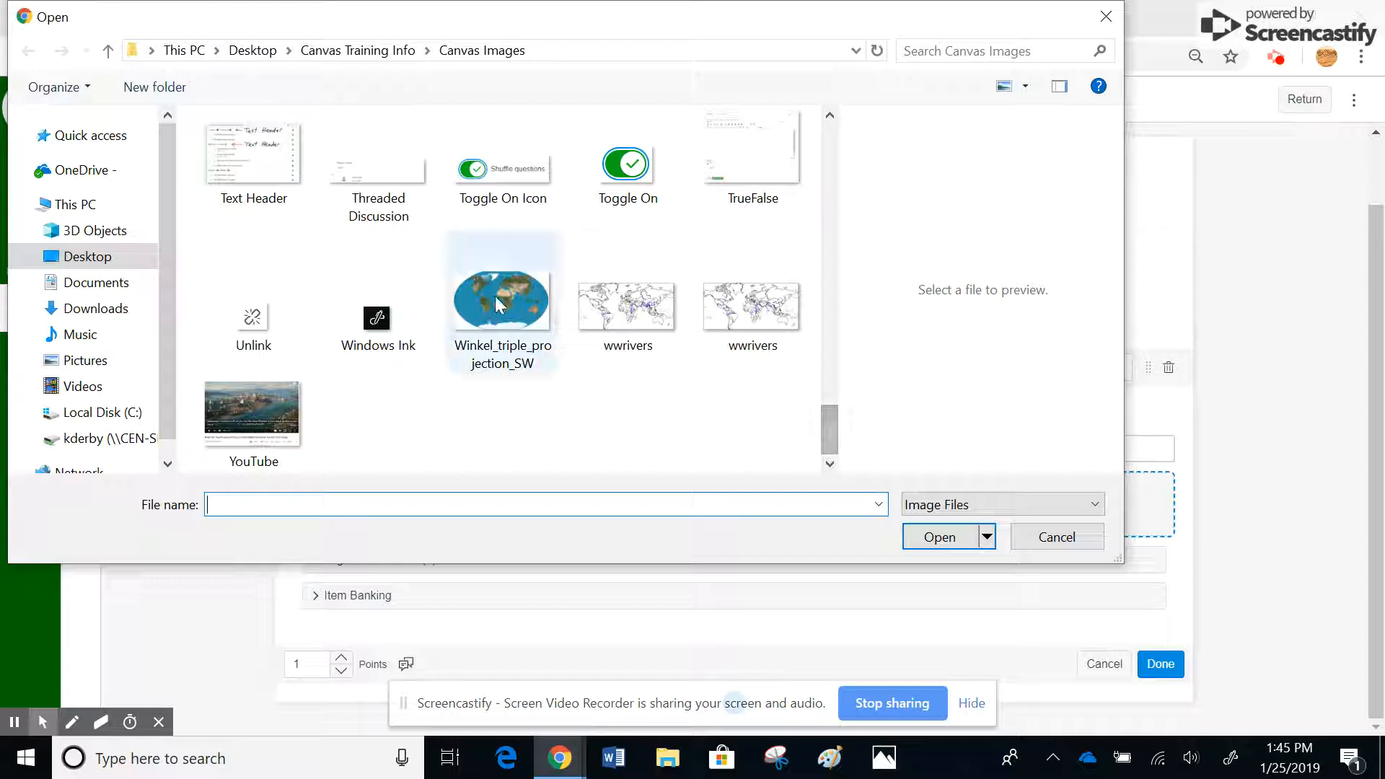
left_click(502, 296)
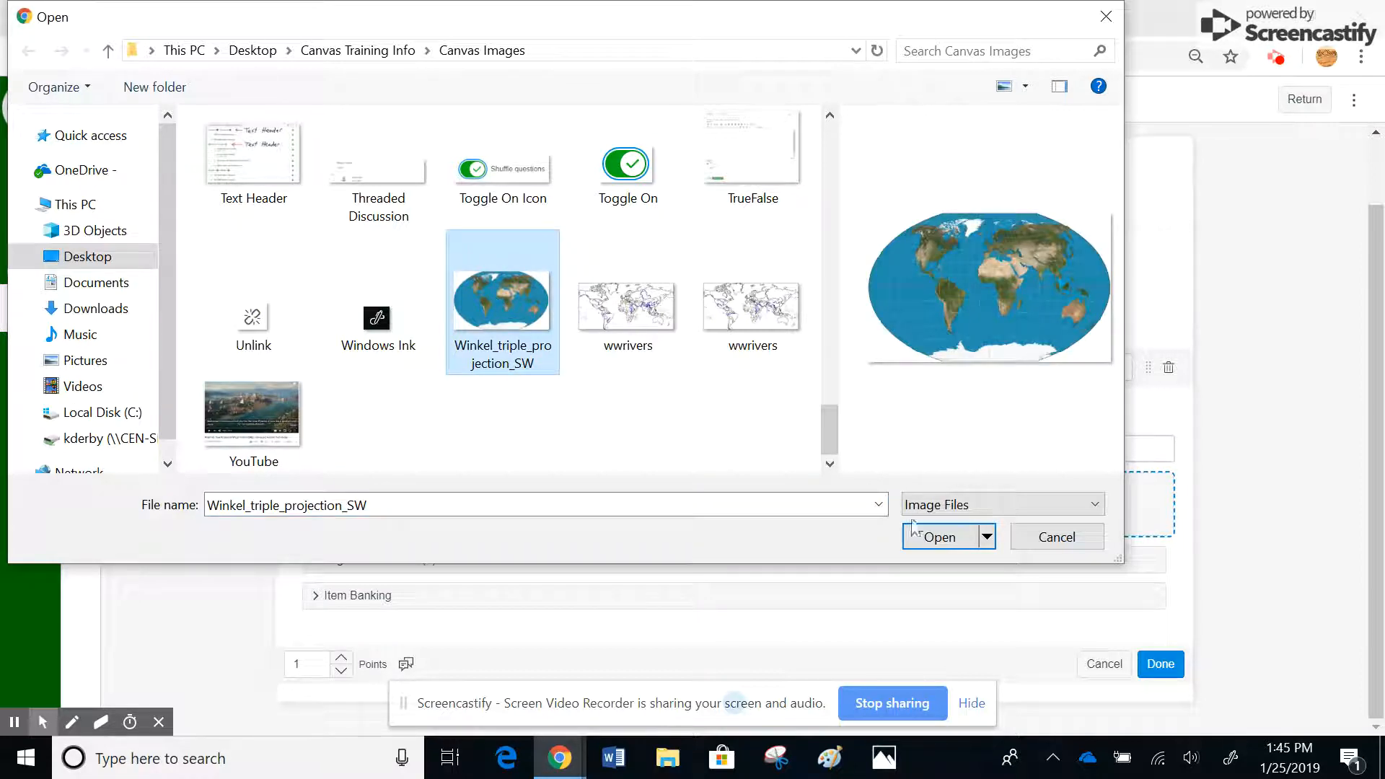
left_click(939, 537)
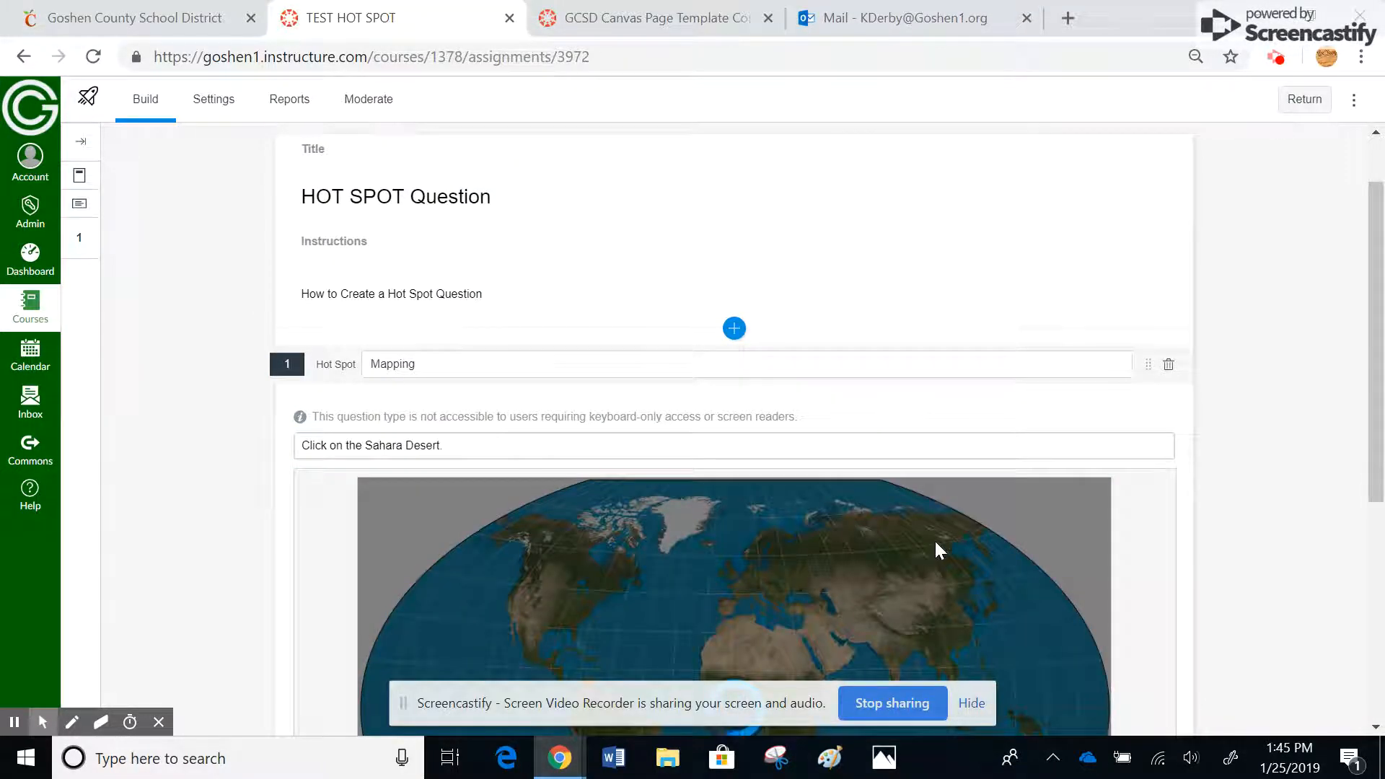
Draw a square hot spot covering the Sahara Desert on the world map.
scroll("down", 3)
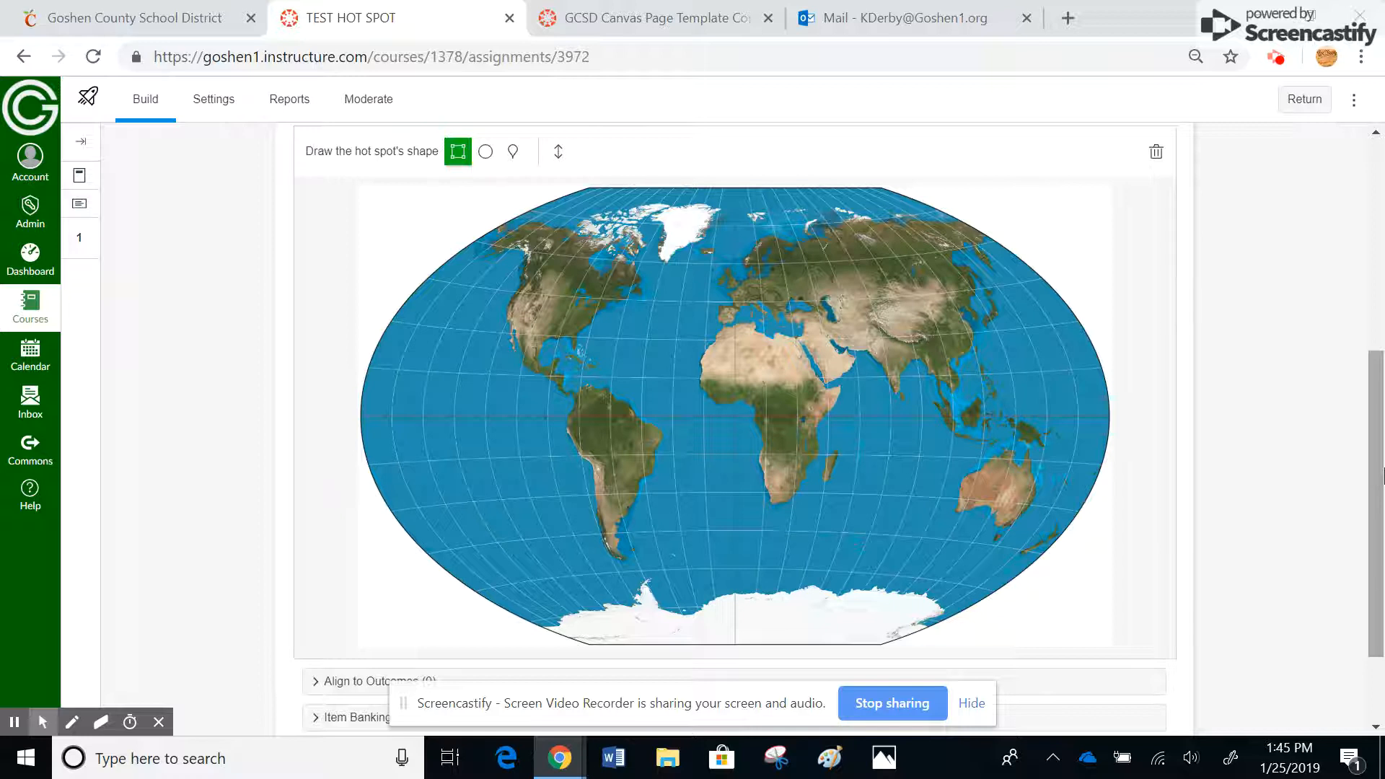
mouse_move(458, 152)
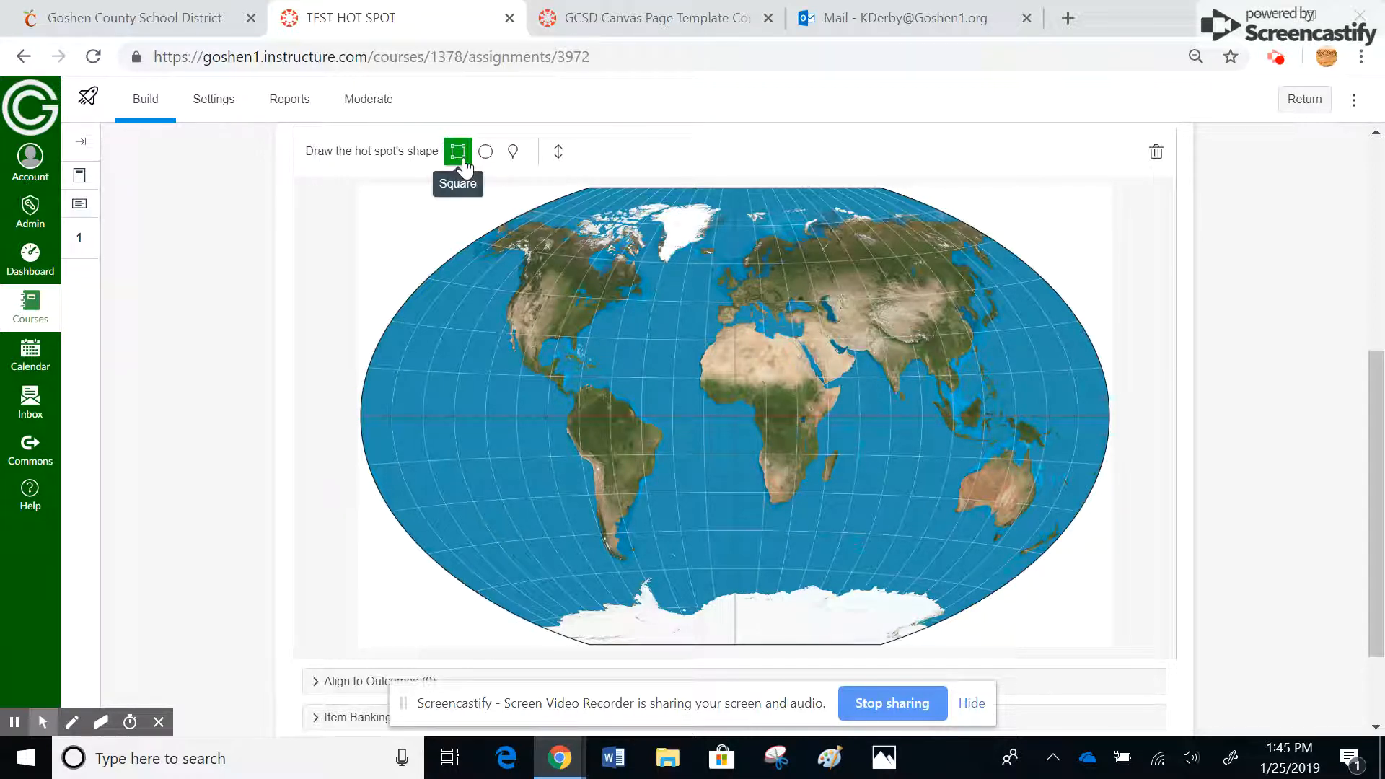
mouse_move(646, 353)
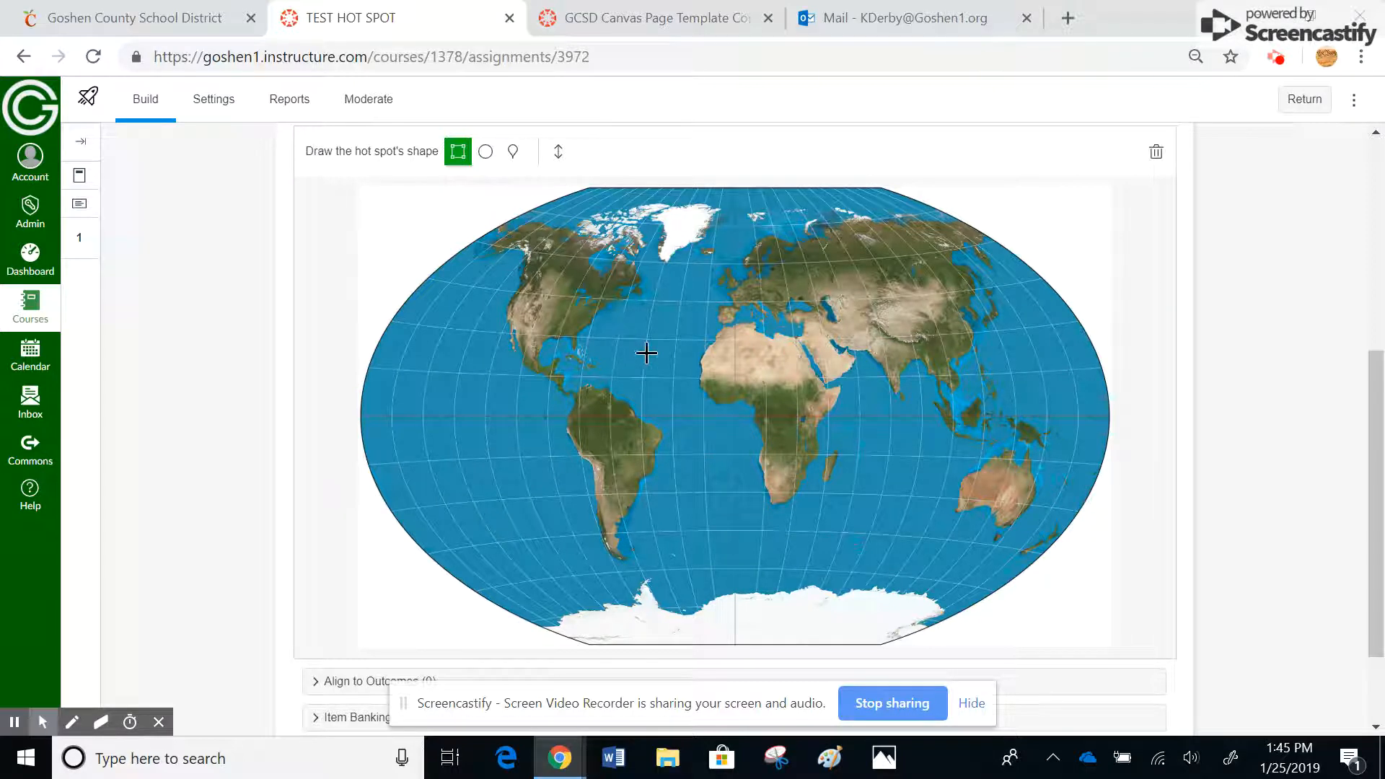
left_click_drag(646, 354, 780, 368)
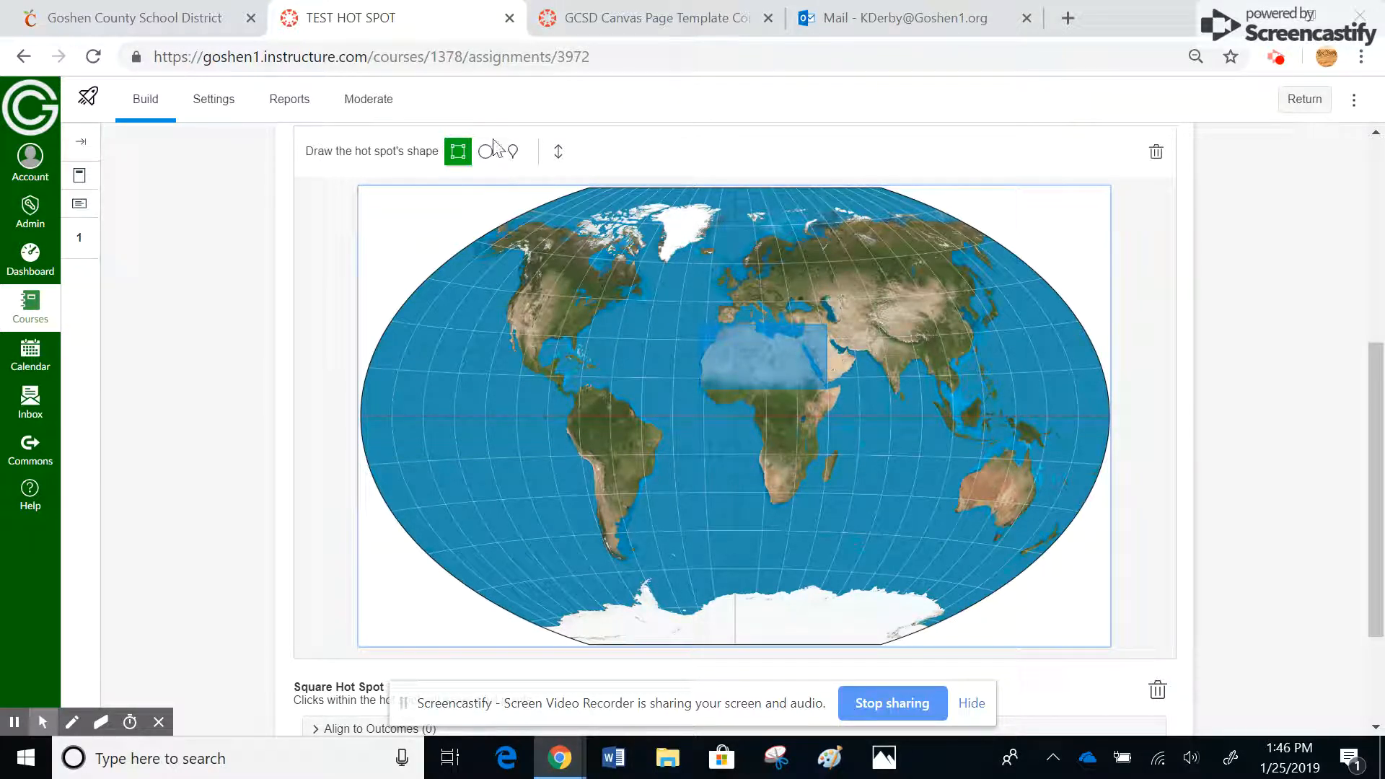
Replace the square with an oval hot spot drawn over the Sahara Desert.
left_click(485, 152)
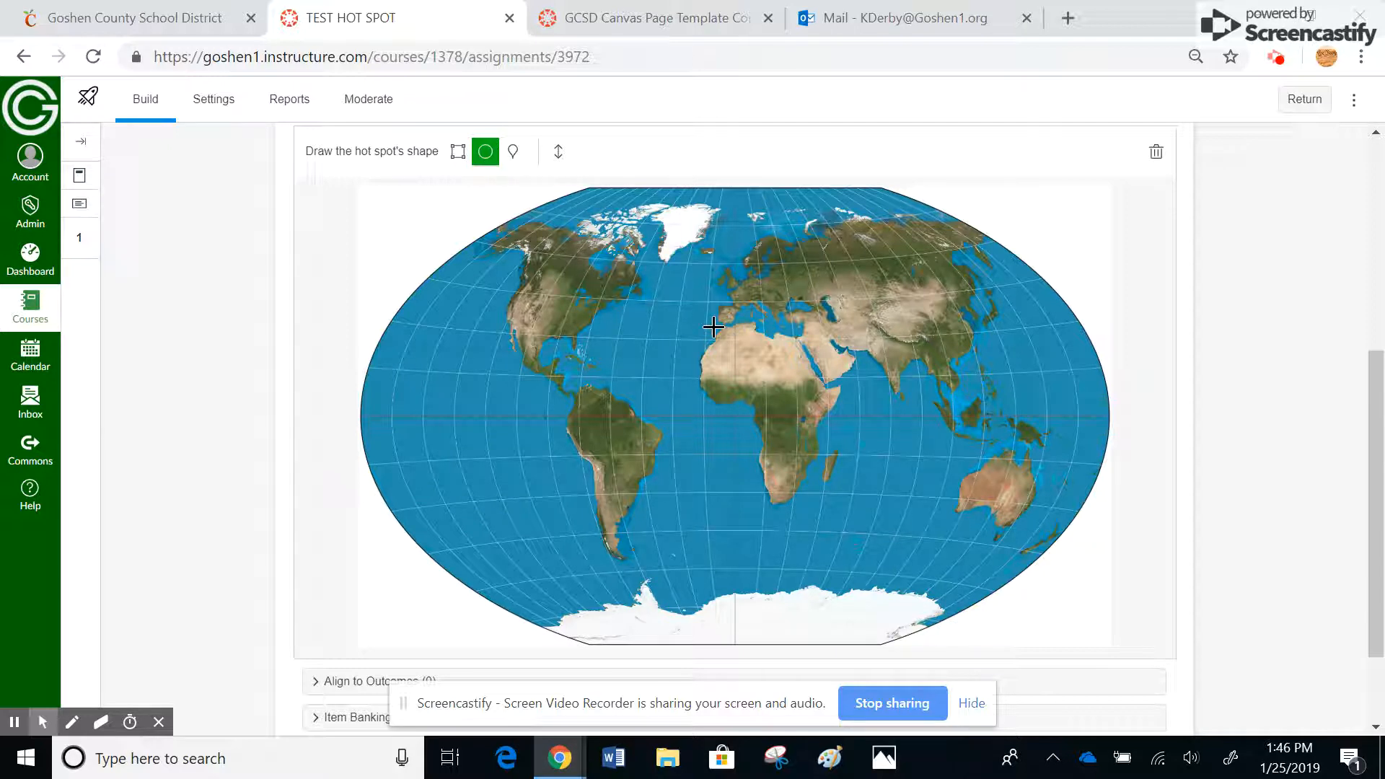
mouse_move(703, 321)
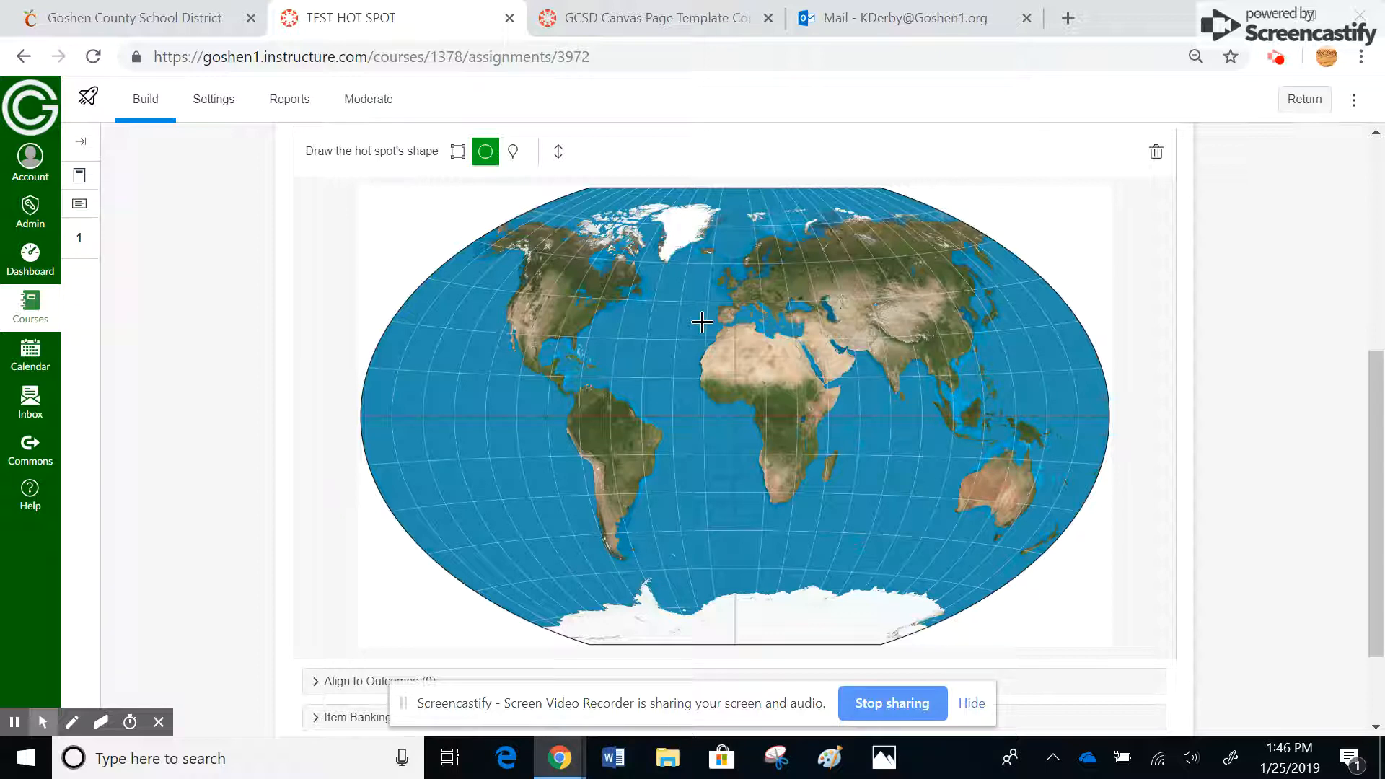
left_click(707, 327)
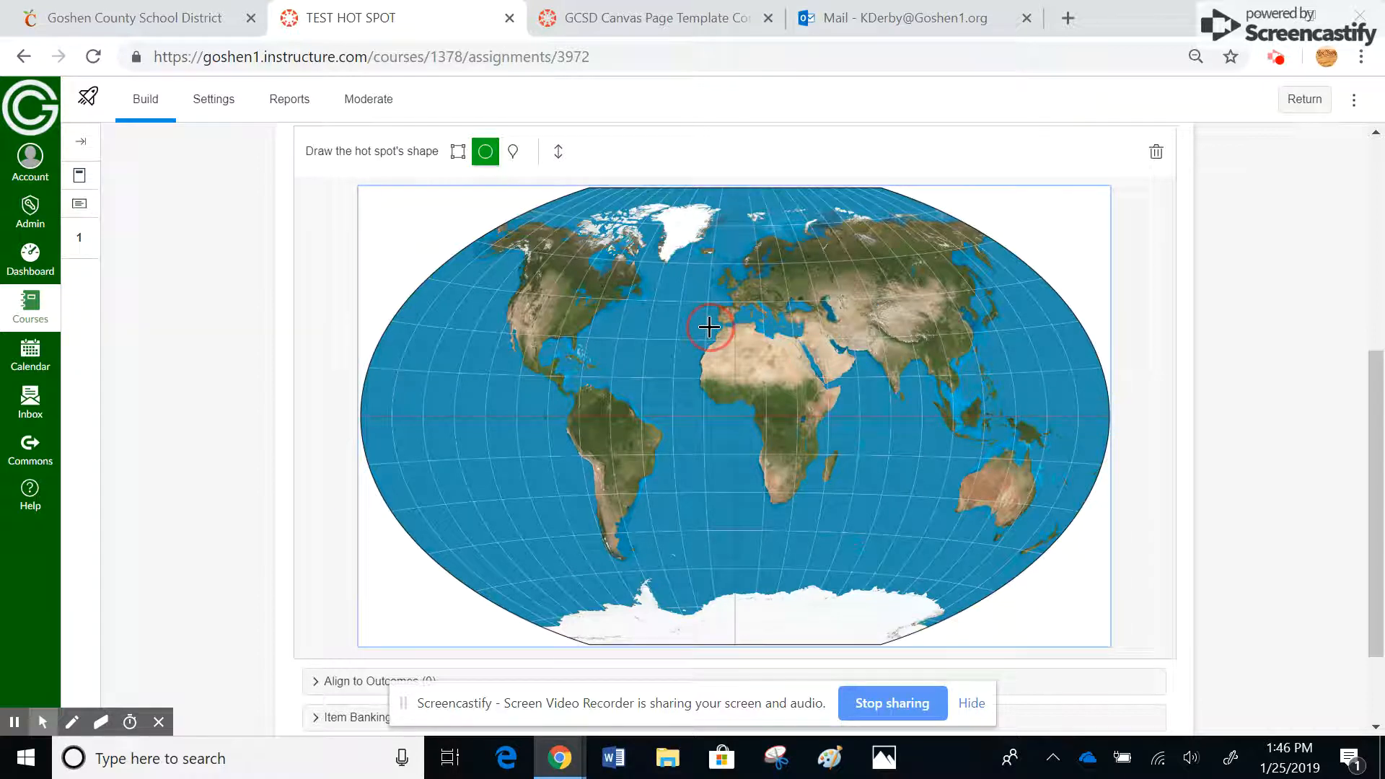
left_click_drag(707, 328, 787, 388)
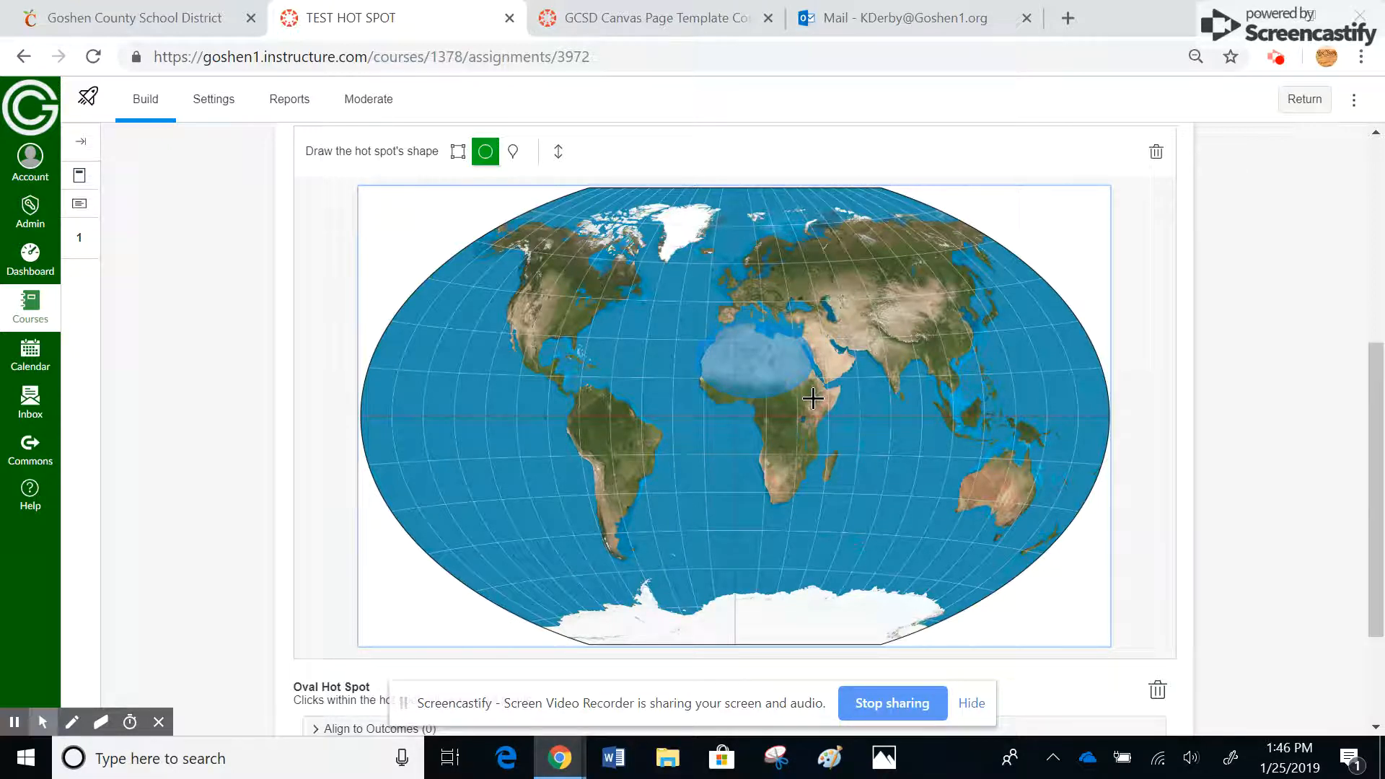
mouse_move(787, 330)
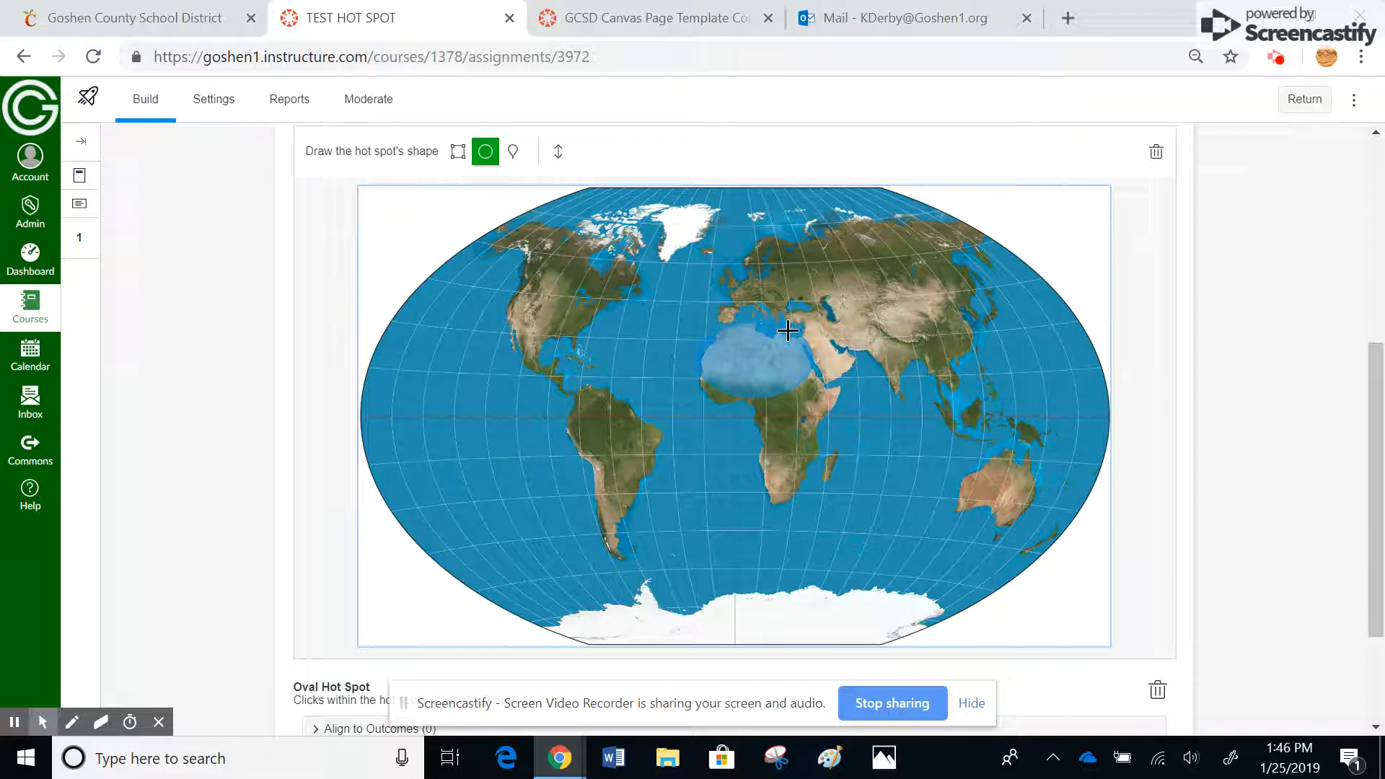
mouse_move(731, 383)
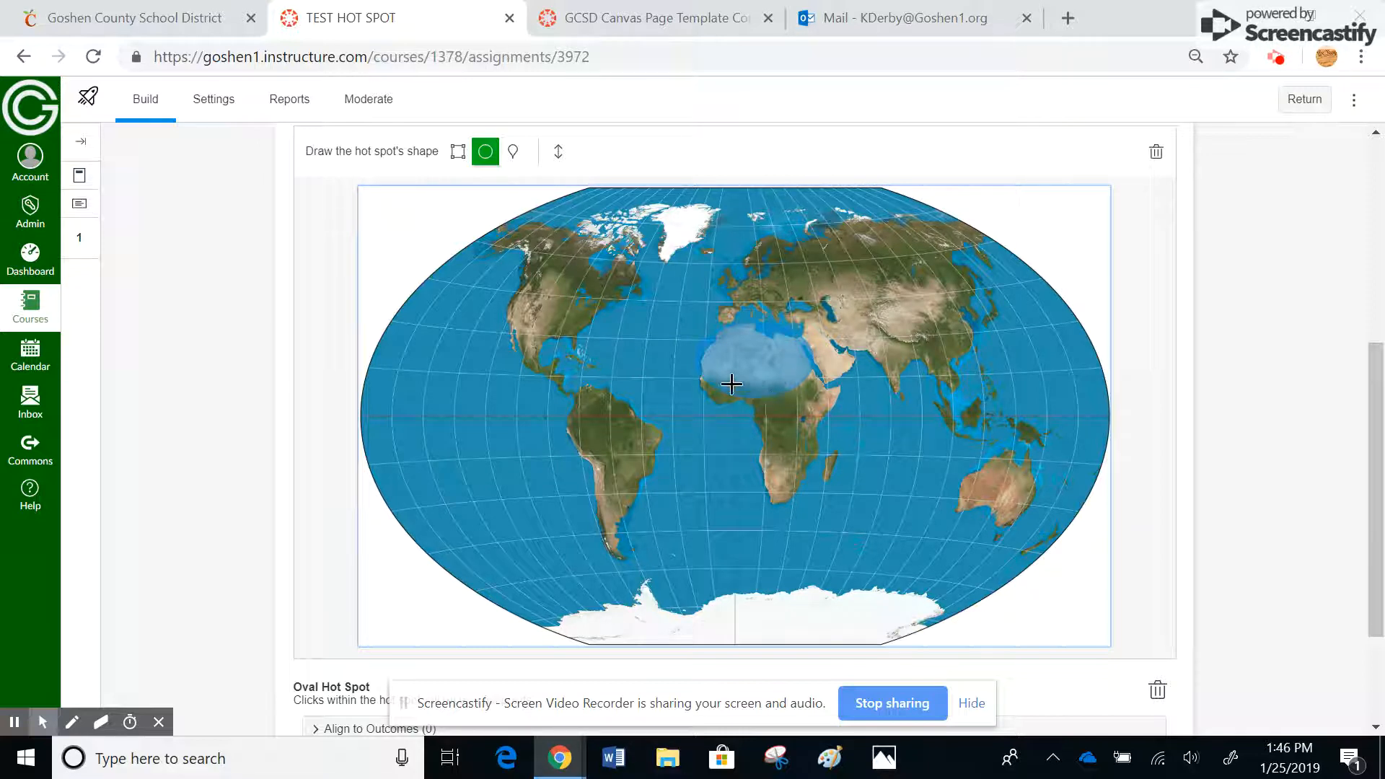
mouse_move(840, 427)
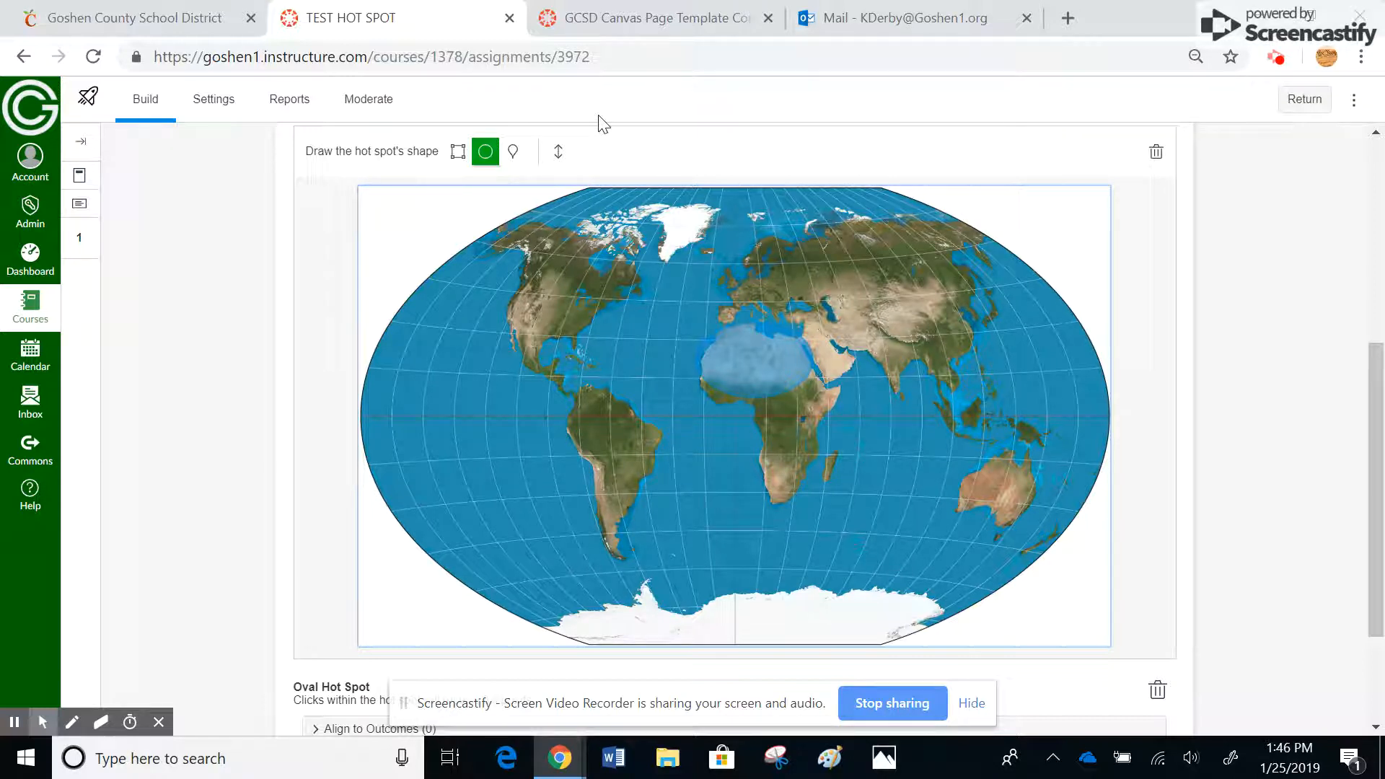
Start a polygon hot spot by placing its first corner on the Sahara outline.
left_click(512, 152)
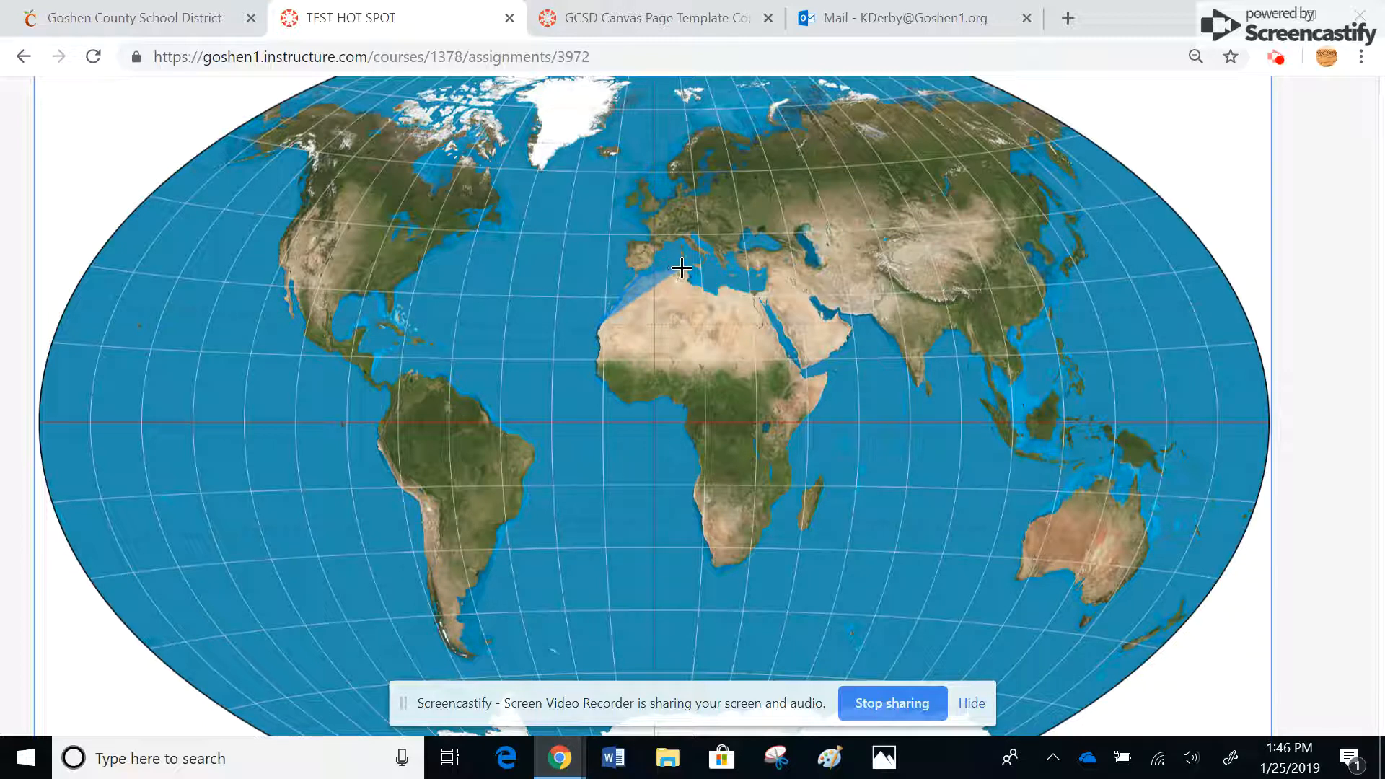
left_click(684, 279)
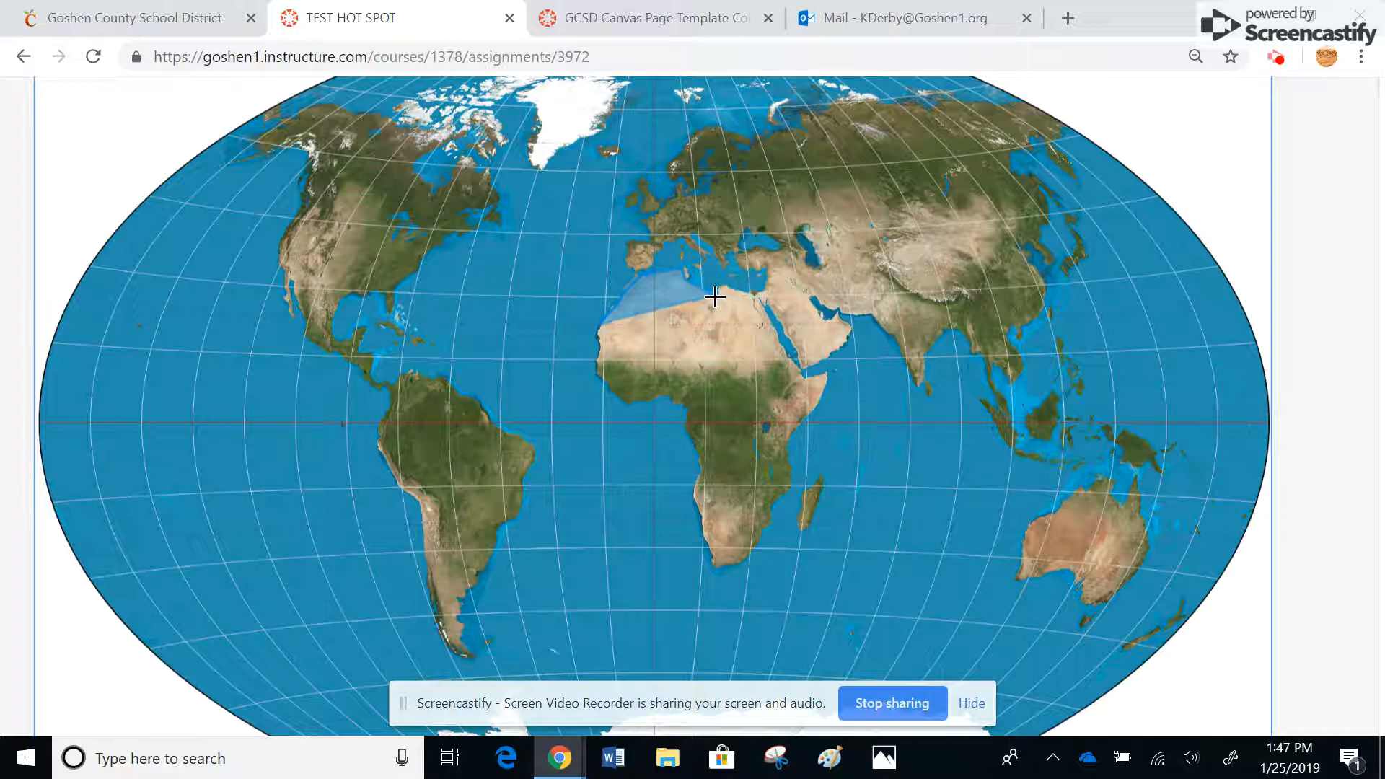
mouse_move(753, 291)
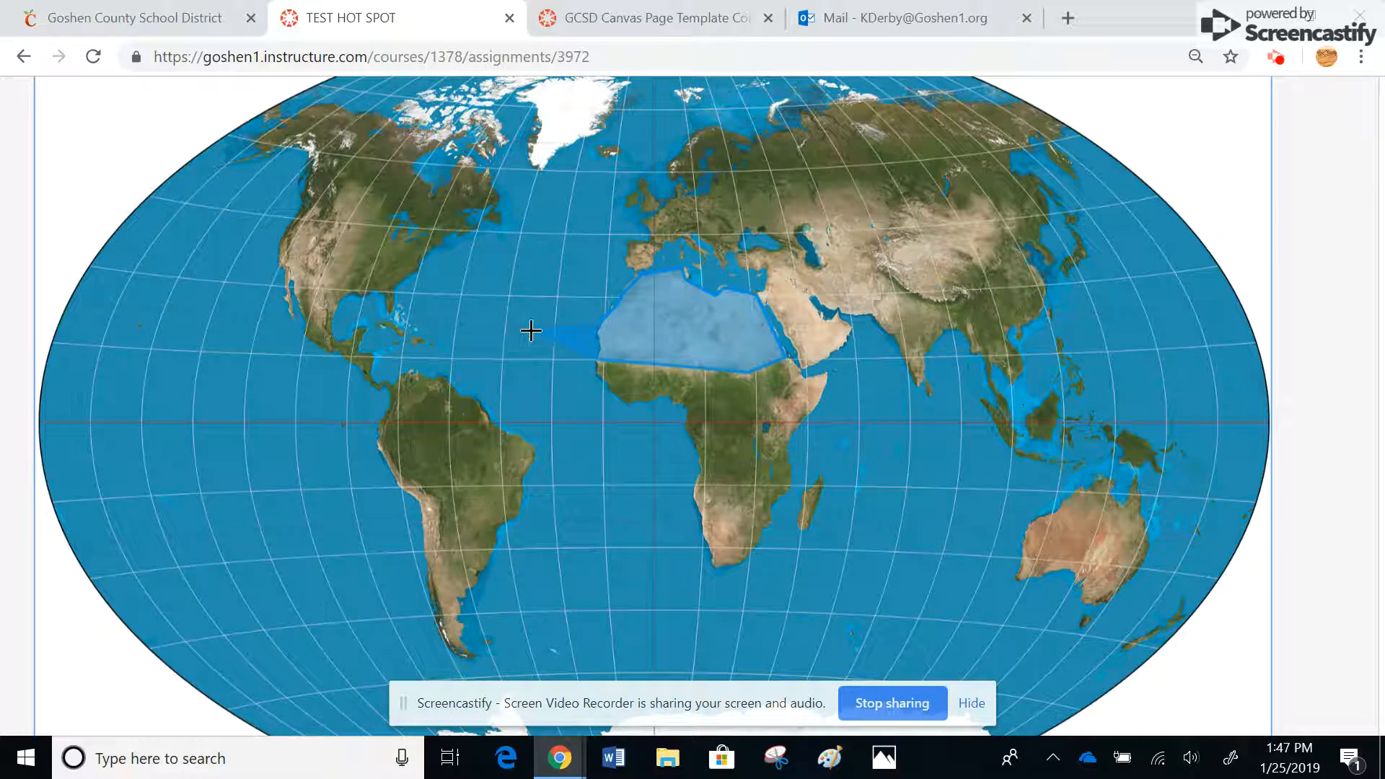
mouse_move(200, 235)
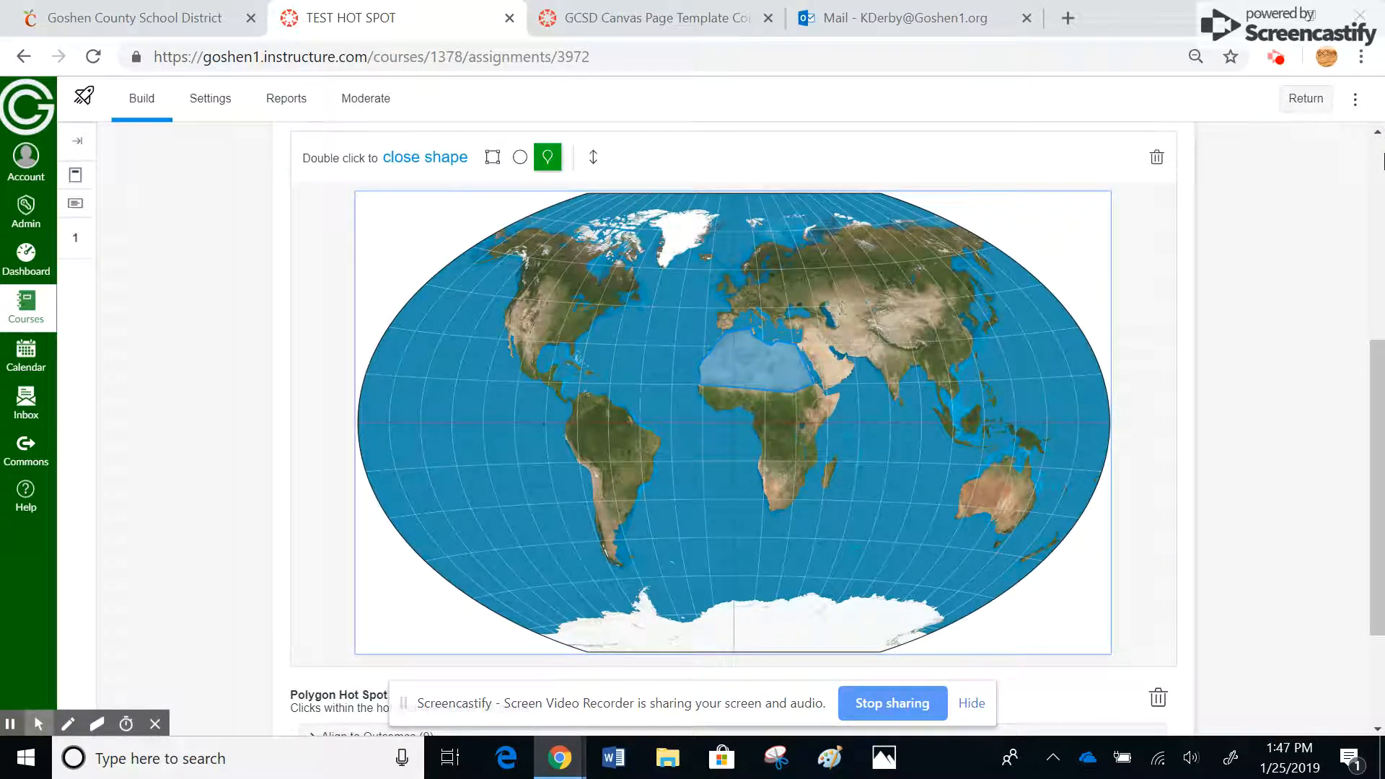
Save the Mapping question with its Sahara polygon region via Done, worth 1 point.
scroll("down", 3)
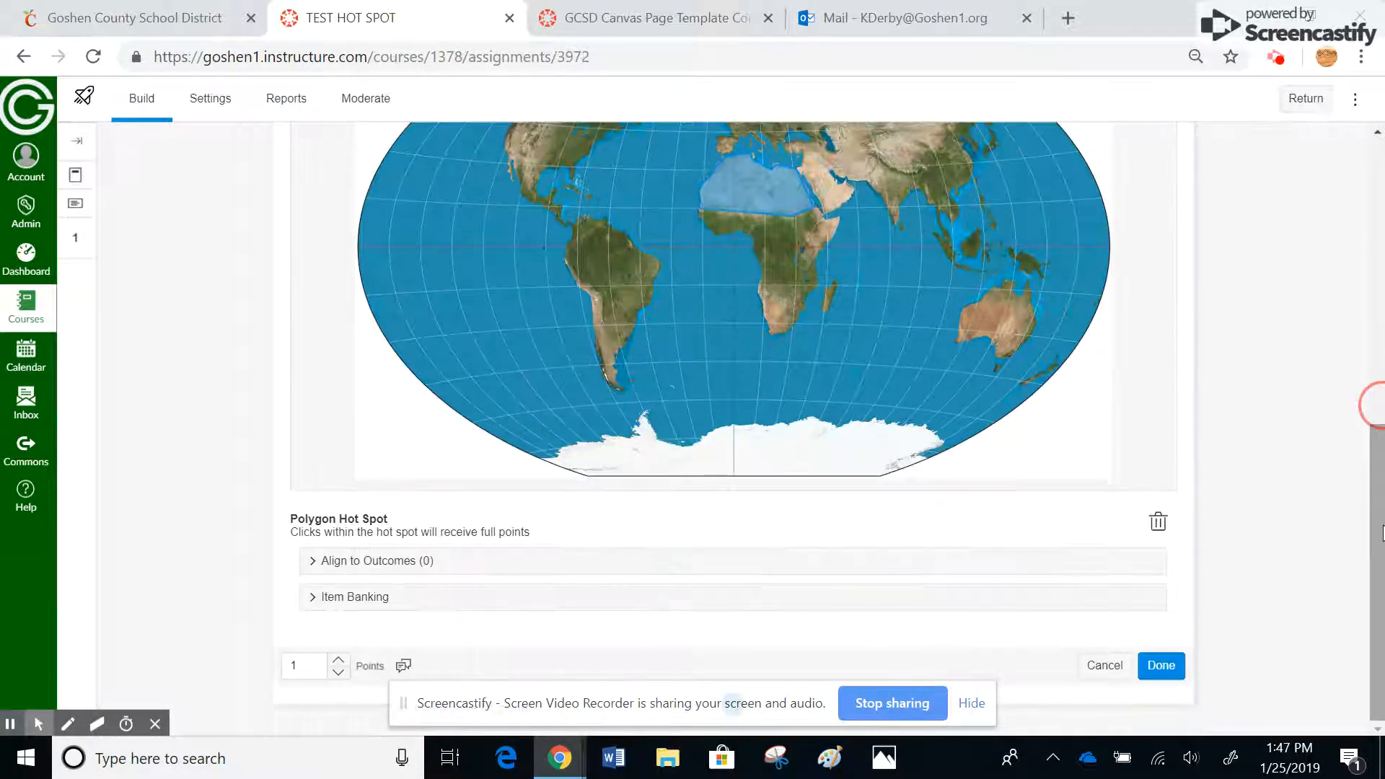
left_click(1160, 665)
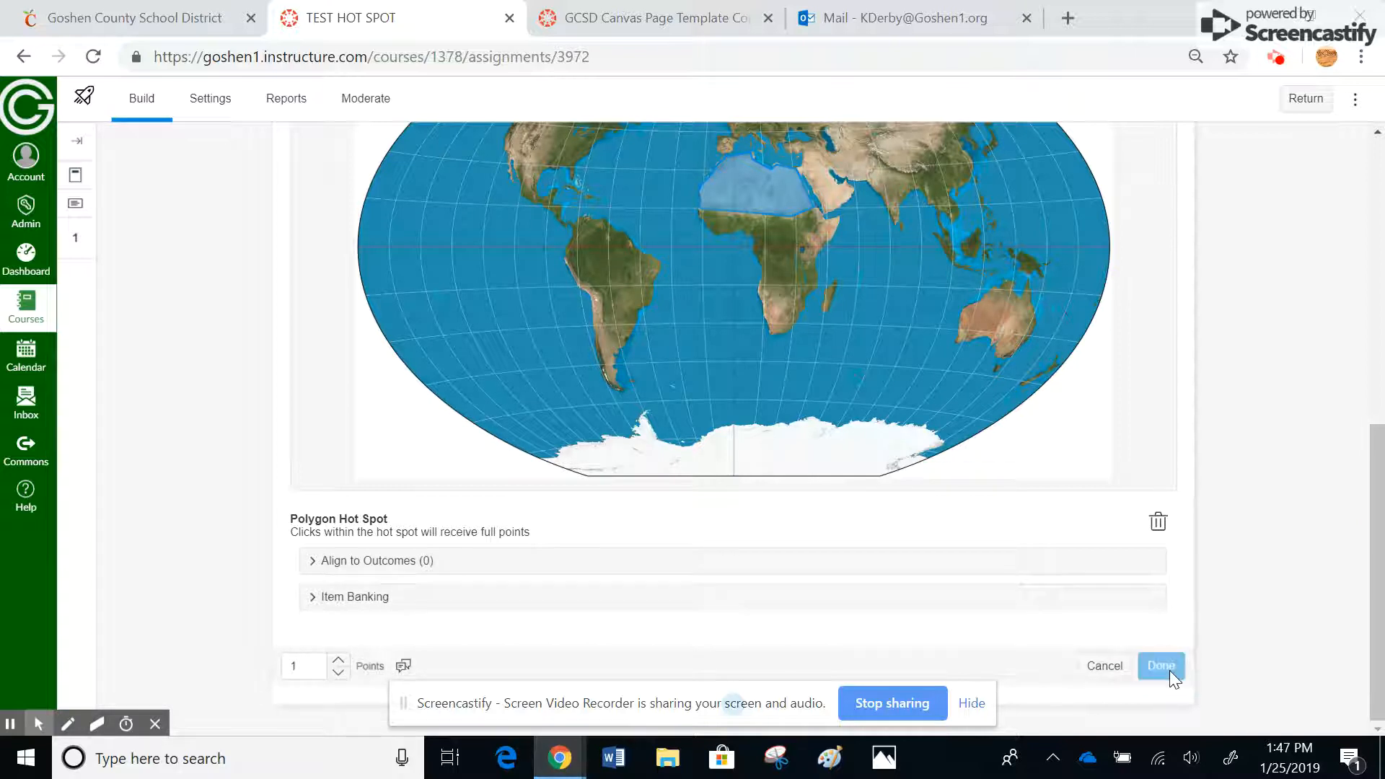
left_click(1161, 666)
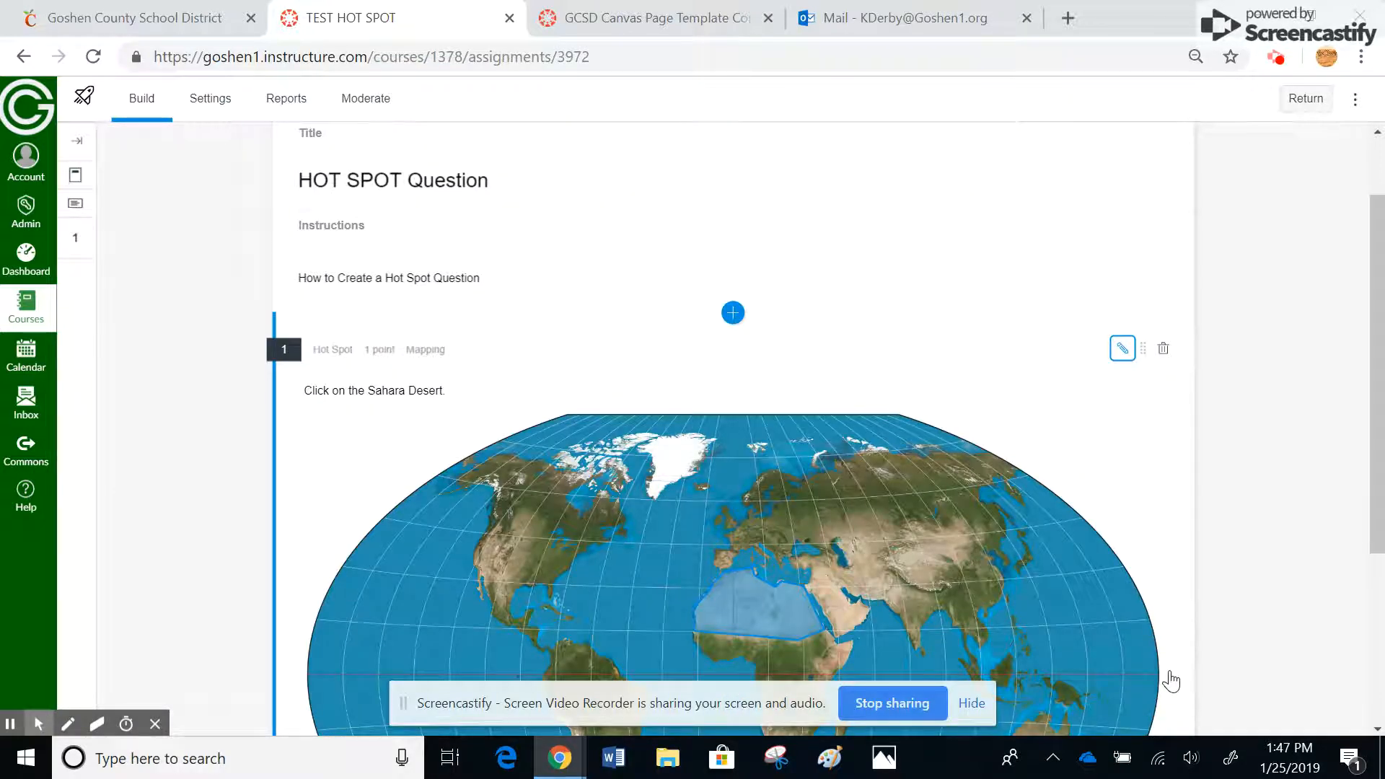
scroll("down", 3)
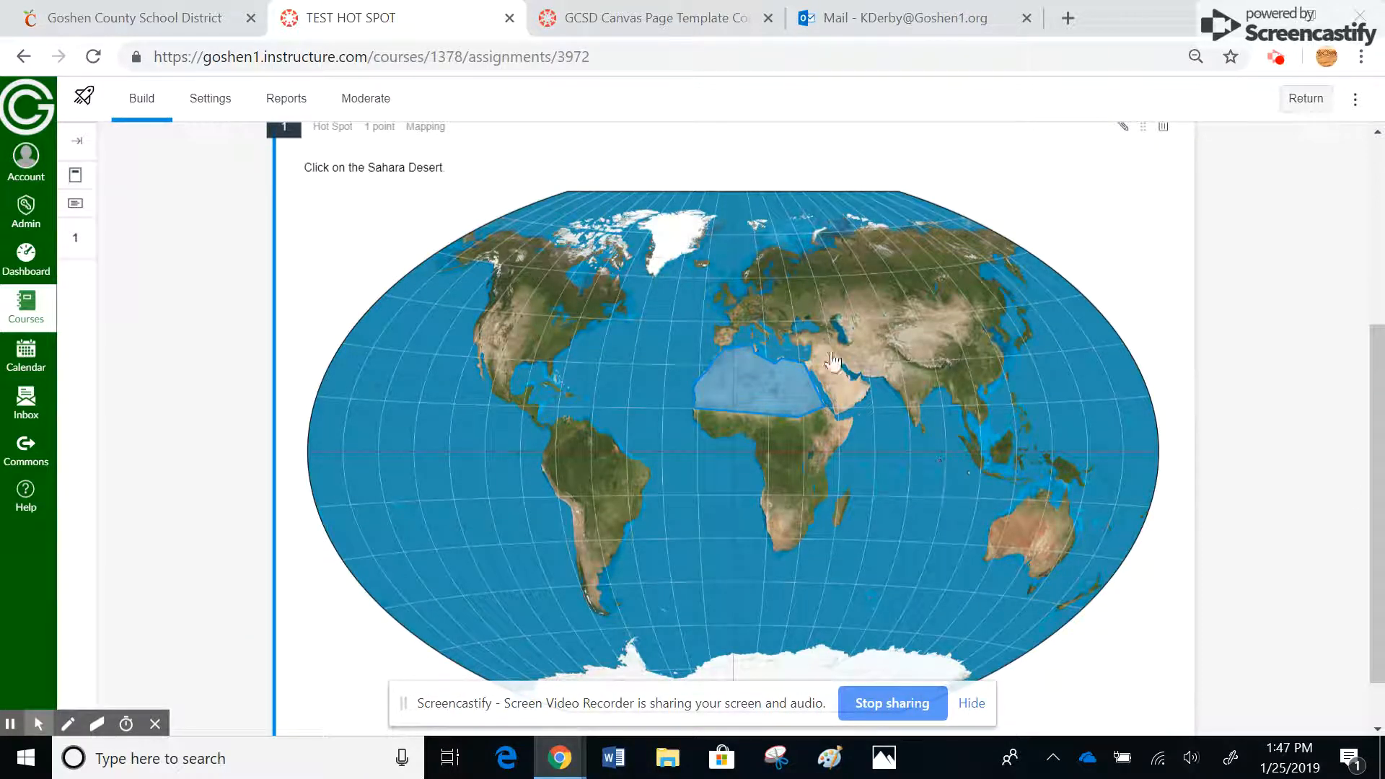
mouse_move(749, 378)
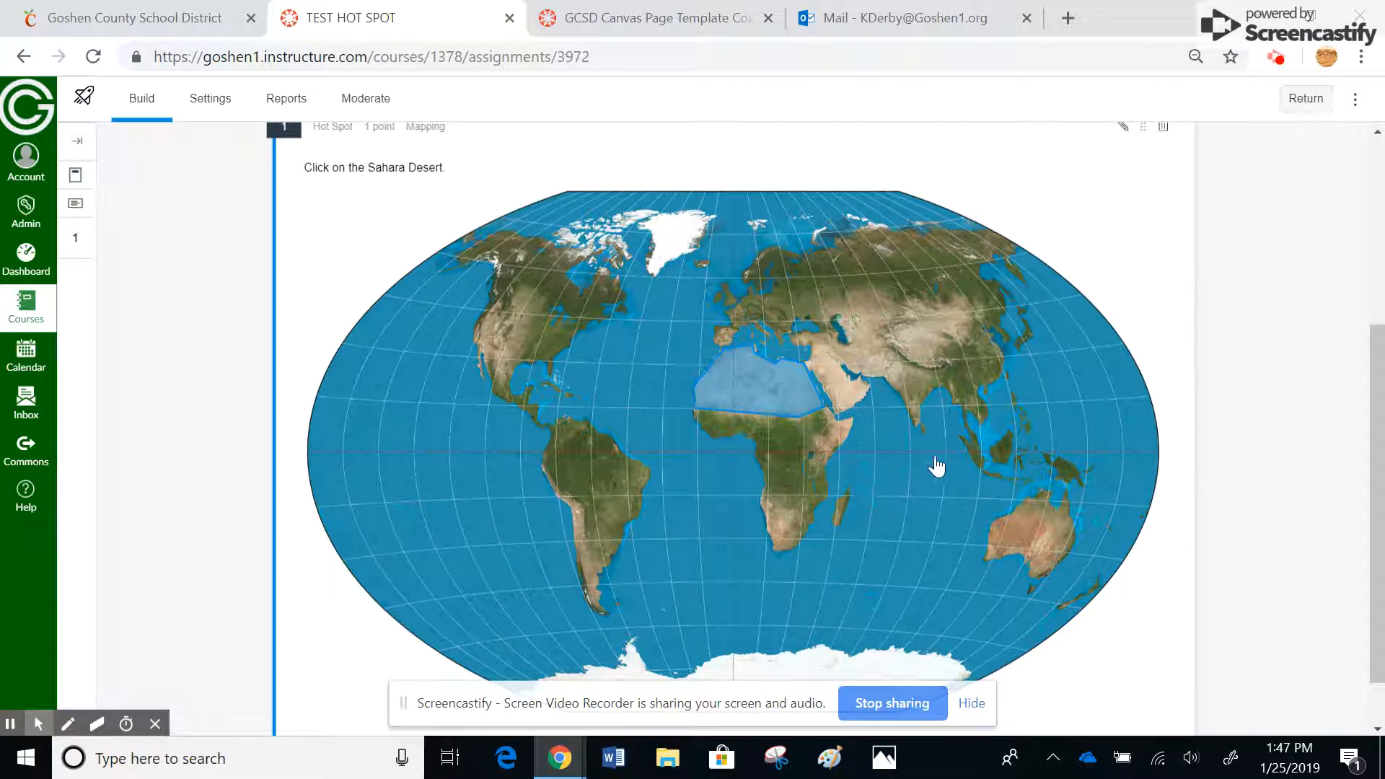
mouse_move(934, 501)
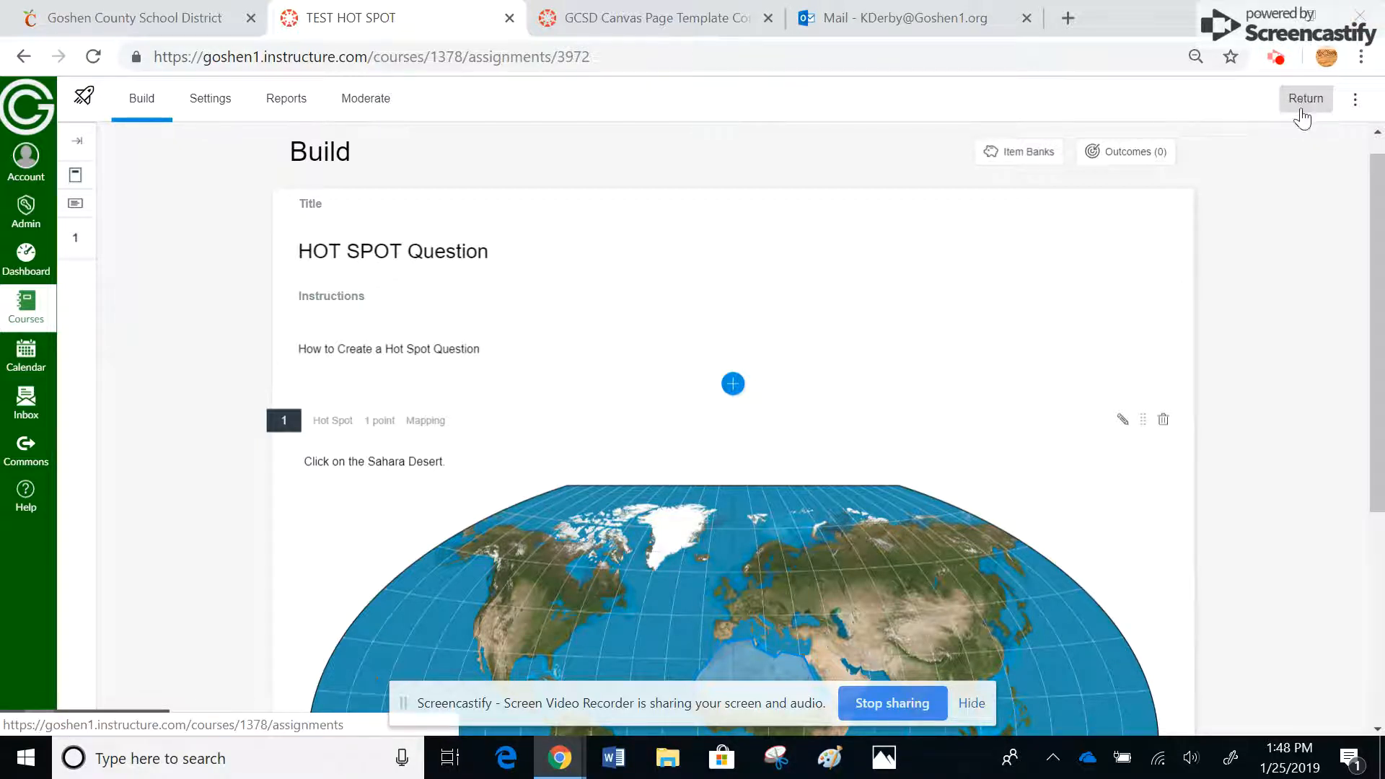
Return to Kevin's Sandbox home, enter Student View and reset the test student.
left_click(1306, 98)
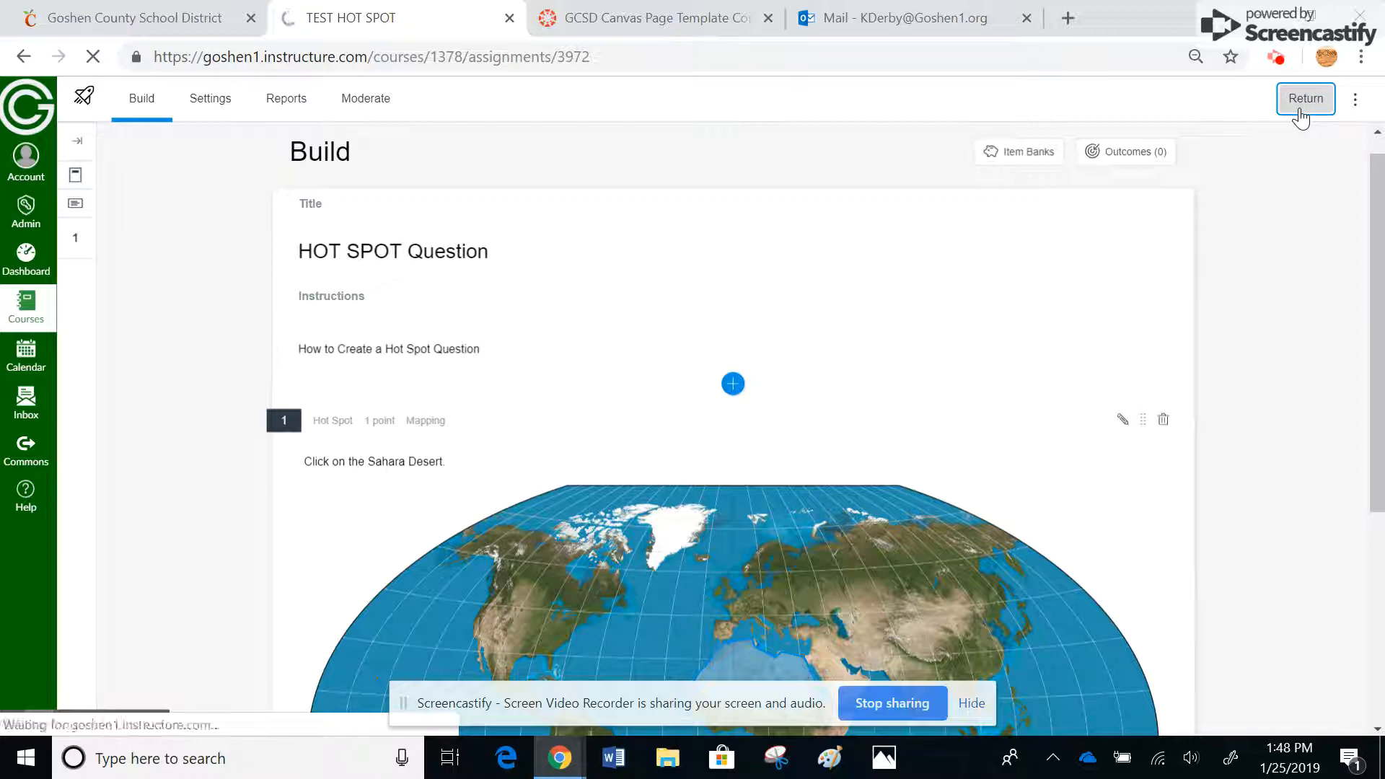
left_click(1306, 98)
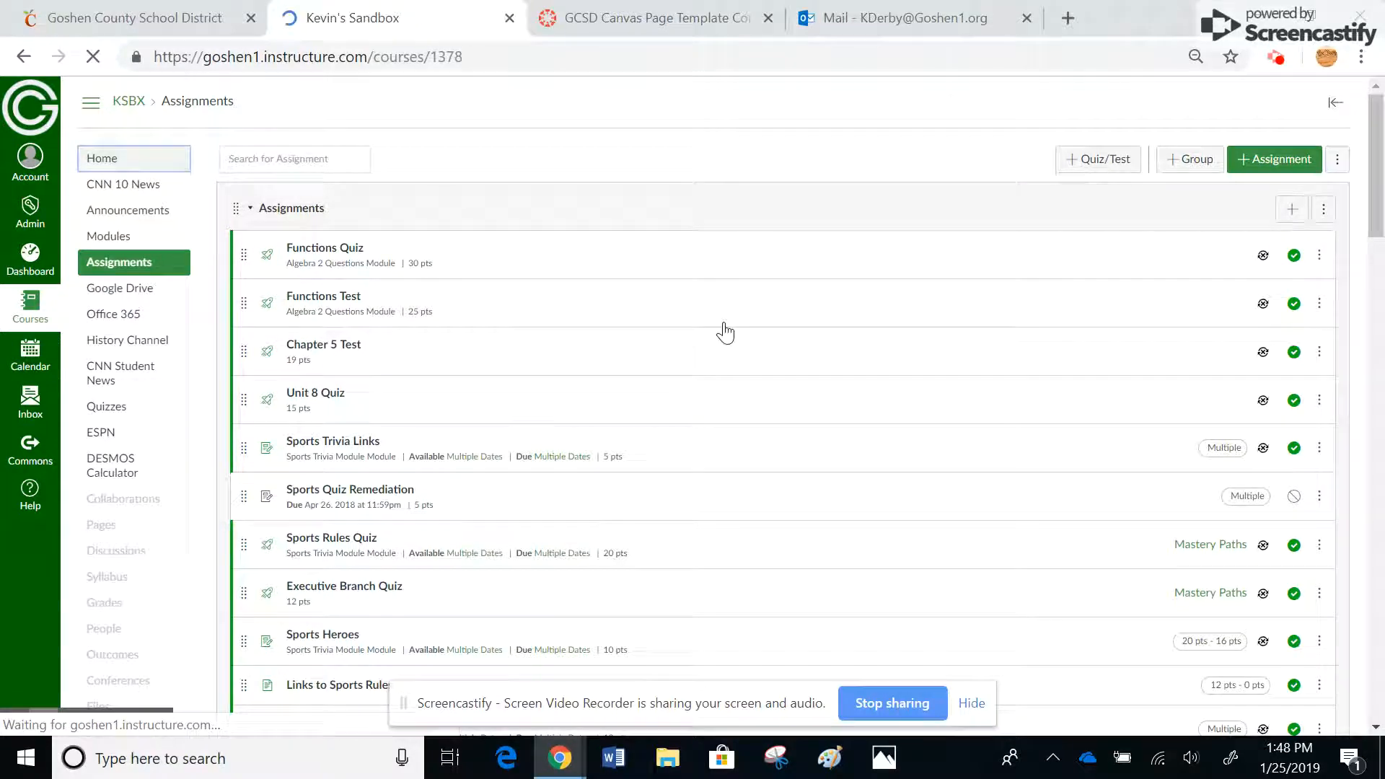
left_click(101, 159)
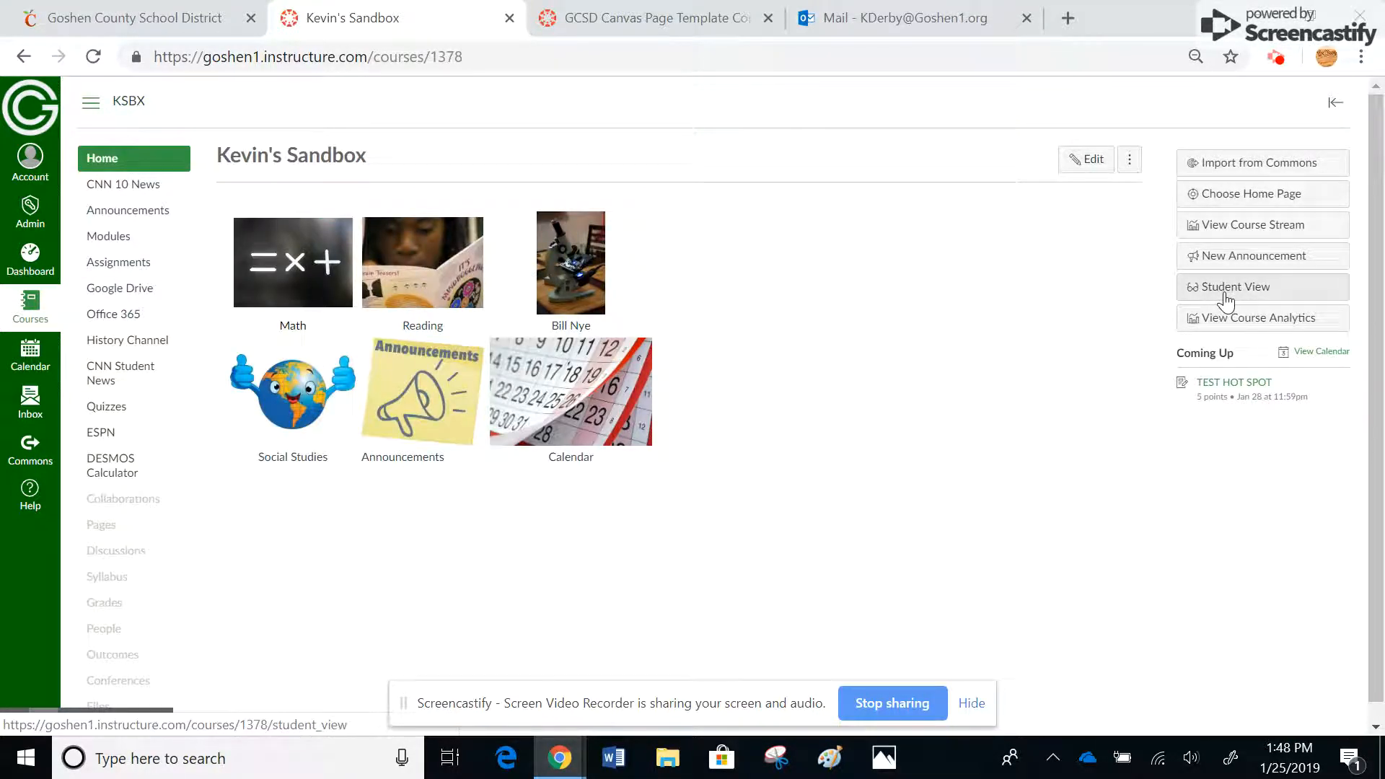
left_click(1229, 286)
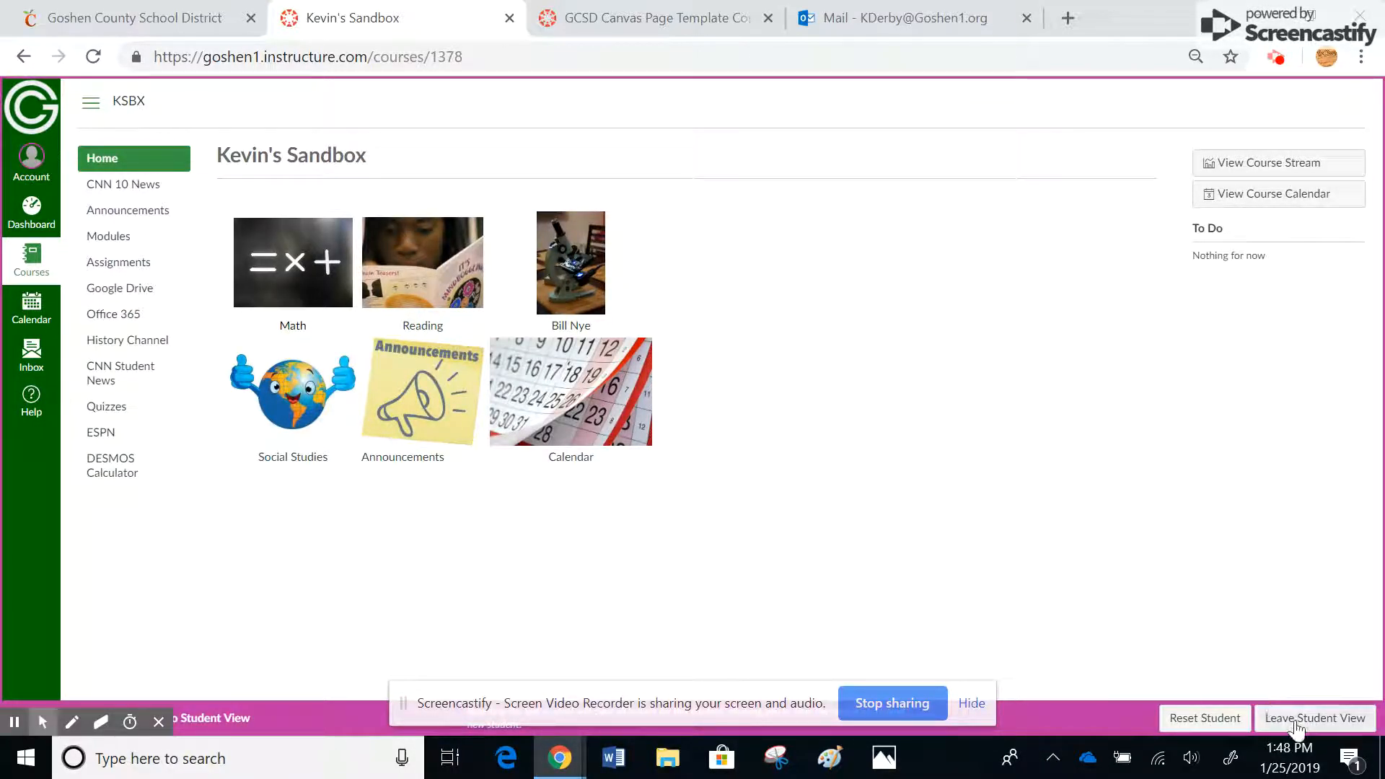
left_click(1204, 717)
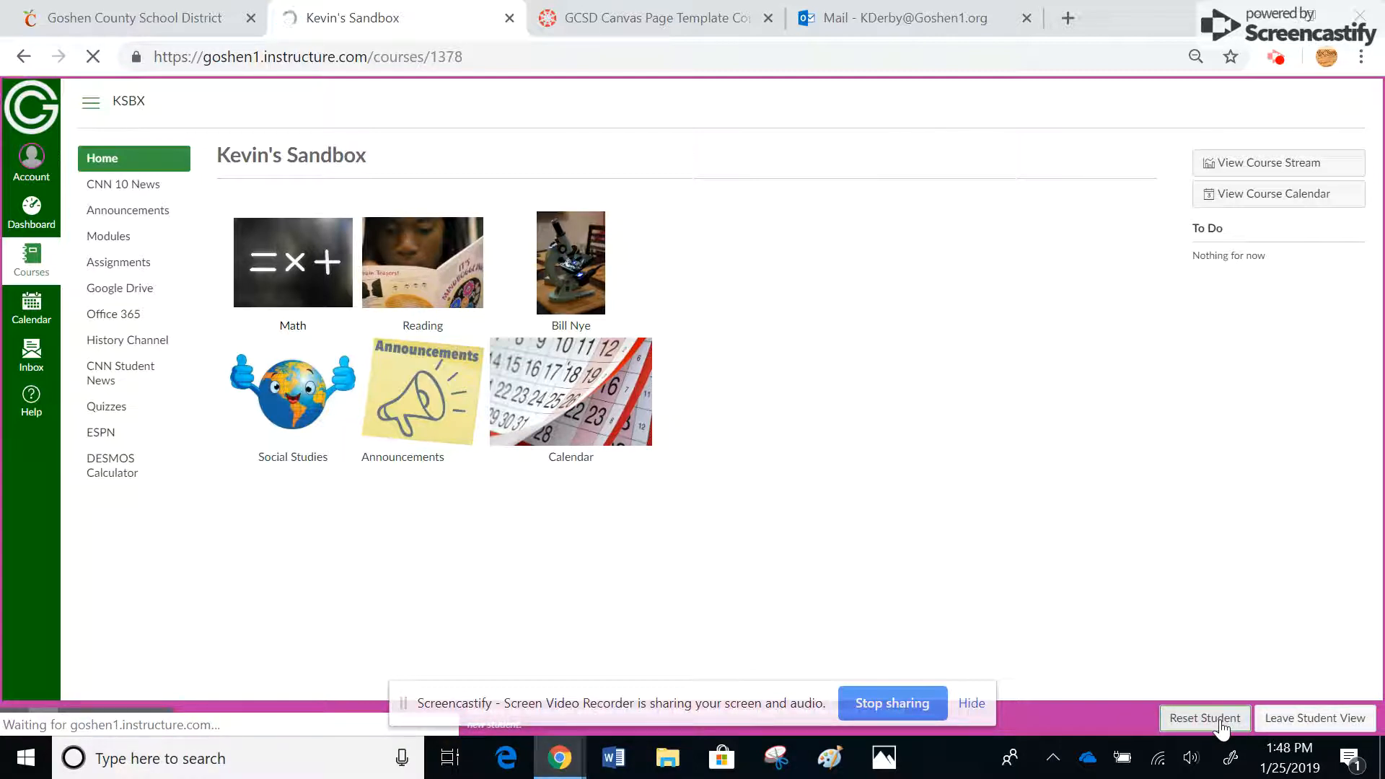
left_click(1203, 718)
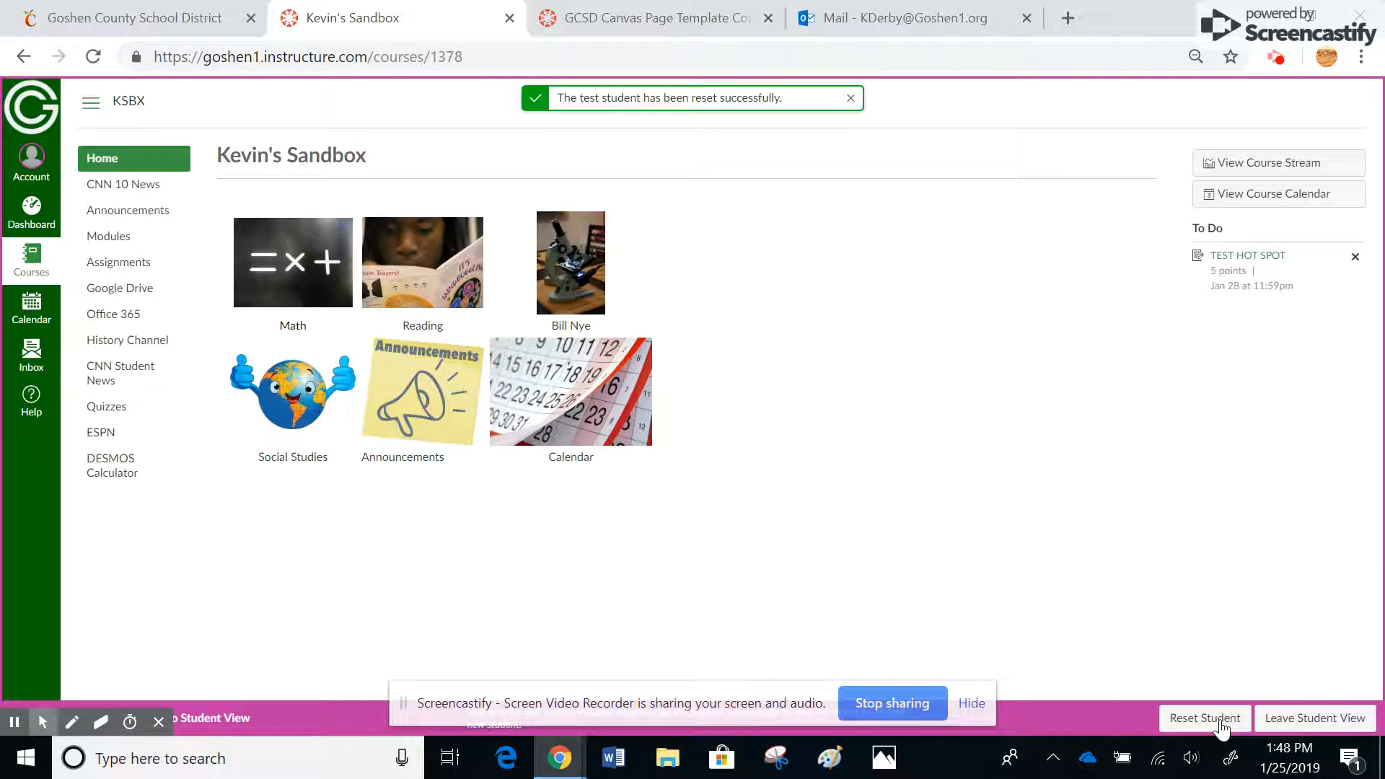
Open TEST HOT SPOT from the To Do list and begin the quiz as the test student.
left_click(1247, 256)
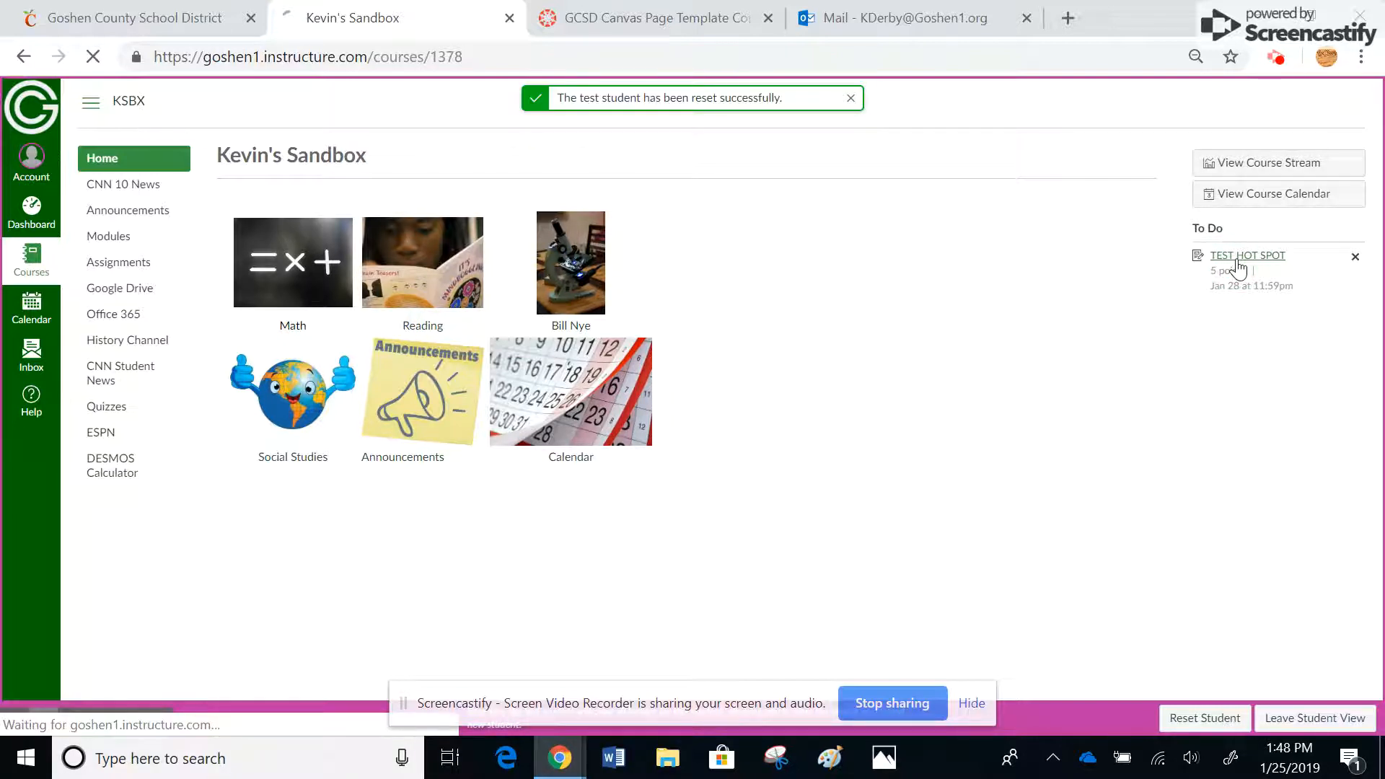
left_click(1245, 256)
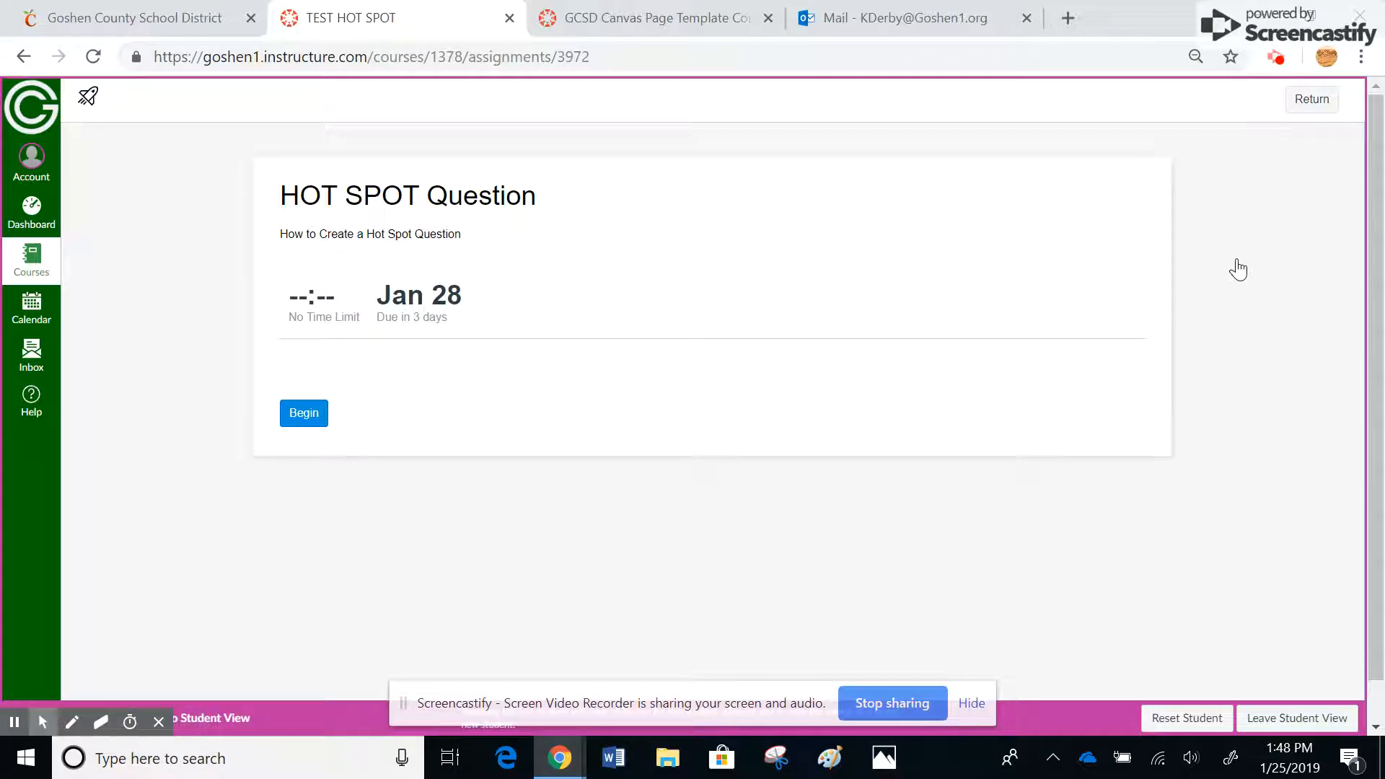
mouse_move(534, 409)
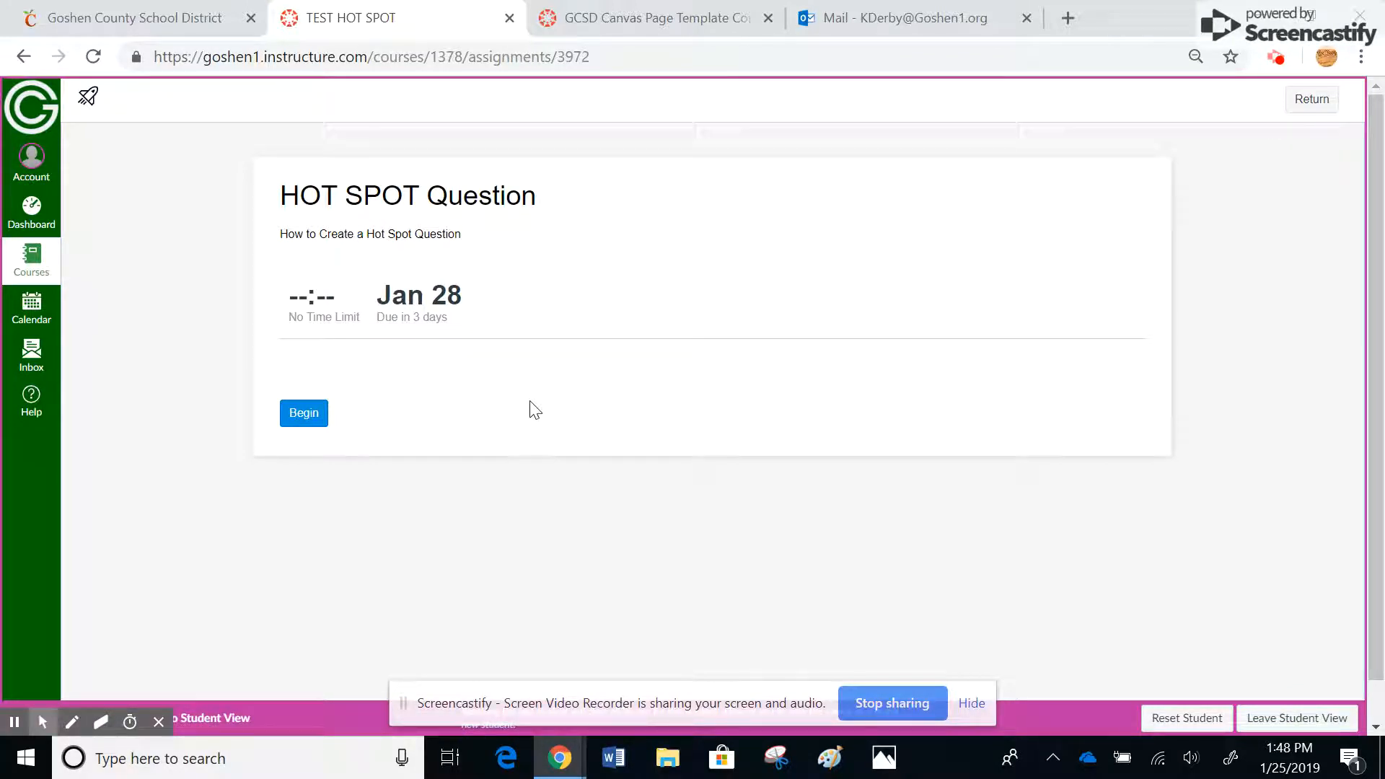
left_click(303, 413)
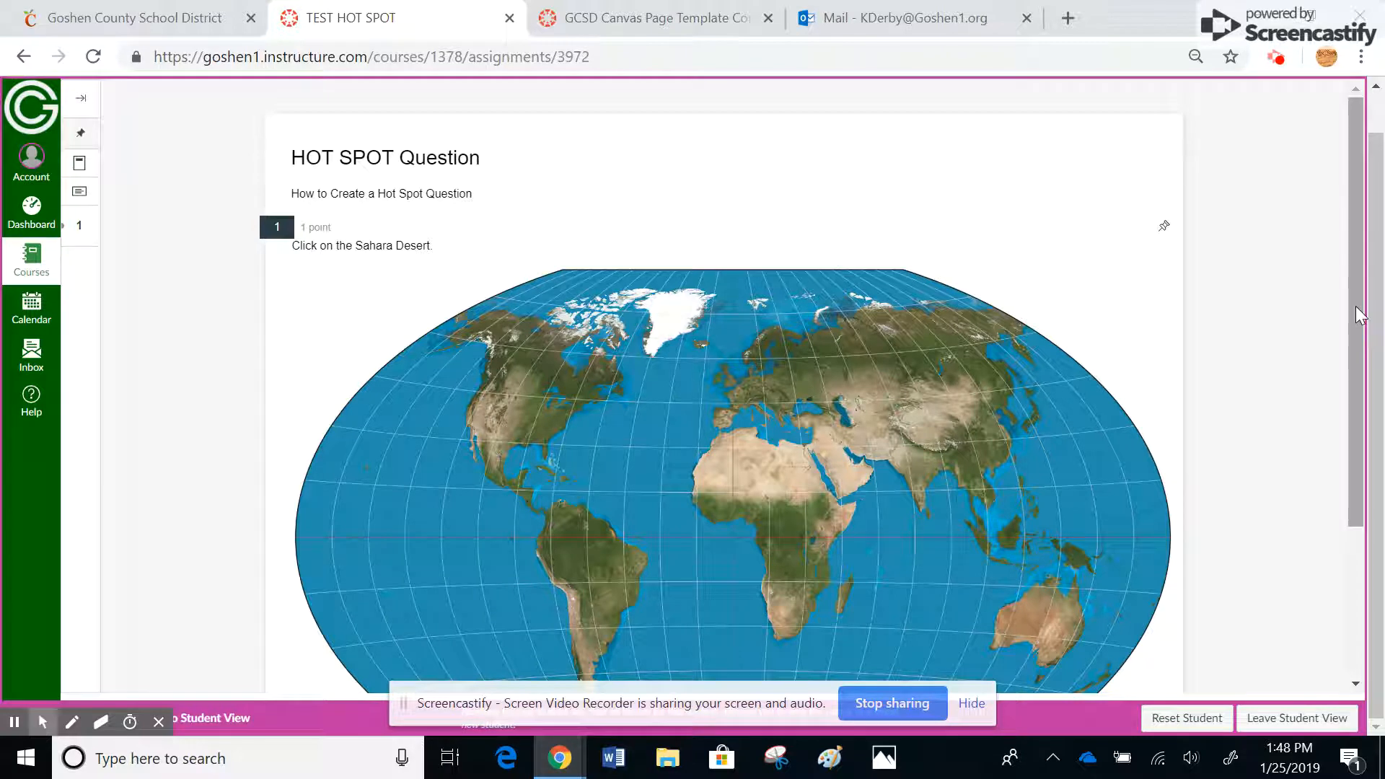
scroll("down", 3)
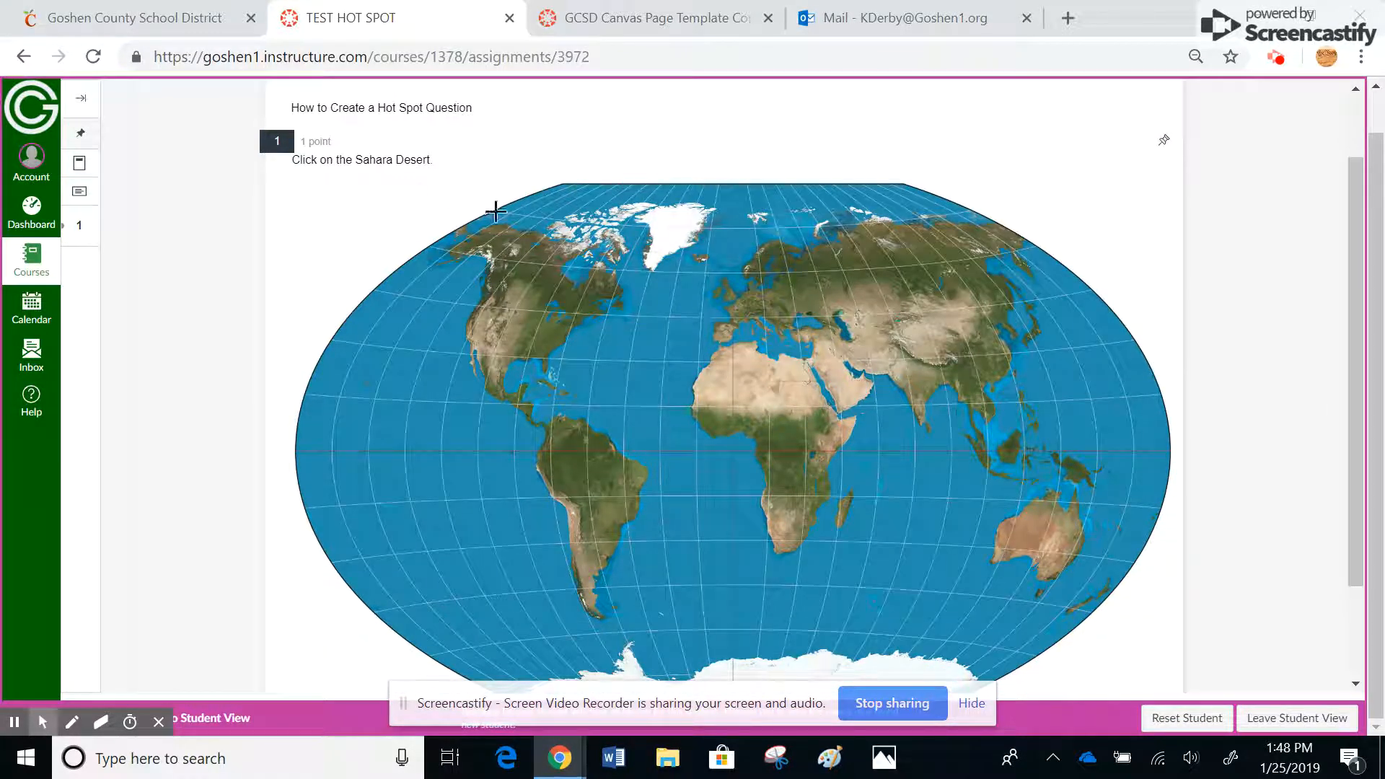
scroll("down", 3)
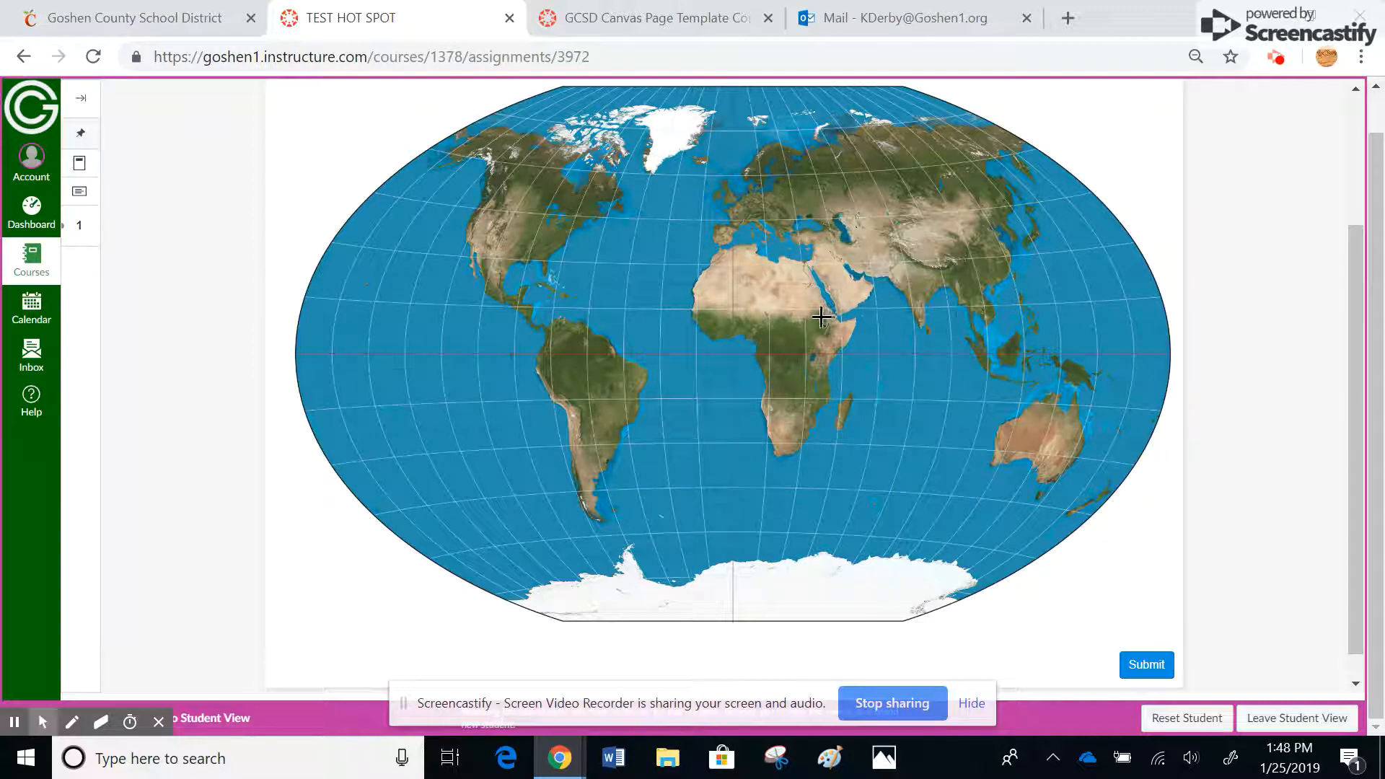
Mark a point in the Sahara Desert on the map and submit the answer.
left_click(799, 312)
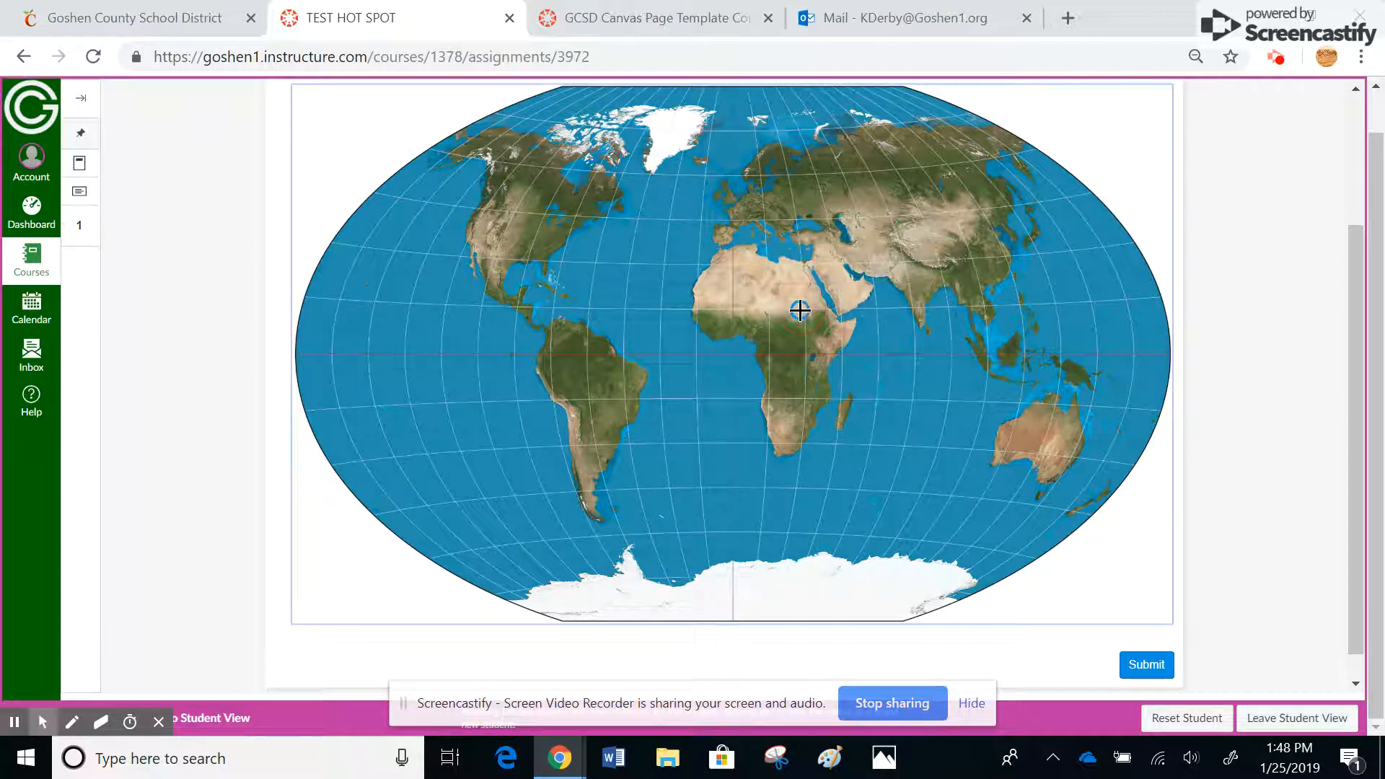
left_click(798, 310)
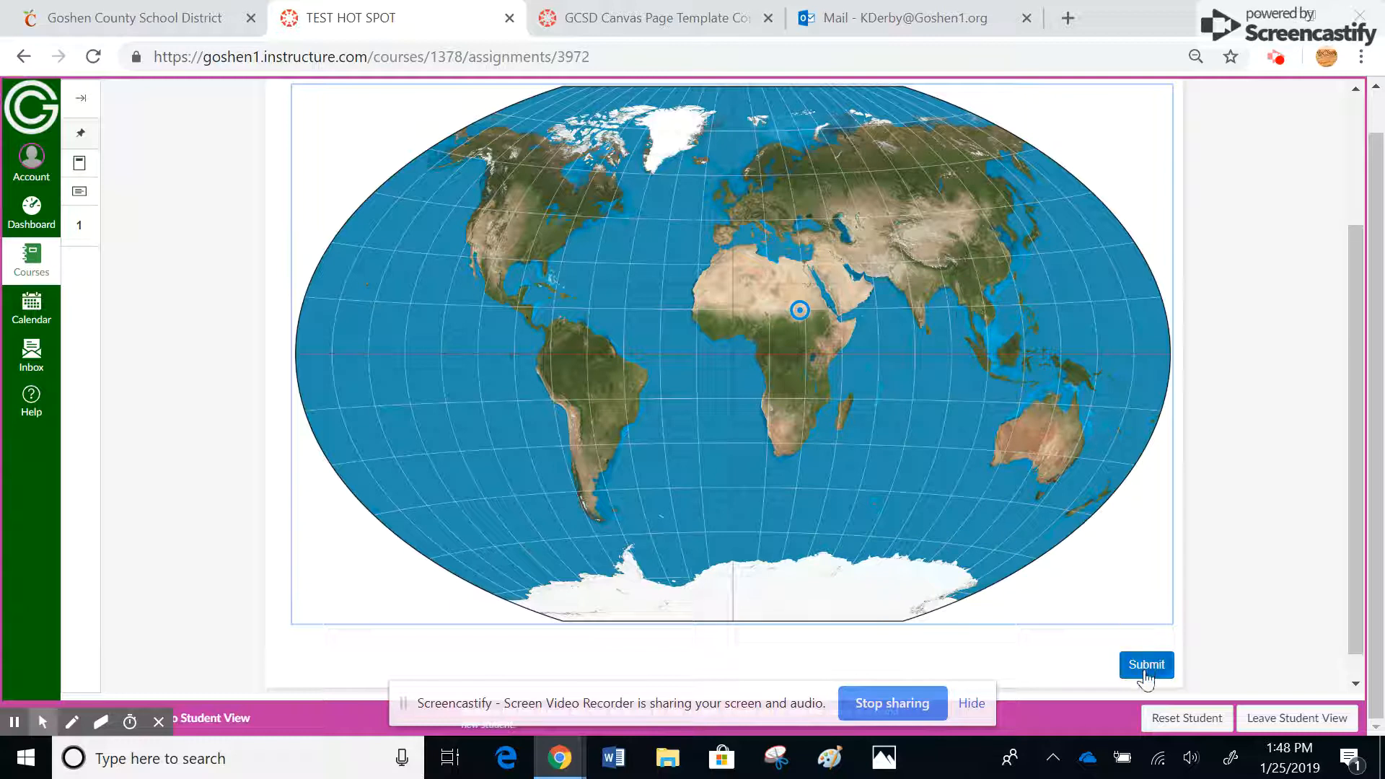
left_click(1145, 664)
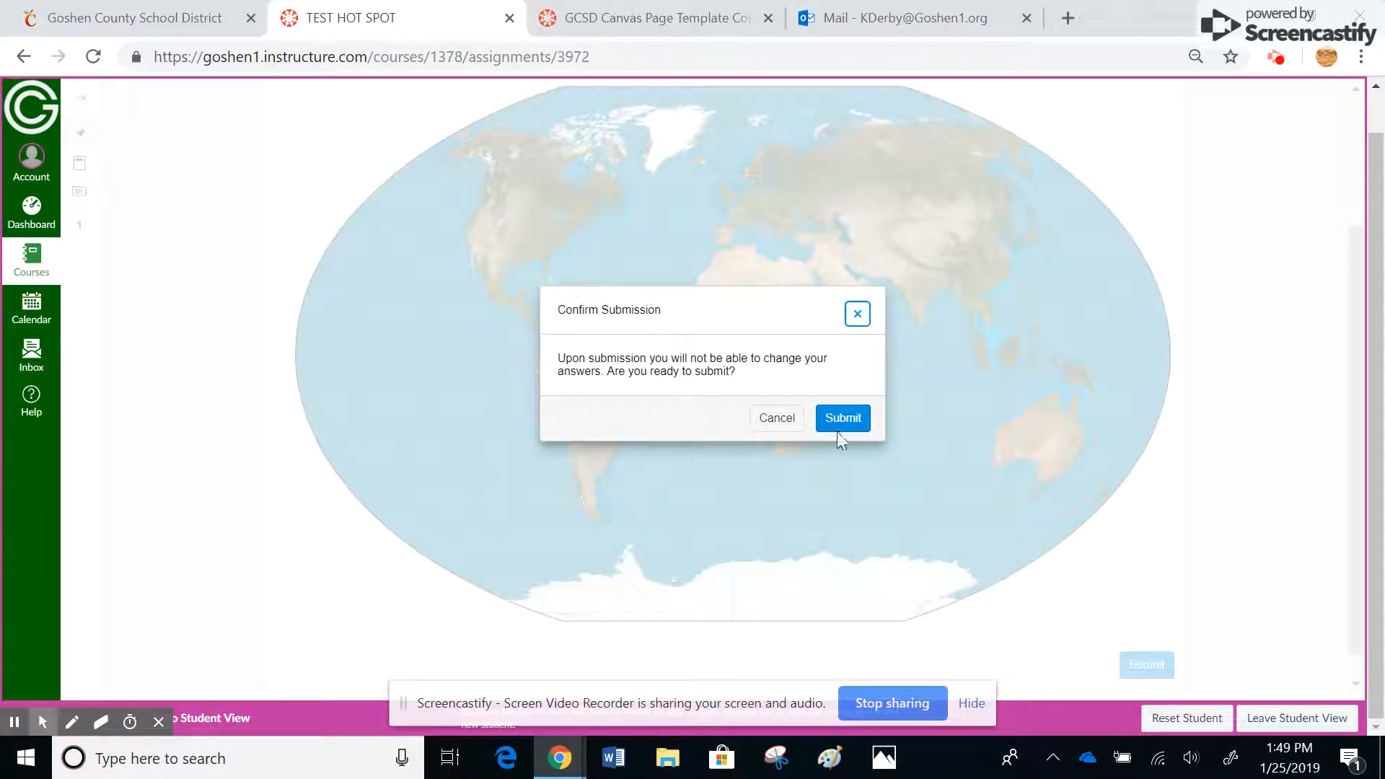
Confirm submission and review the Results page showing 100%, 1 of 1 point, Sahara answer correct.
left_click(841, 419)
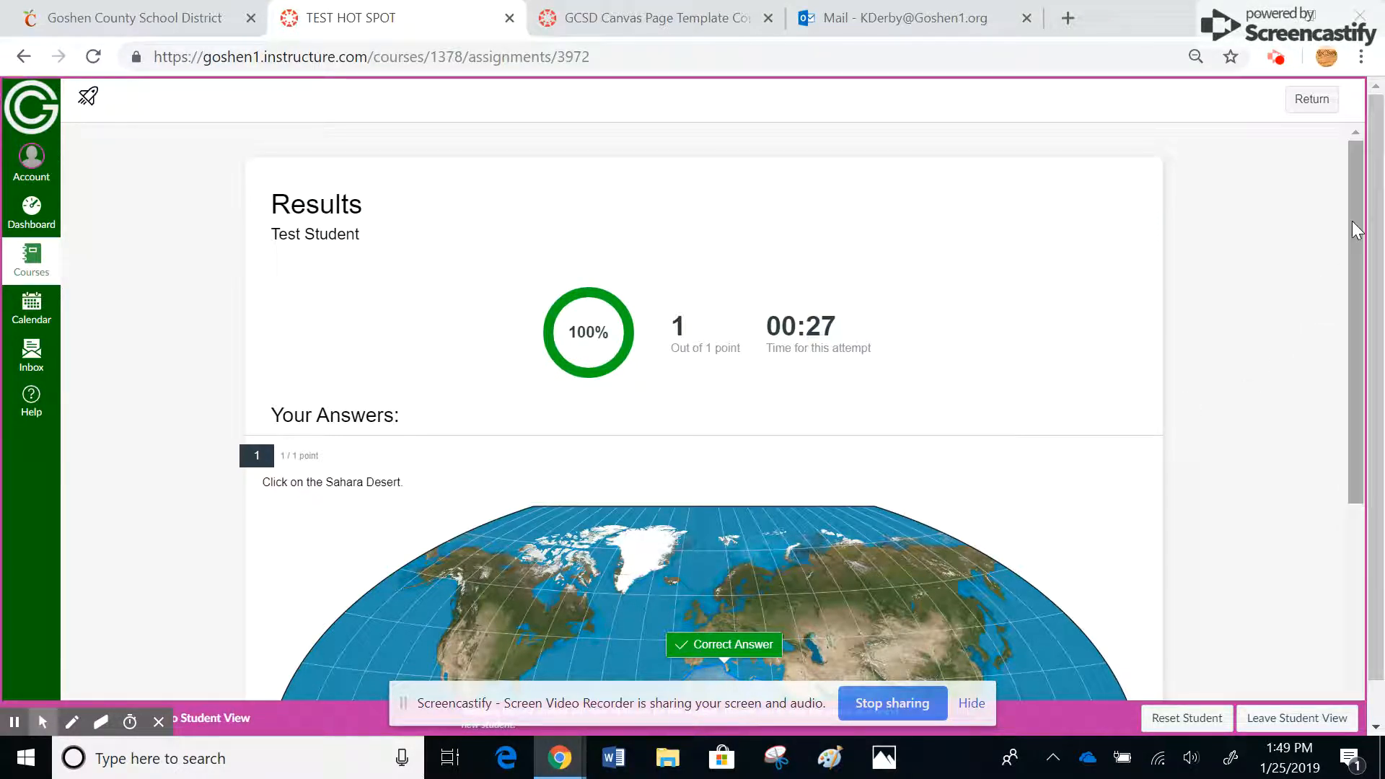
scroll("down", 3)
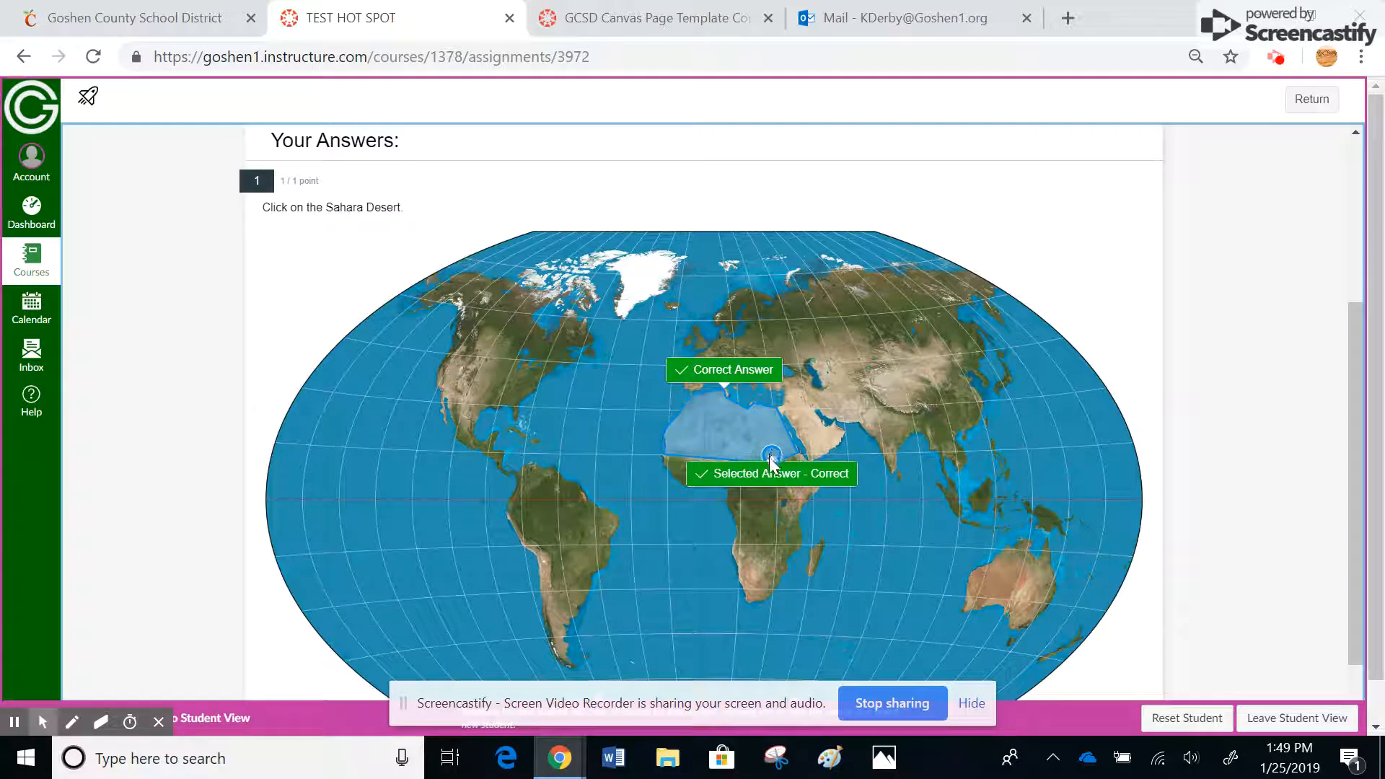
mouse_move(773, 407)
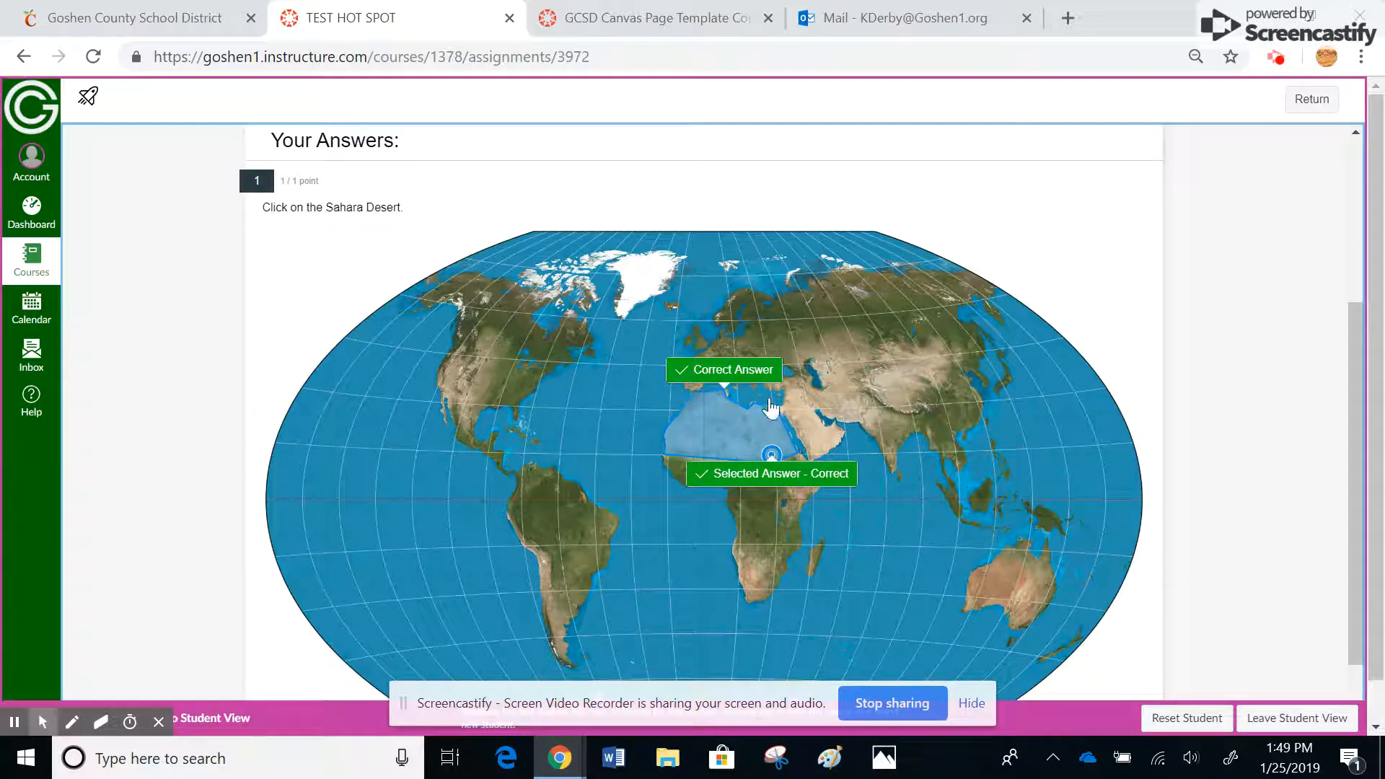
mouse_move(758, 438)
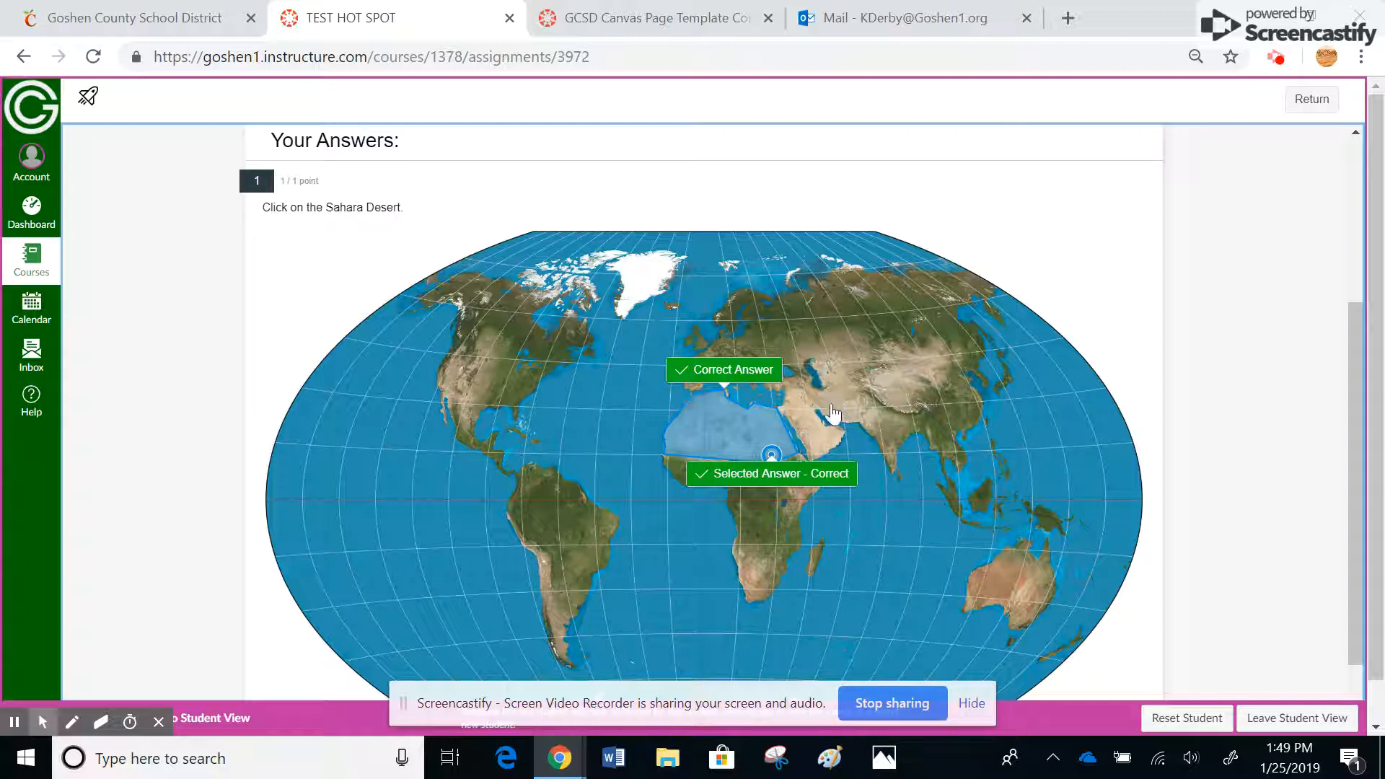
mouse_move(782, 463)
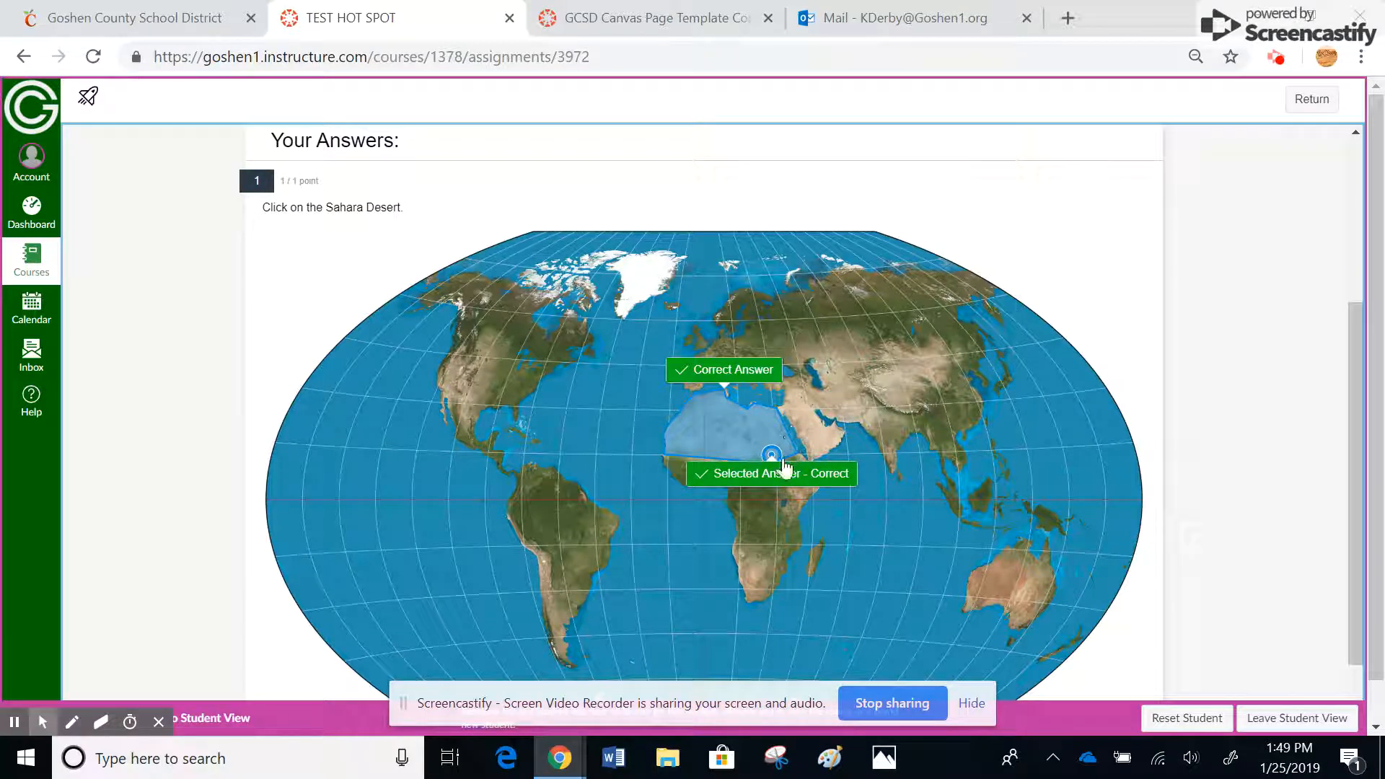
mouse_move(711, 437)
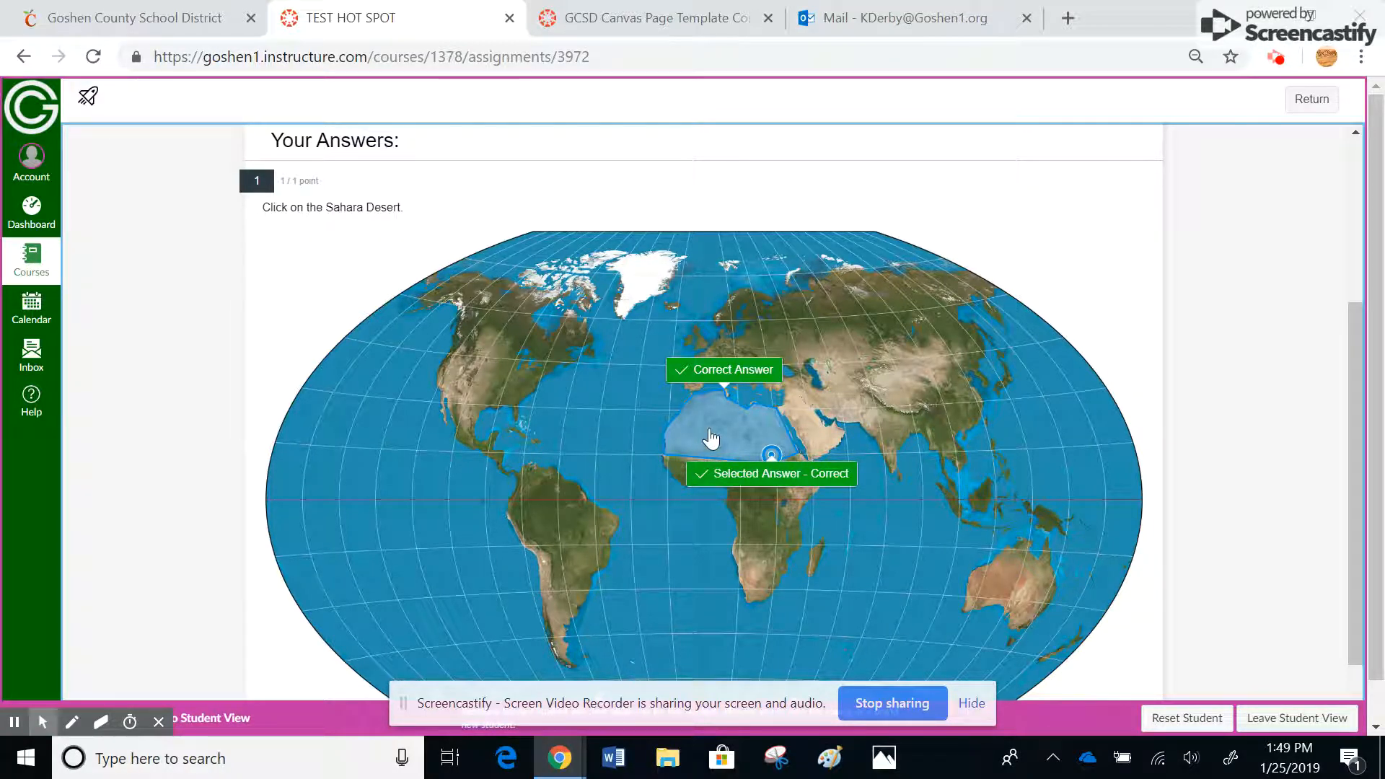
mouse_move(837, 404)
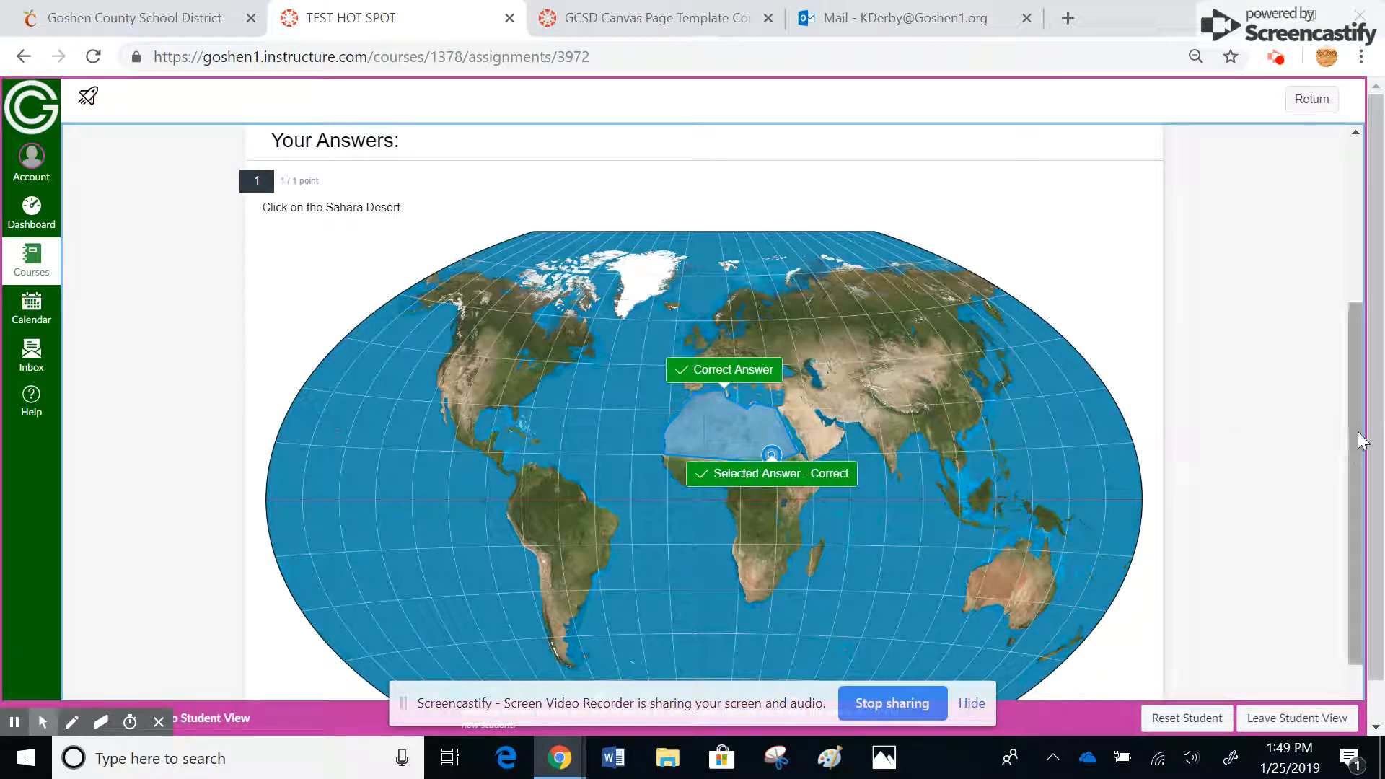
scroll("down", 3)
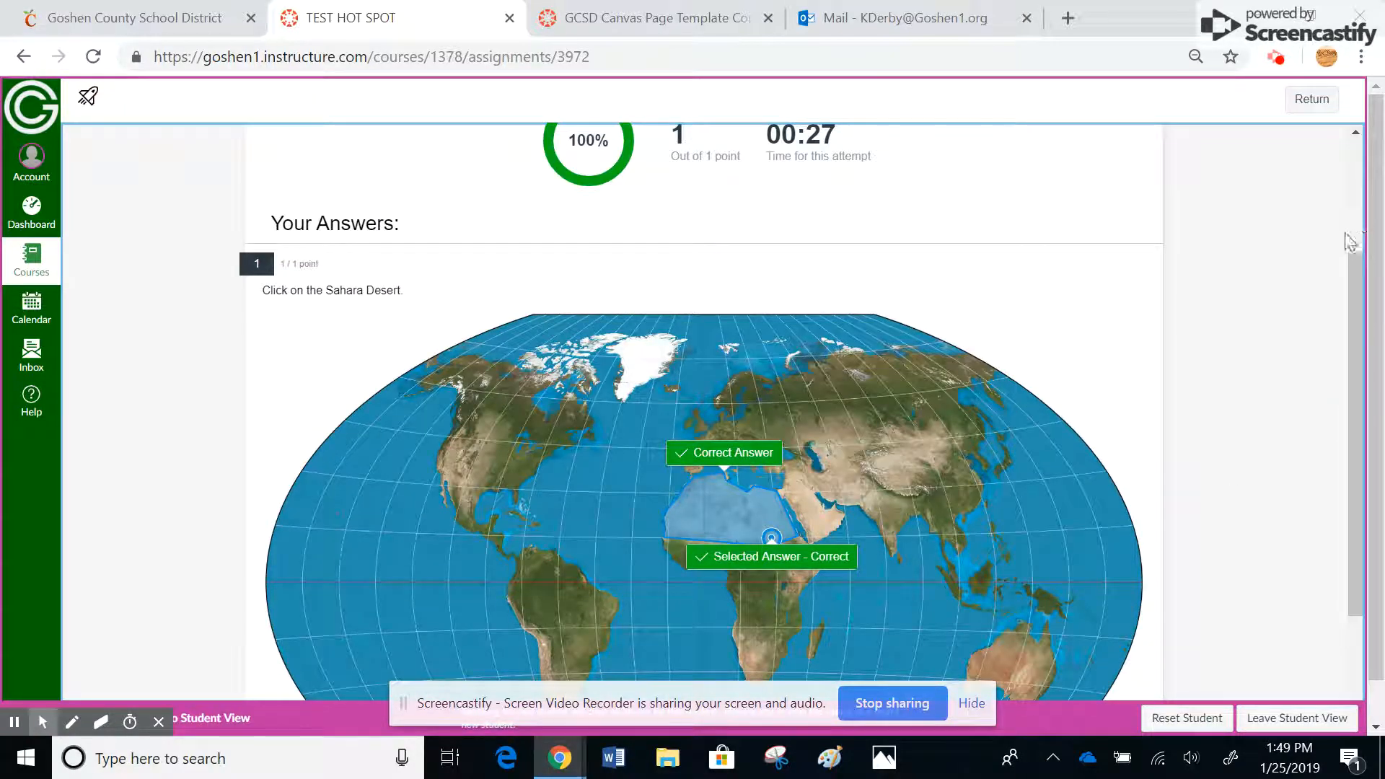
Exit Student View and return to the Kevin's Sandbox course Assignments list.
left_click(1296, 718)
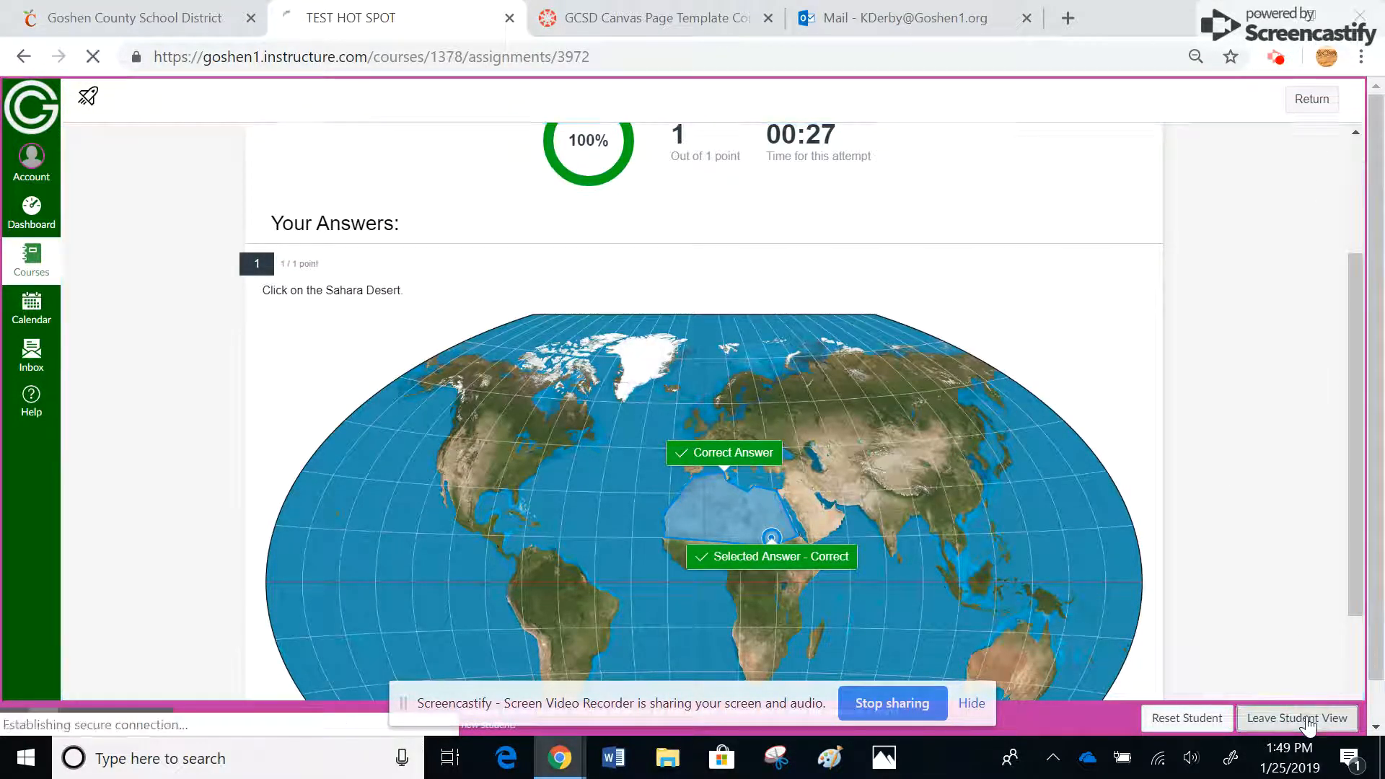
left_click(1298, 718)
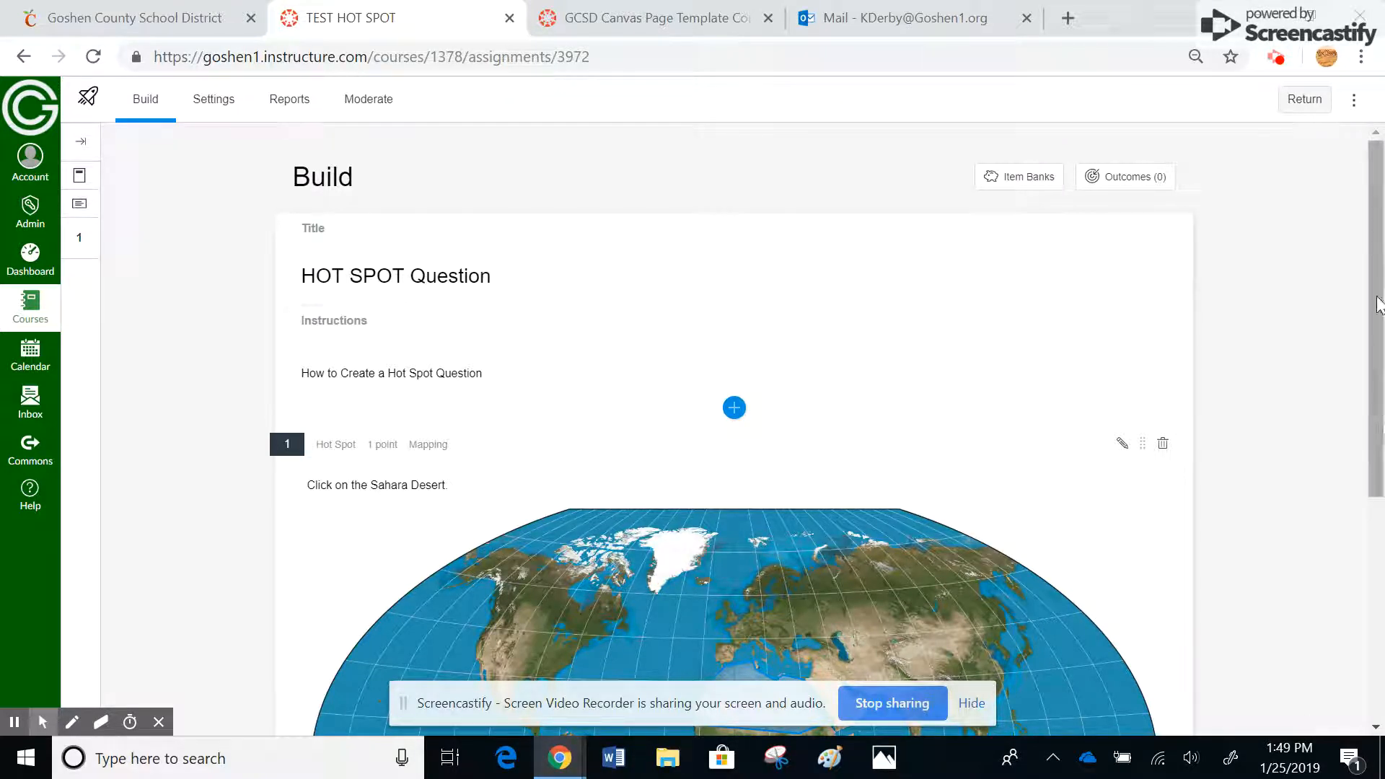
left_click(1304, 99)
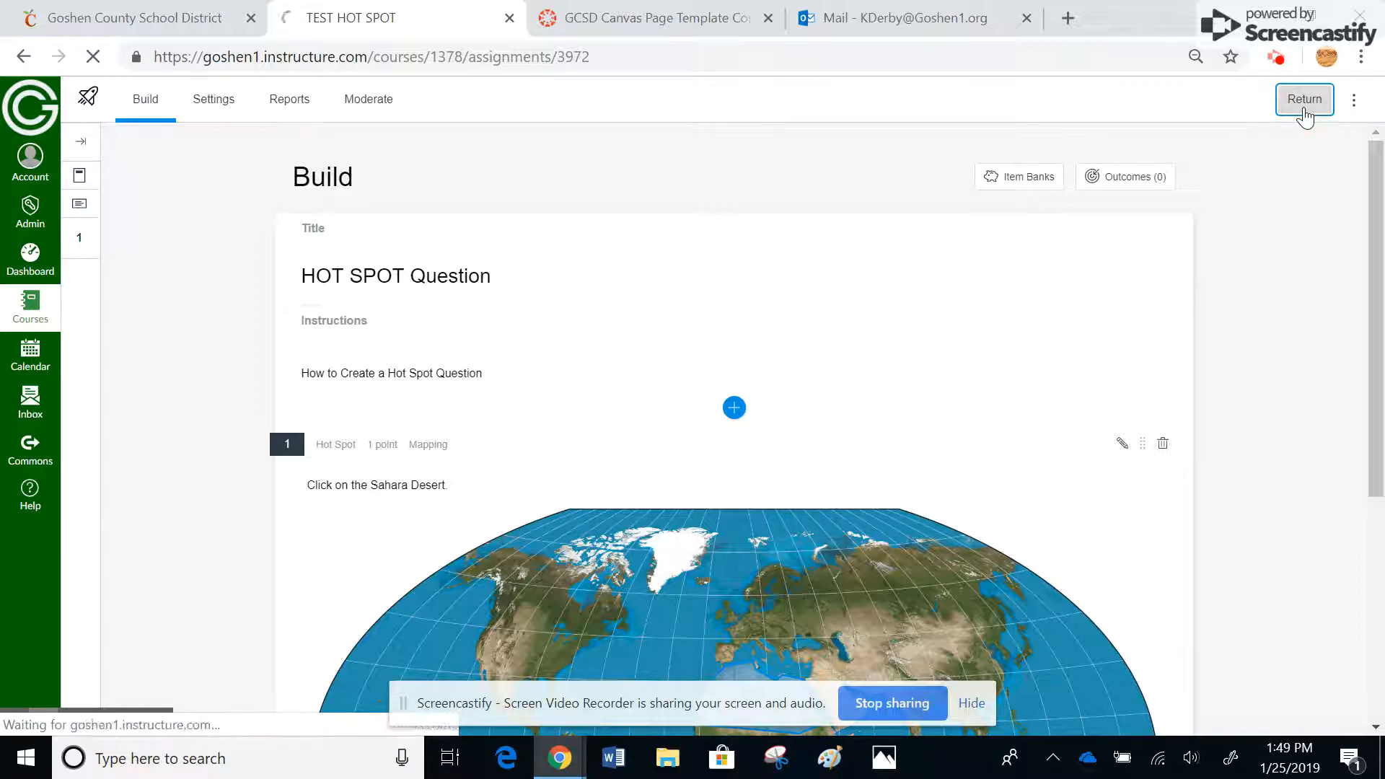
left_click(1304, 99)
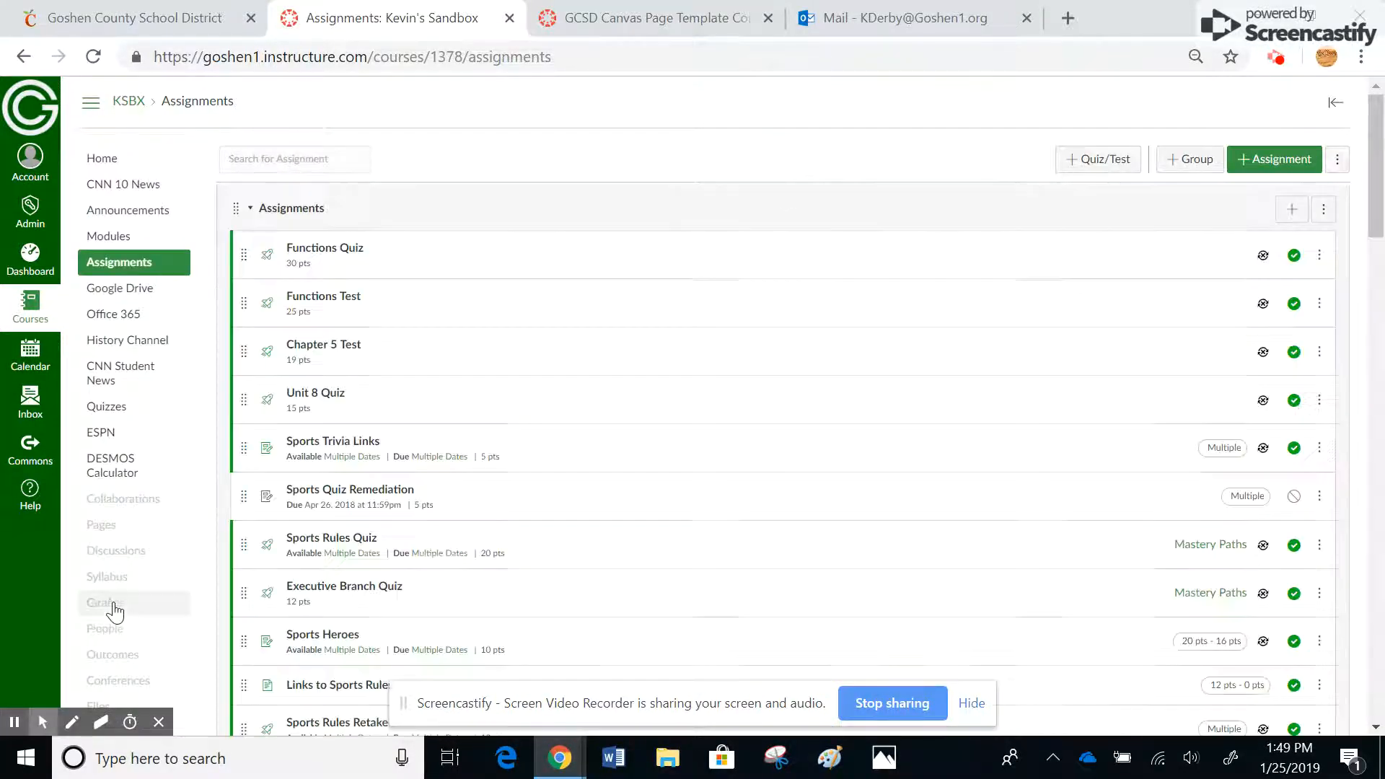
From Grades, launch SpeedGrader for TEST HOT SPOT via its gradebook column menu.
left_click(105, 603)
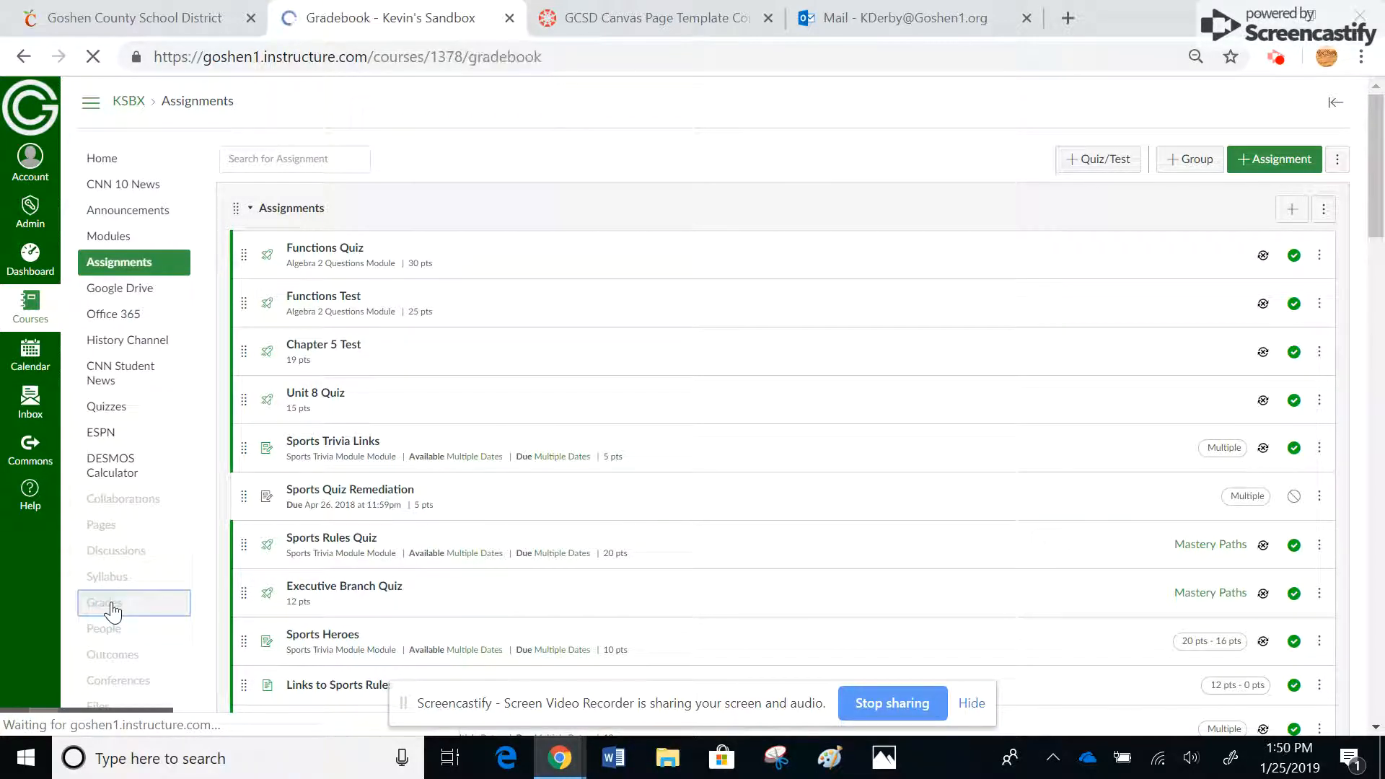
left_click(105, 603)
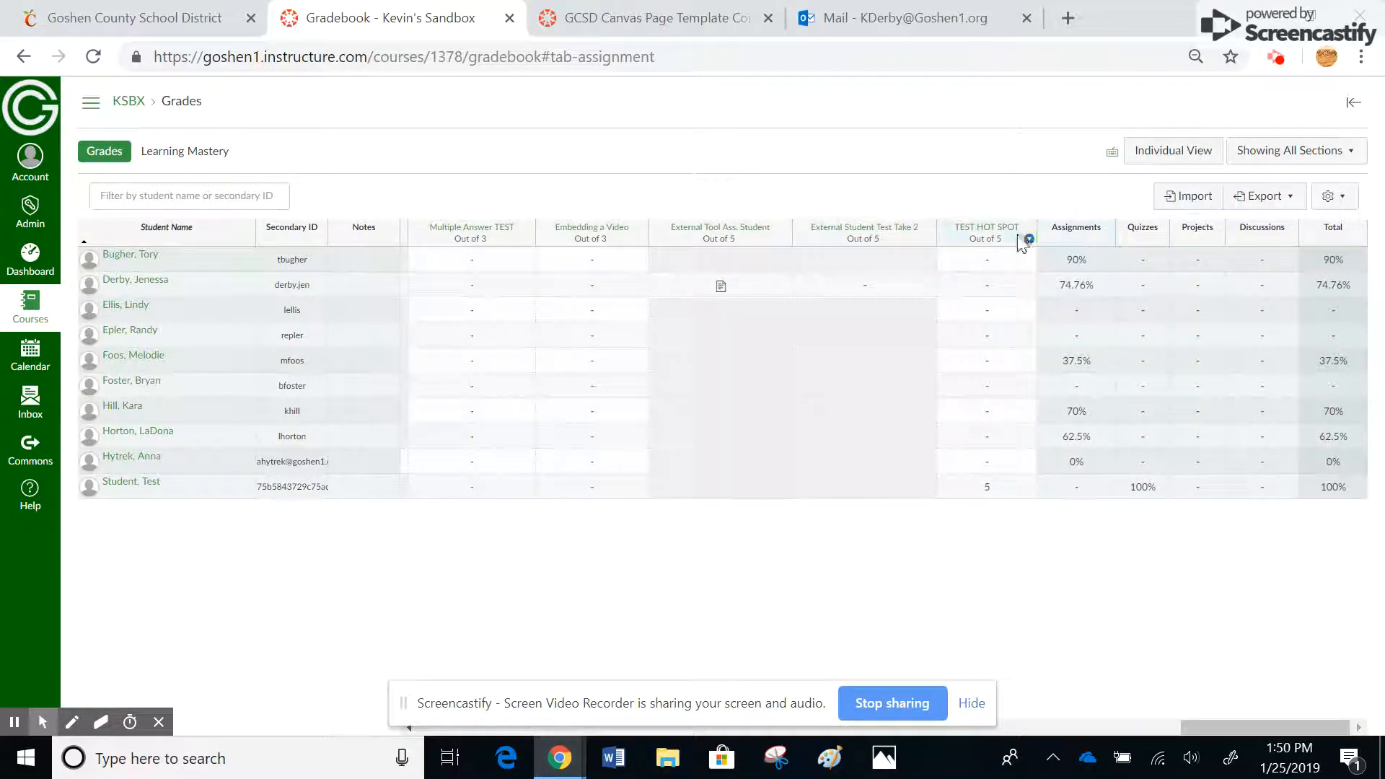
mouse_move(986, 231)
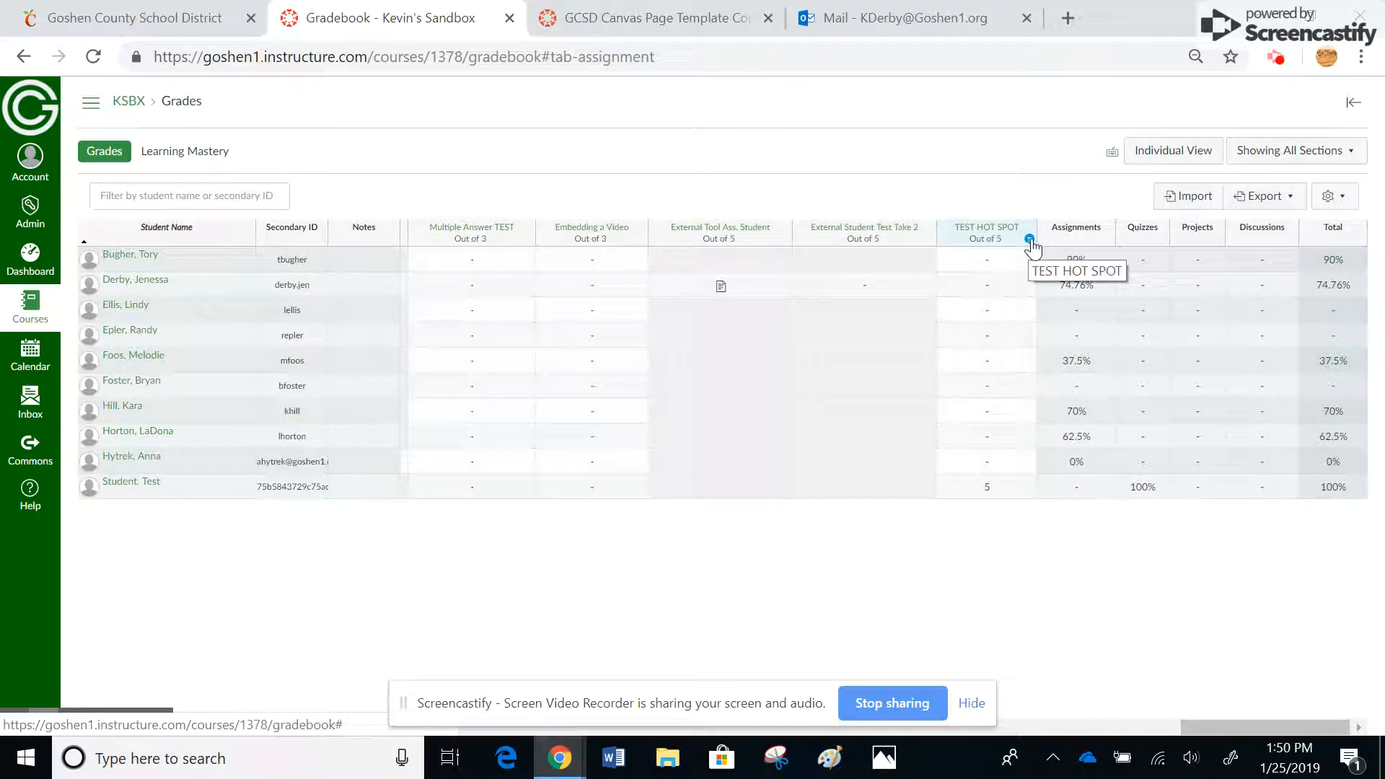
left_click(1029, 238)
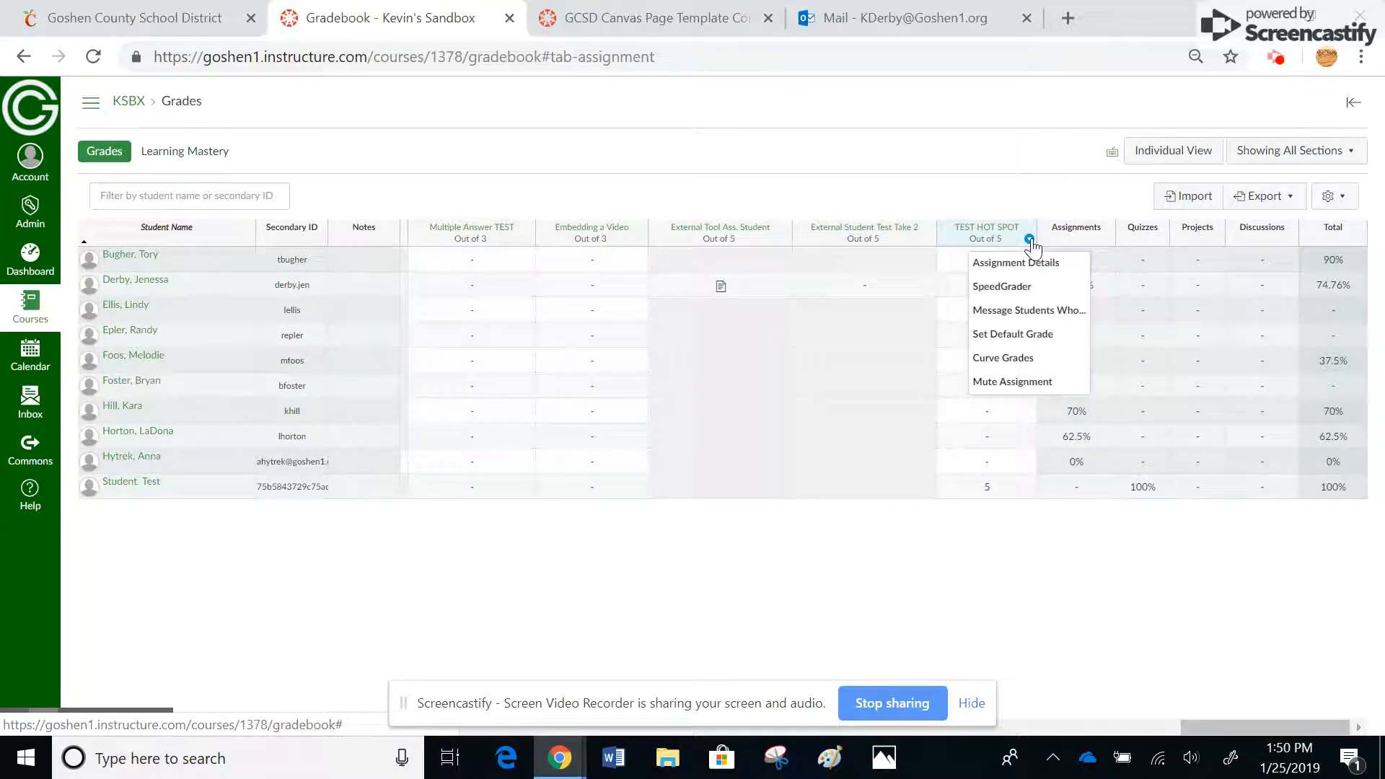
left_click(1001, 286)
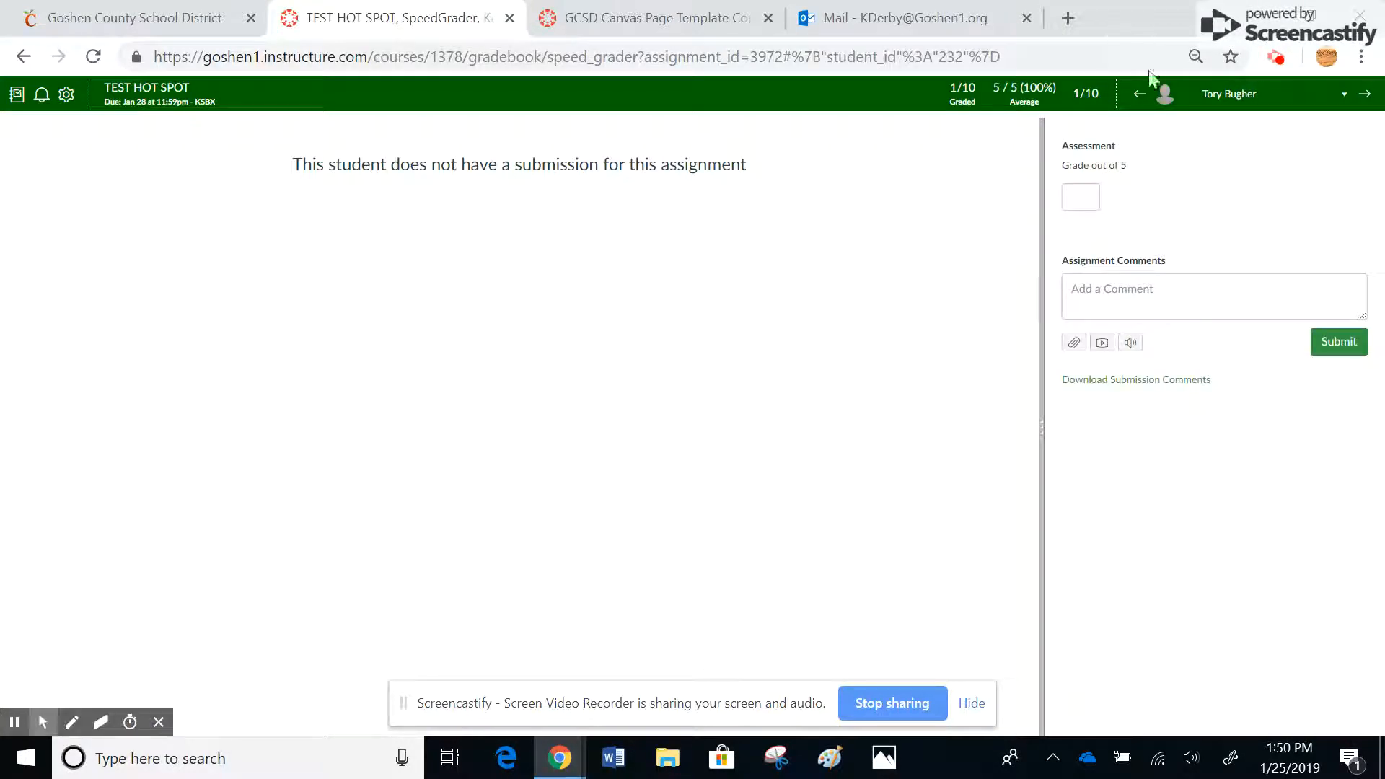
left_click(1363, 93)
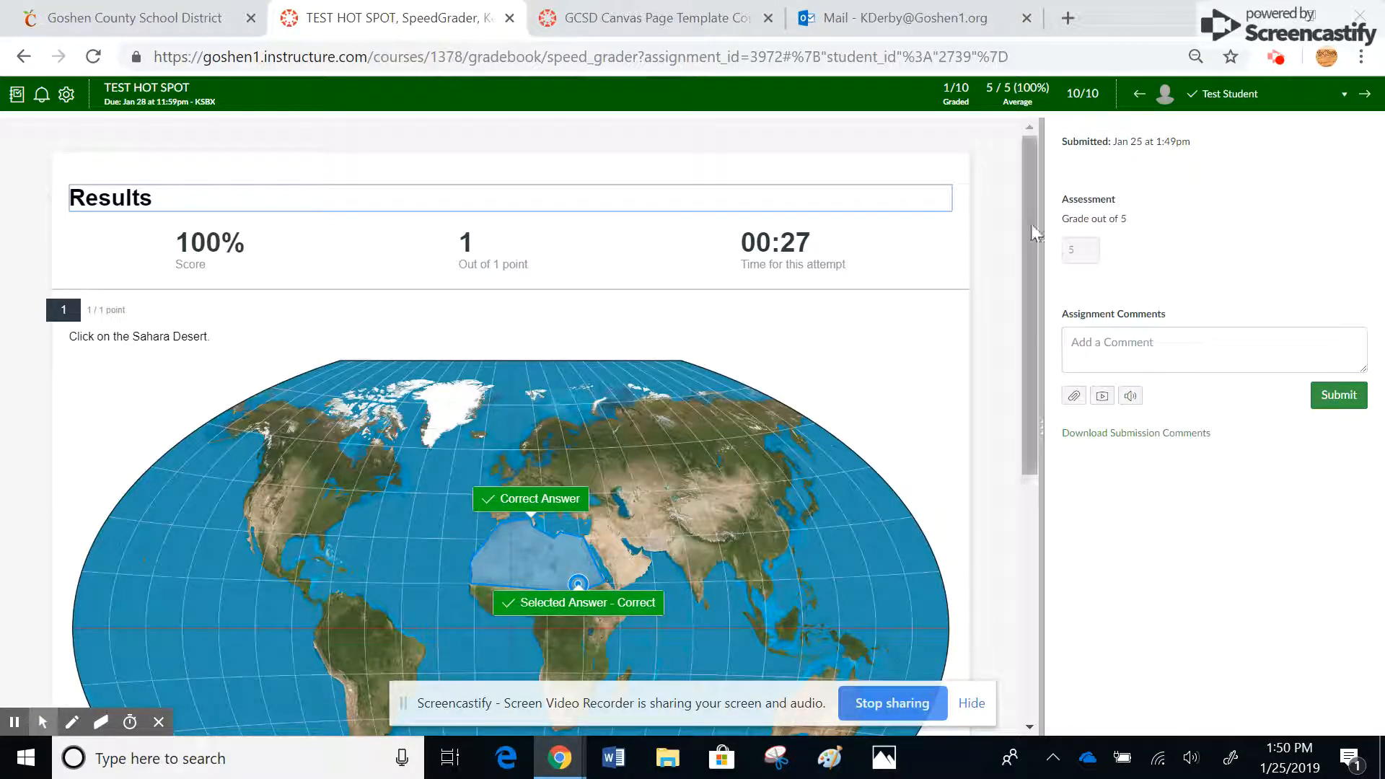
scroll("down", 3)
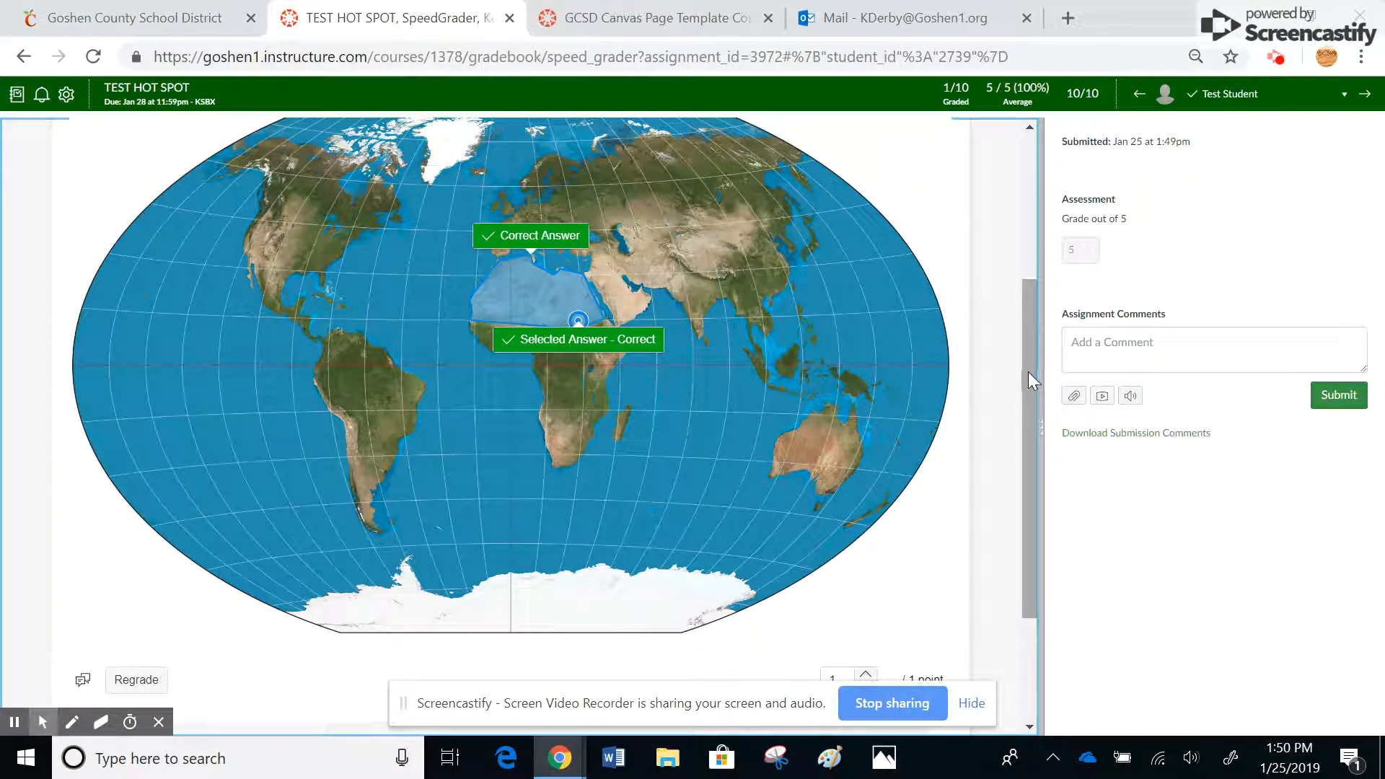
scroll("down", 3)
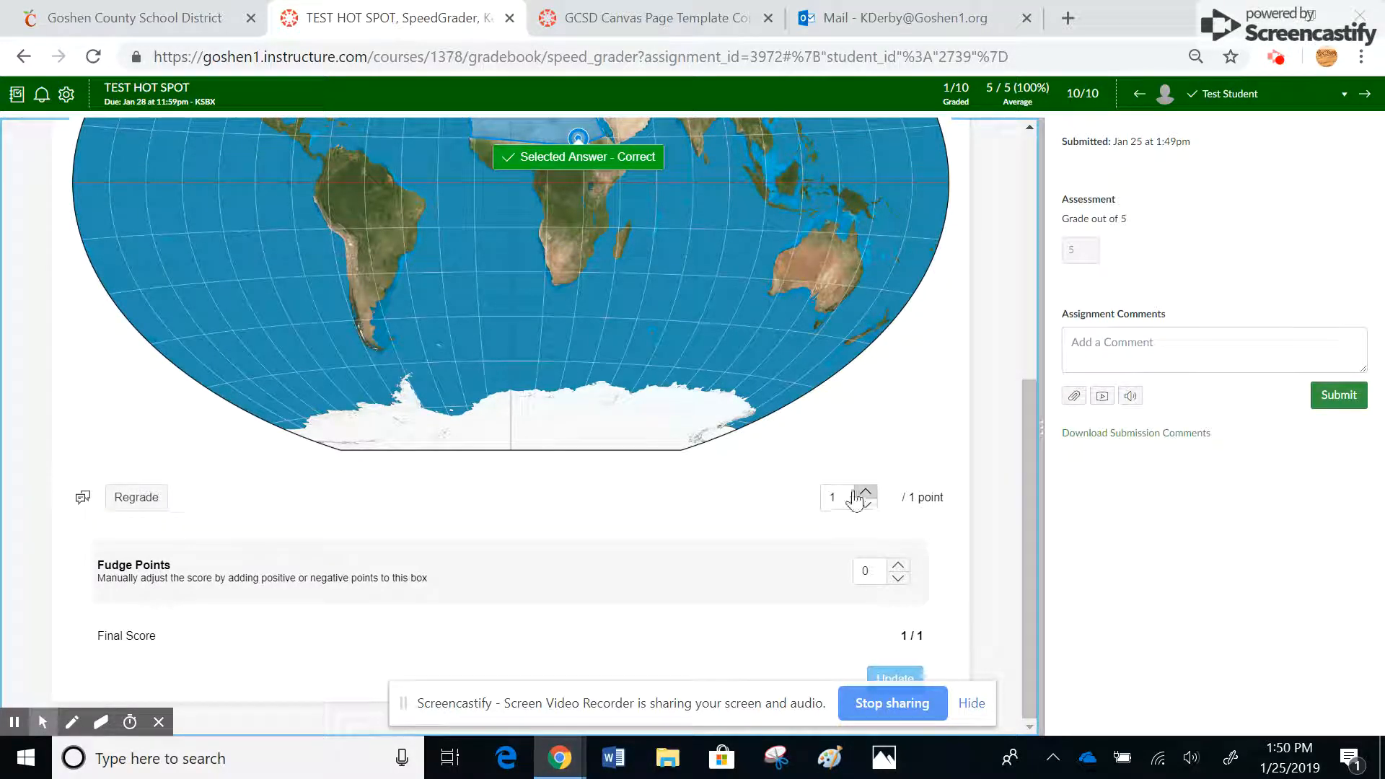
mouse_move(933, 579)
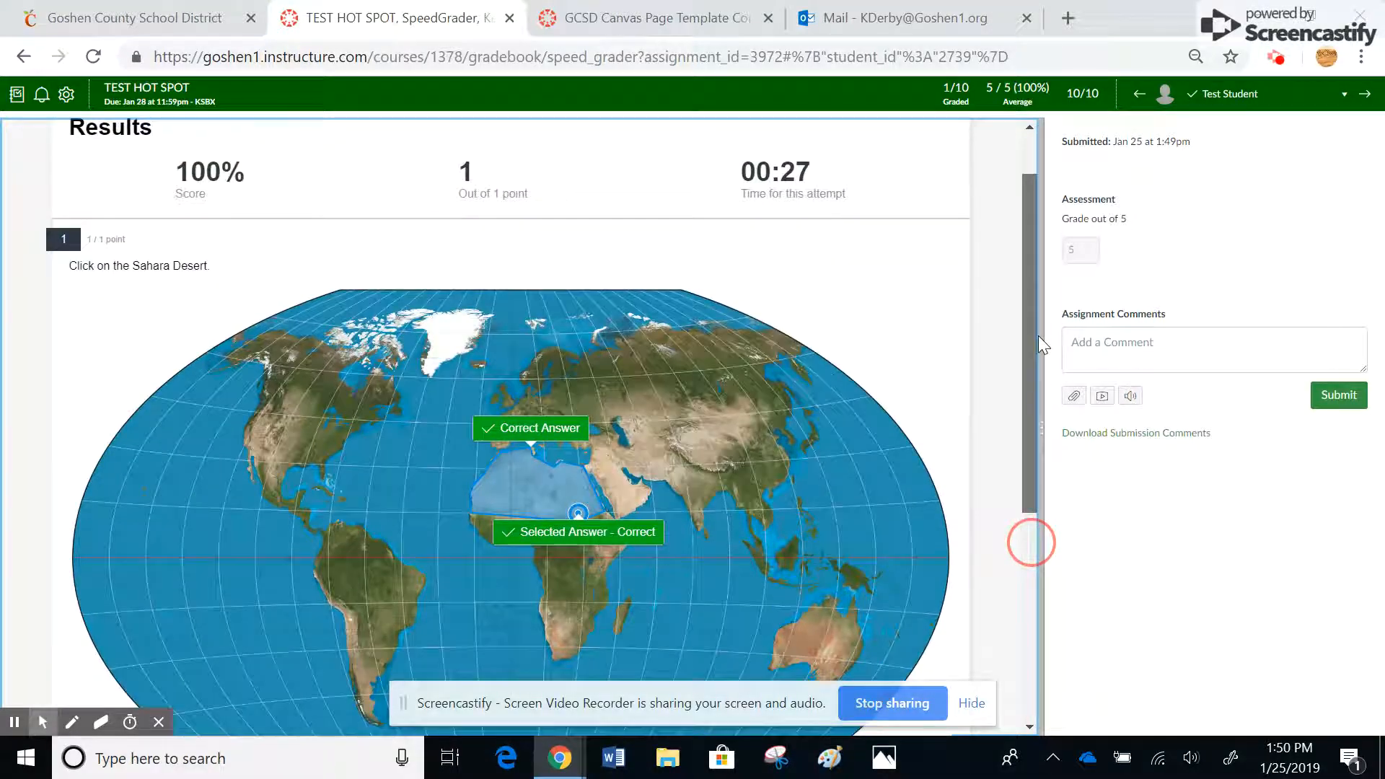
scroll("down", 3)
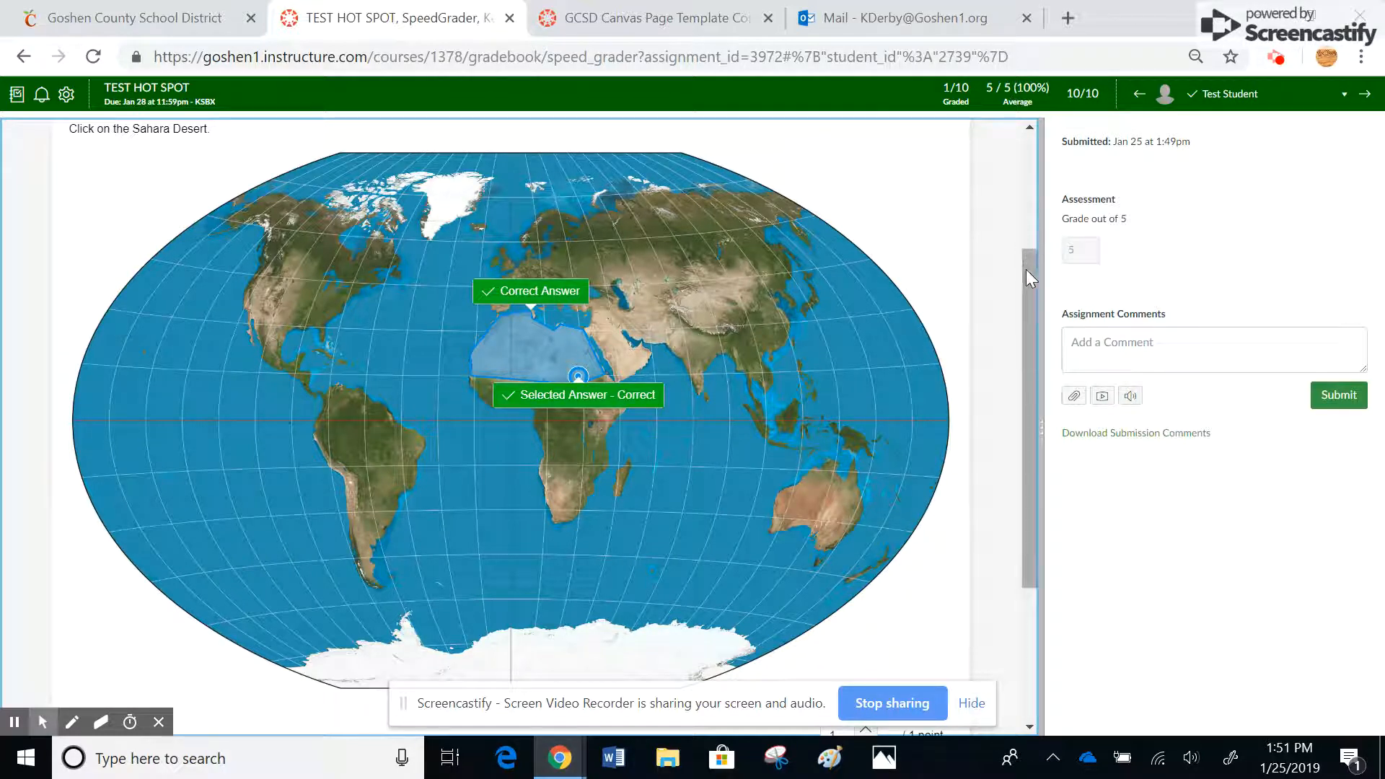
scroll("down", 3)
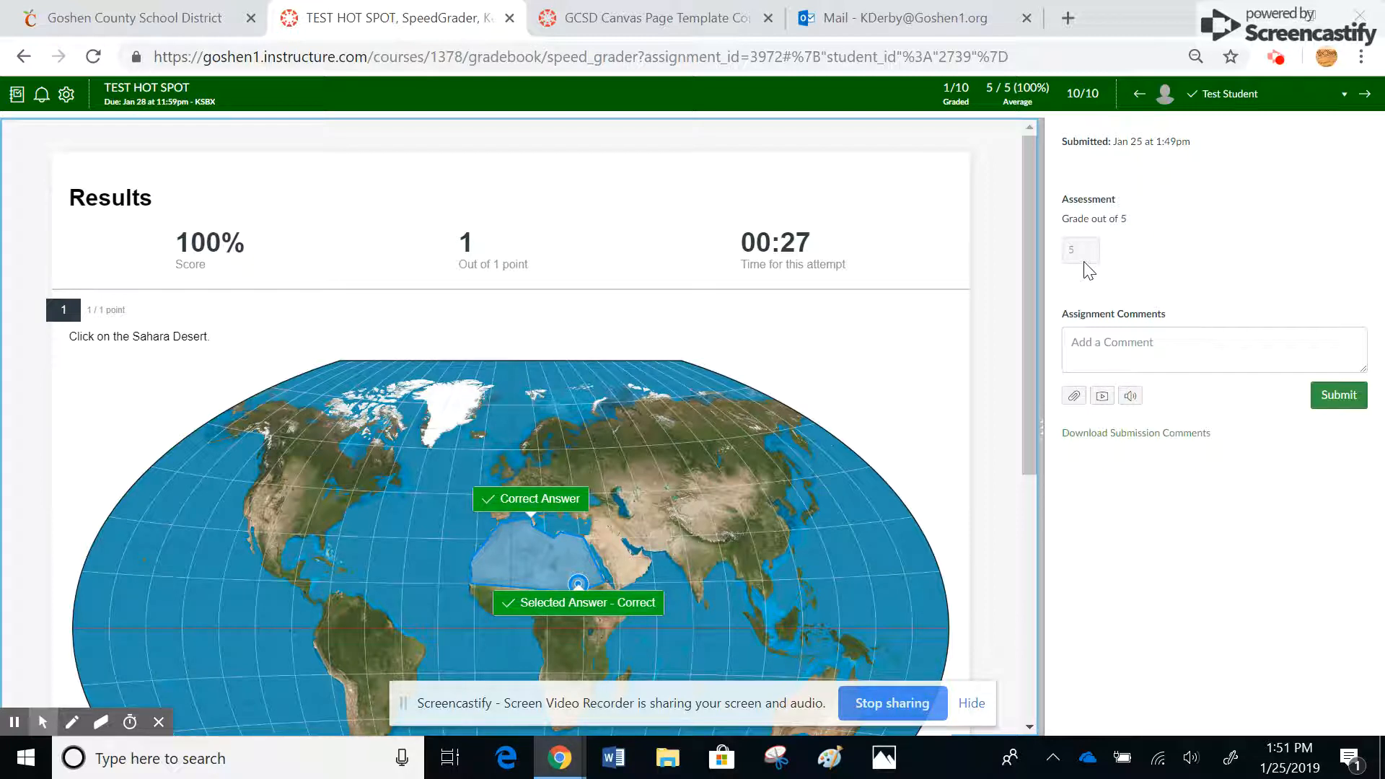
mouse_move(145, 87)
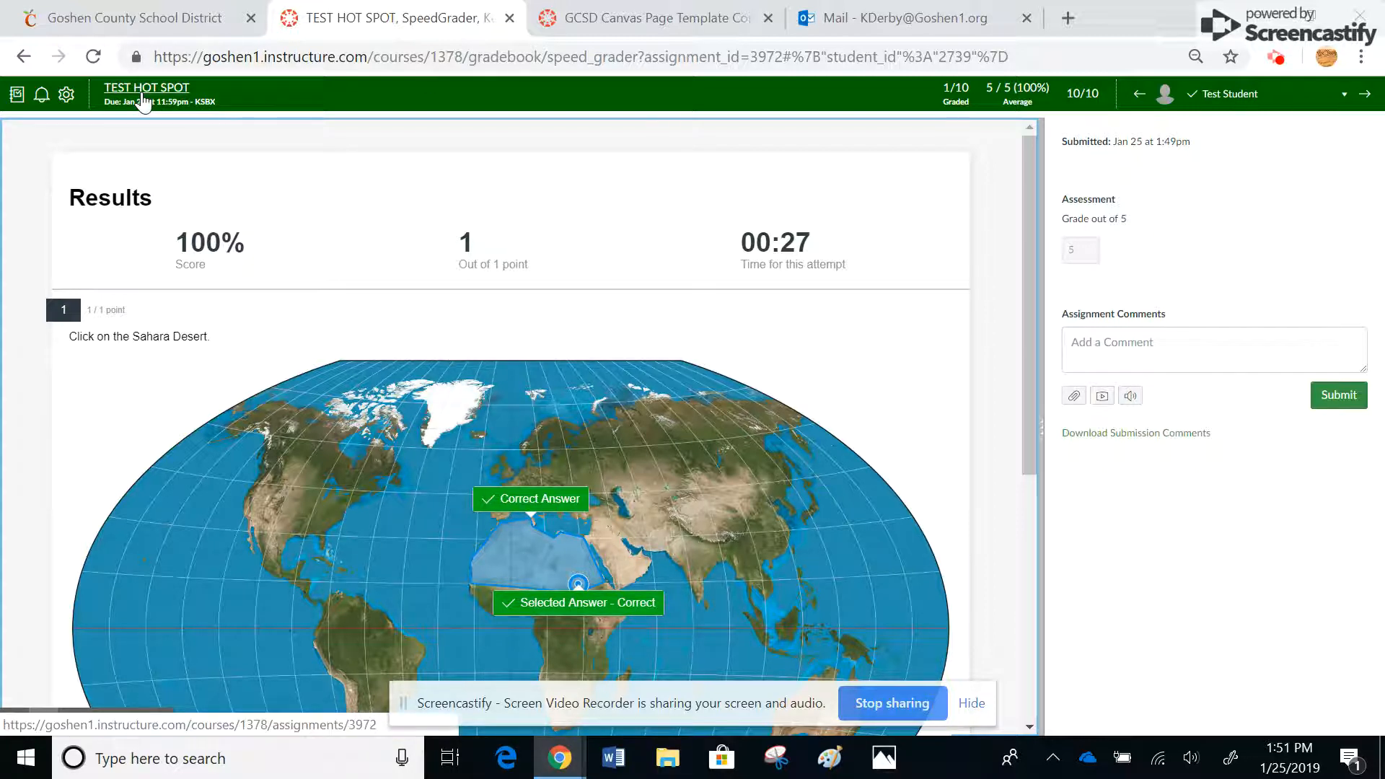
From SpeedGrader, reach the quiz builder and choose Edit a Copy for the Sahara Desert question.
left_click(145, 88)
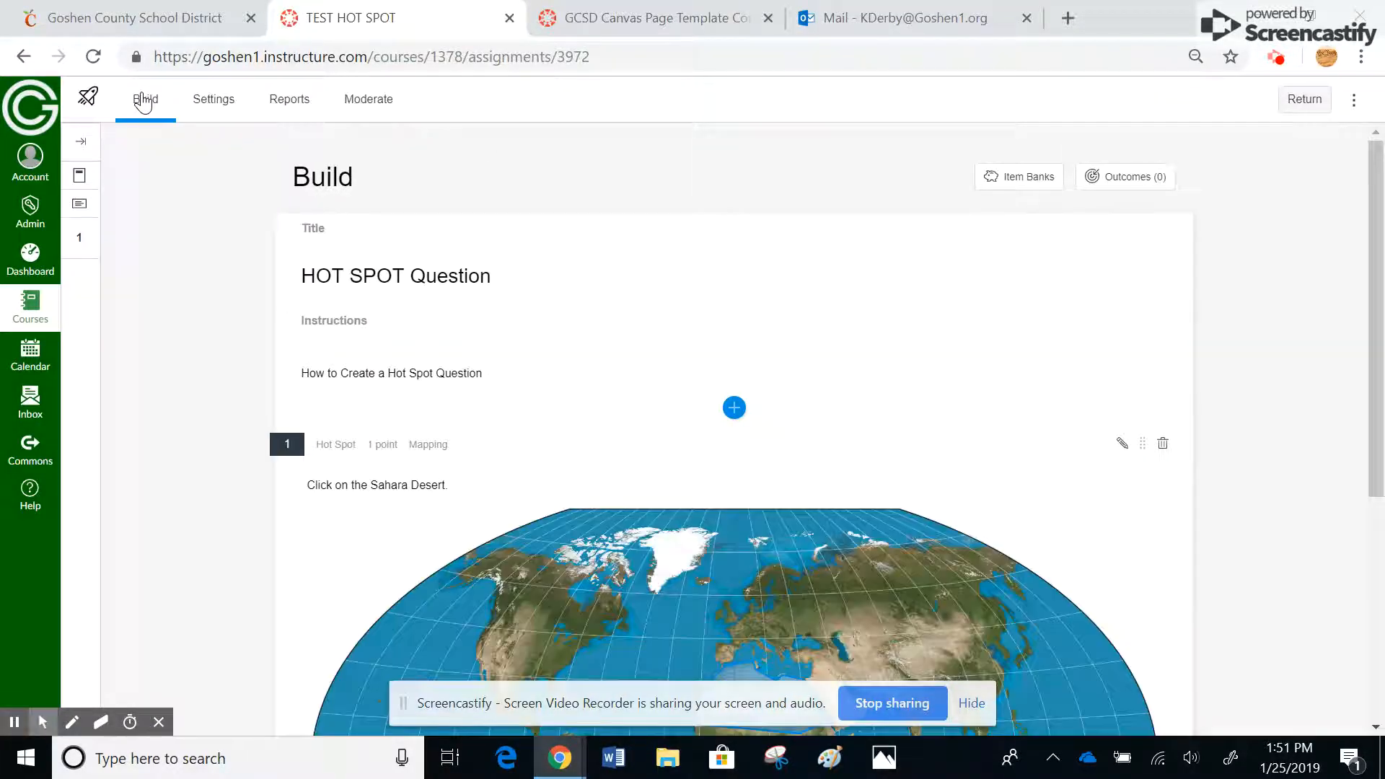
scroll("down", 3)
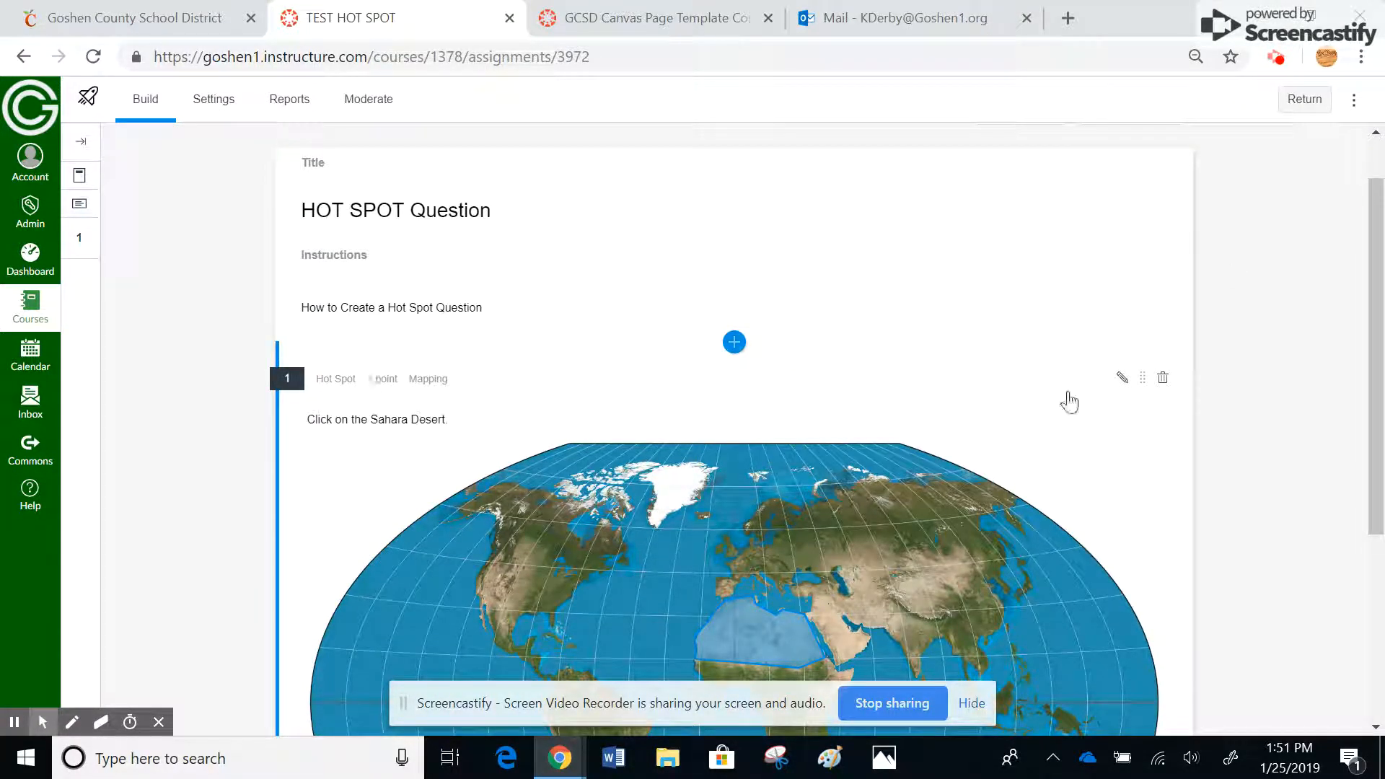
left_click(1122, 377)
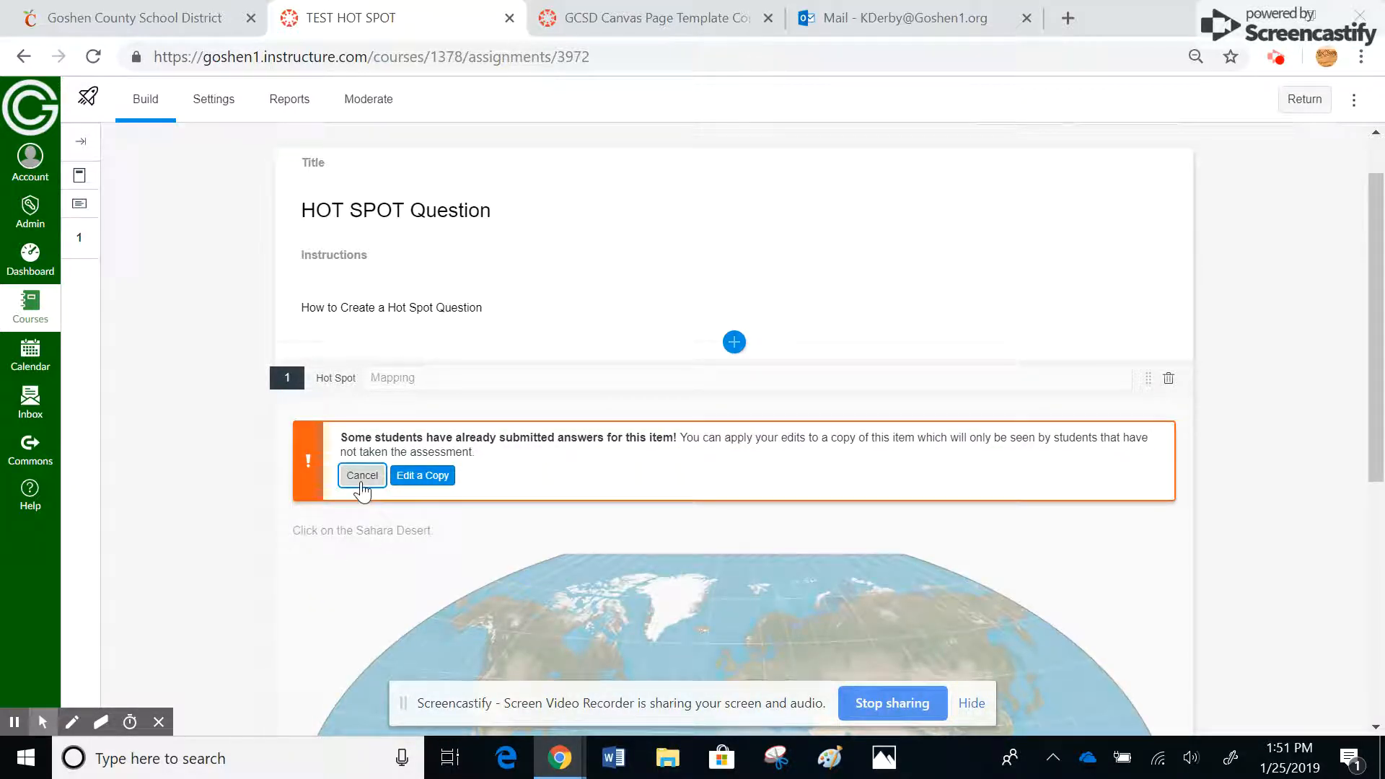
left_click(421, 475)
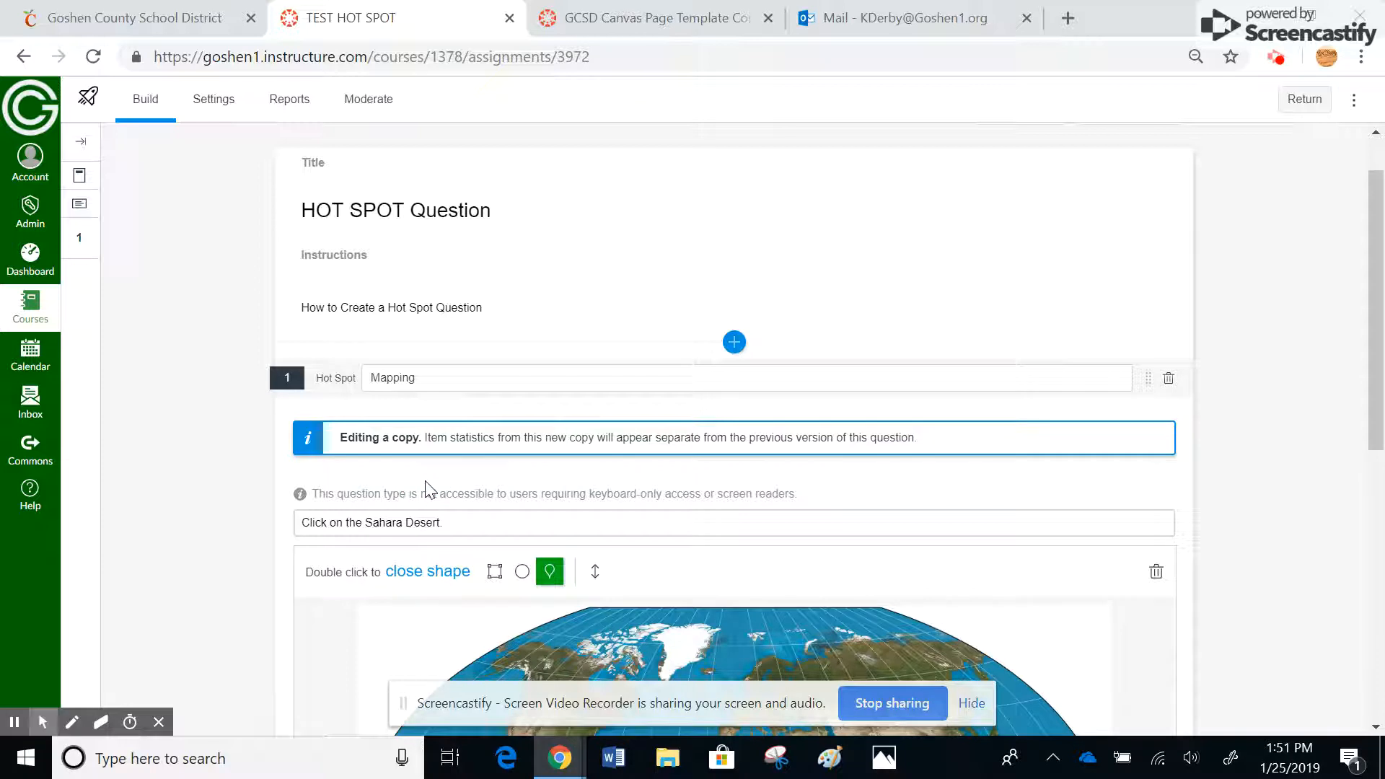
Look over the editable copy of the Mapping question, then leave the quiz builder.
scroll("down", 3)
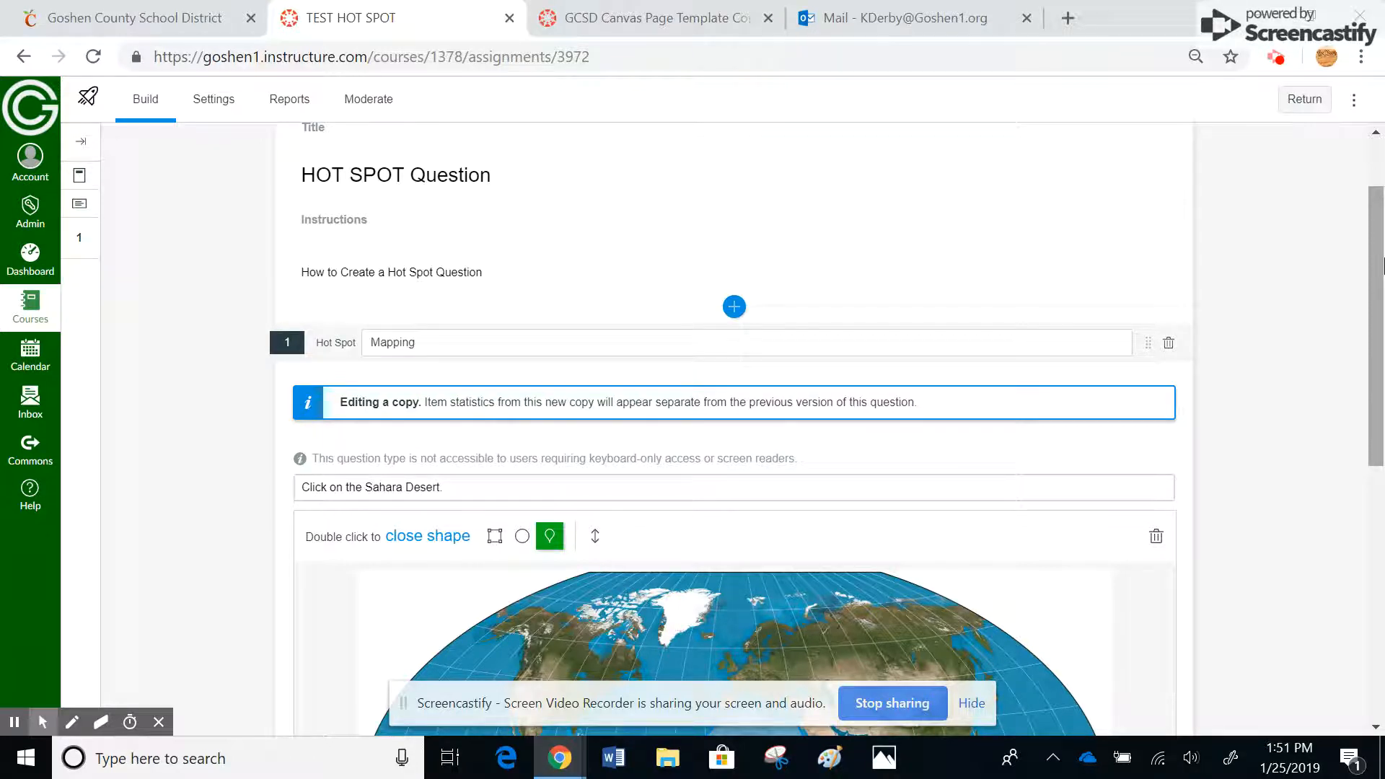
scroll("up", 3)
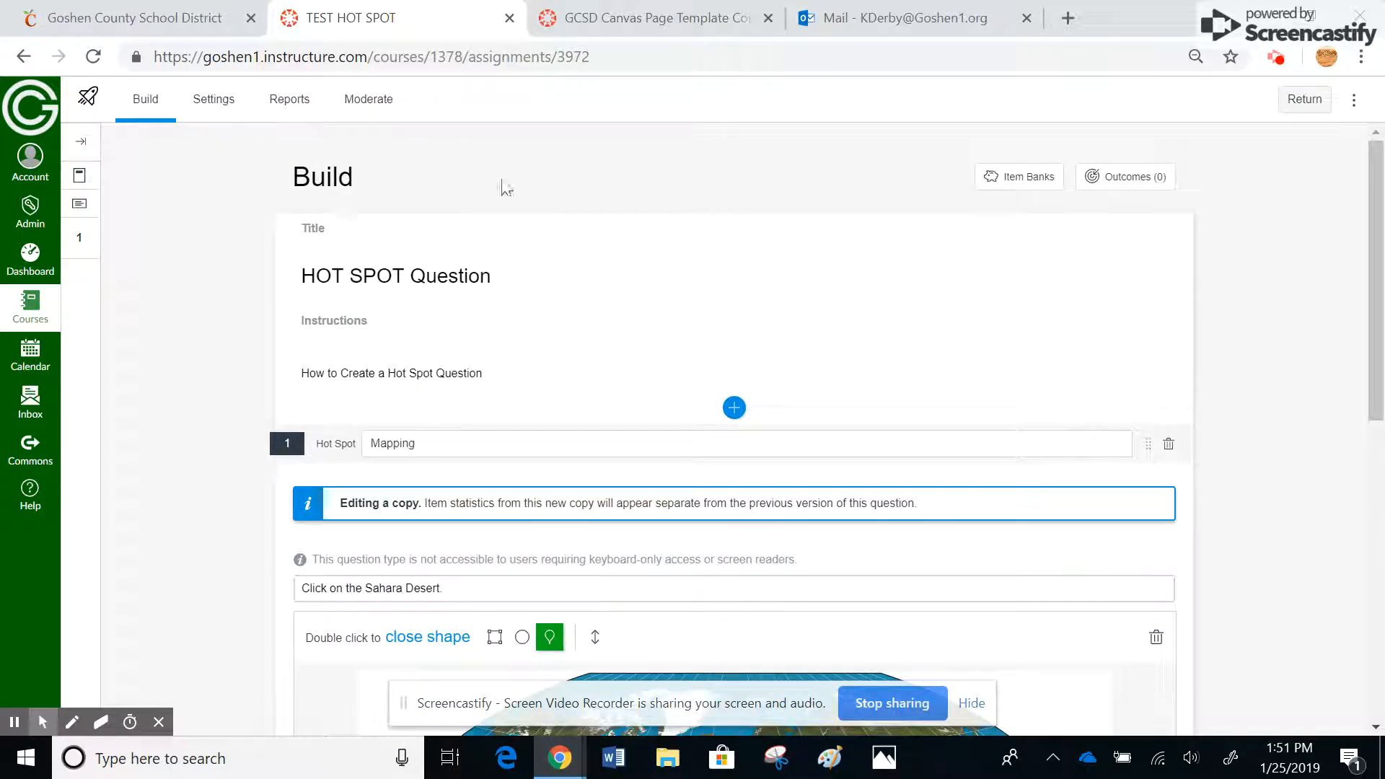
left_click(1305, 99)
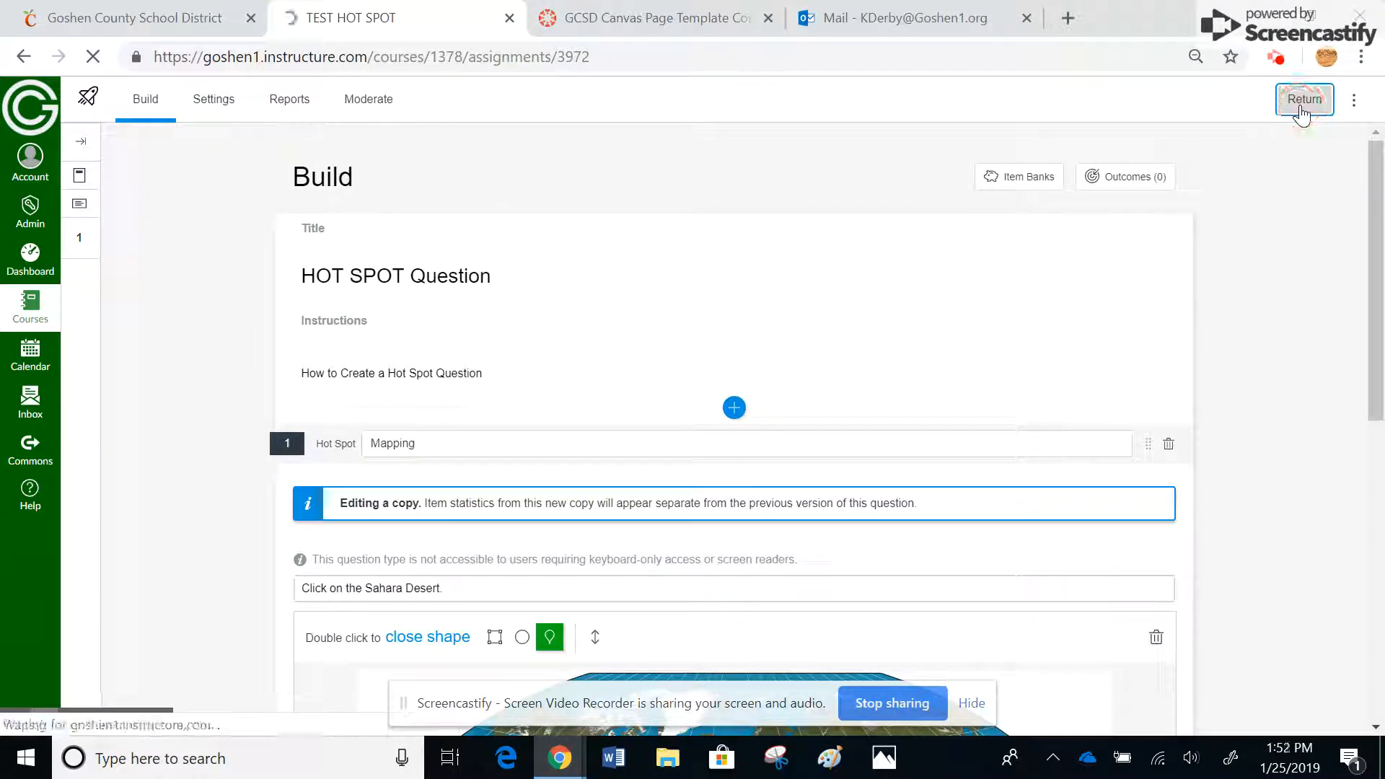
Edit TEST HOT SPOT in the Assignments list, changing Points from 5 to 1, and save.
left_click(1305, 99)
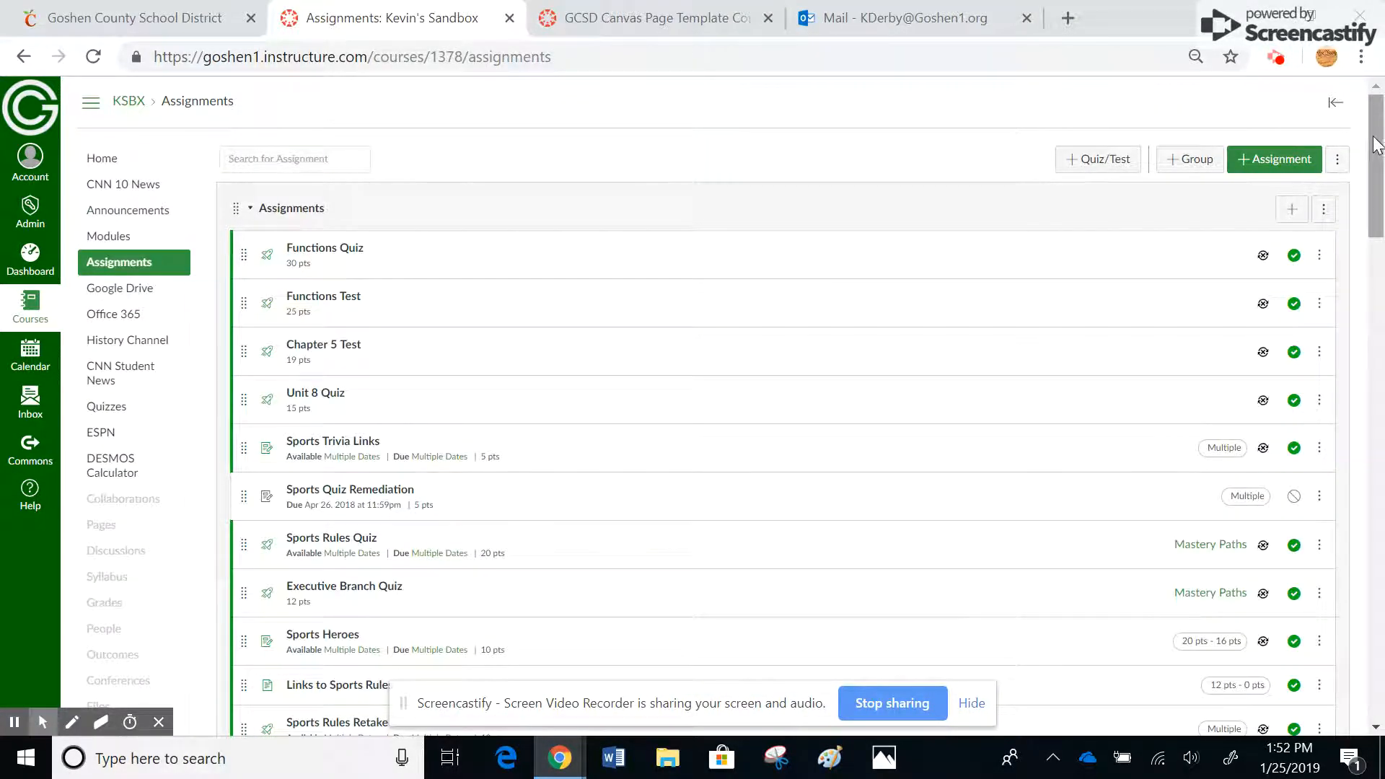
scroll("down", 3)
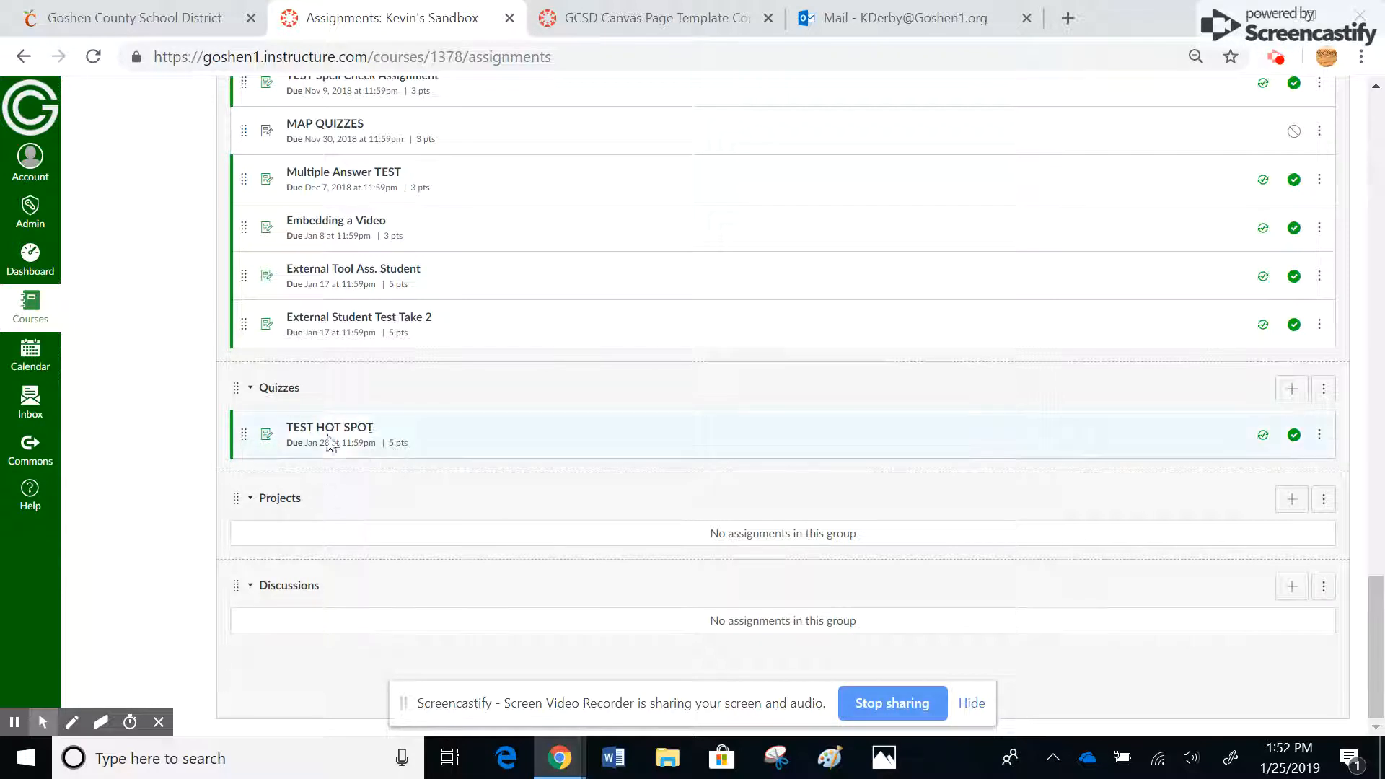
left_click(1321, 435)
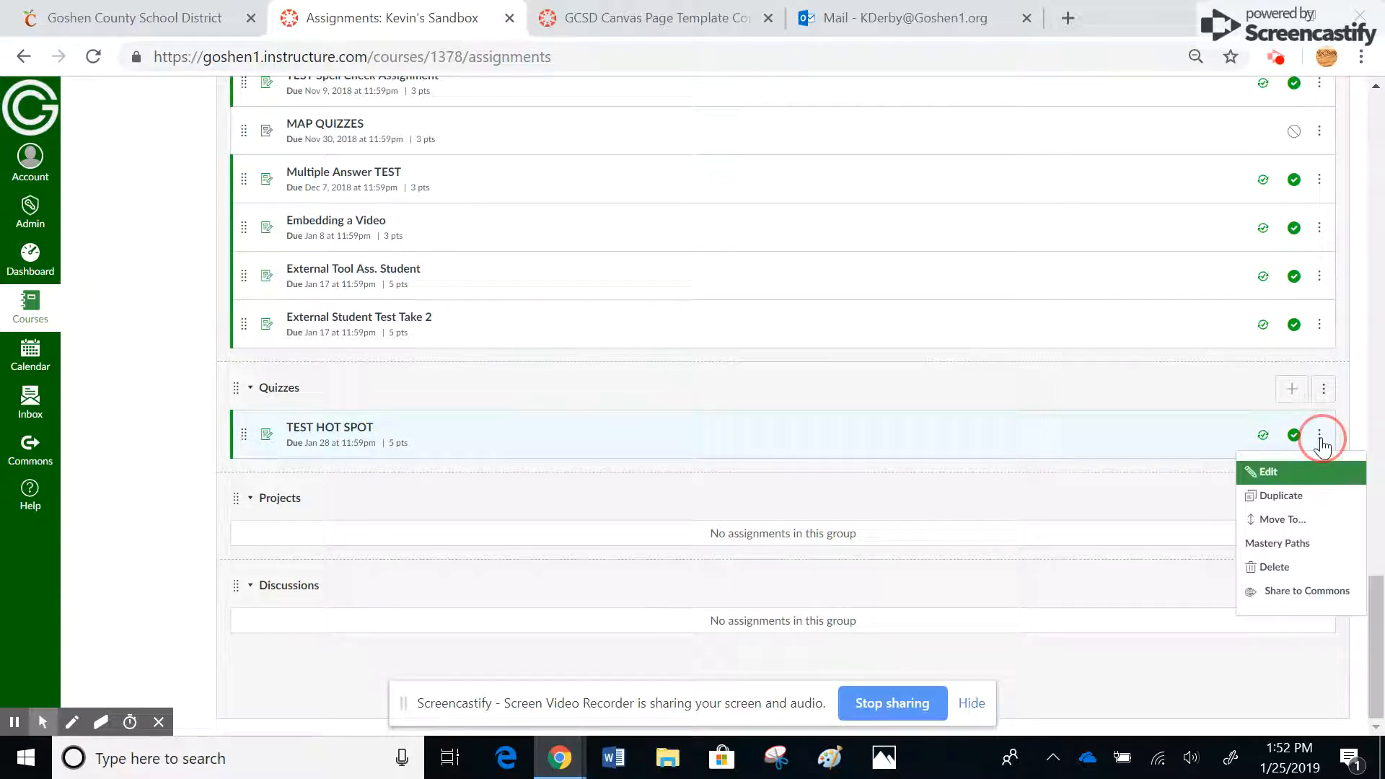
left_click(1268, 470)
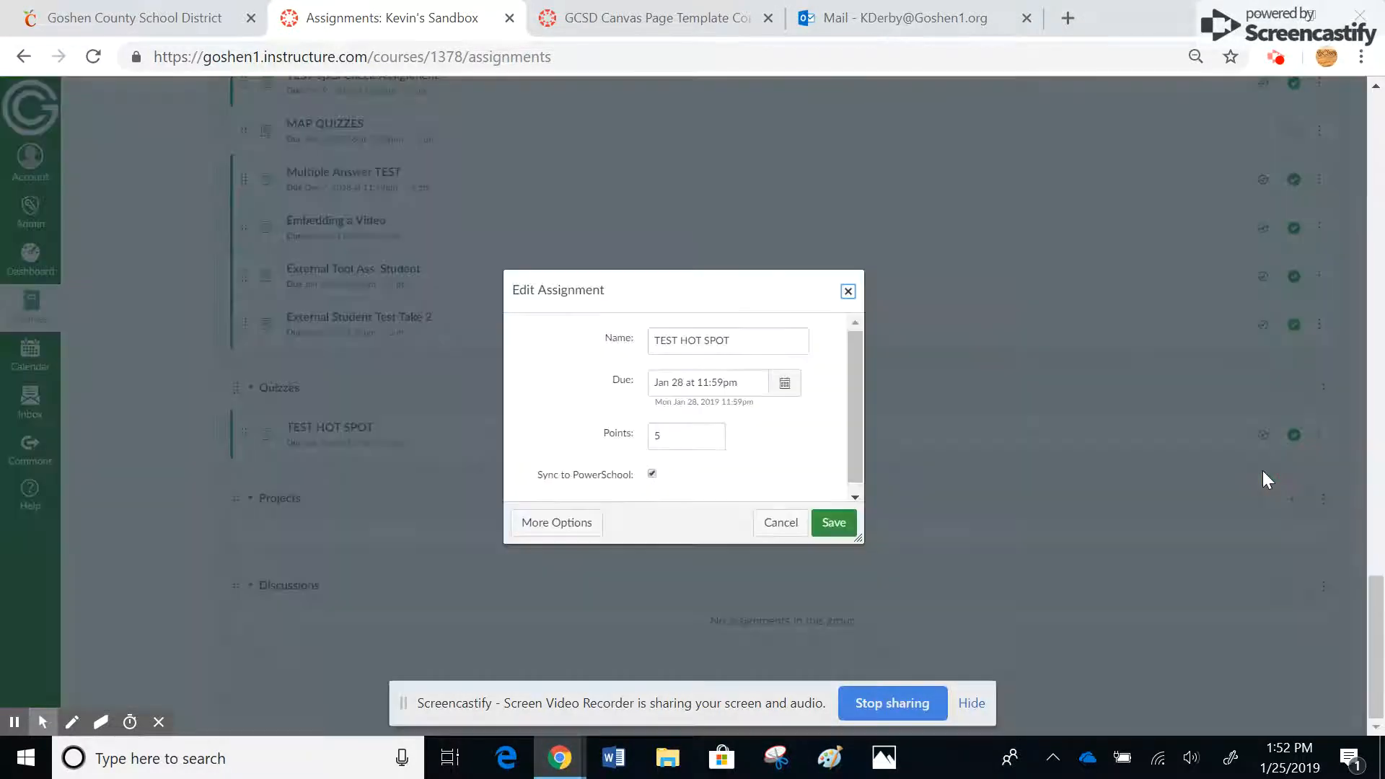
left_click(686, 436)
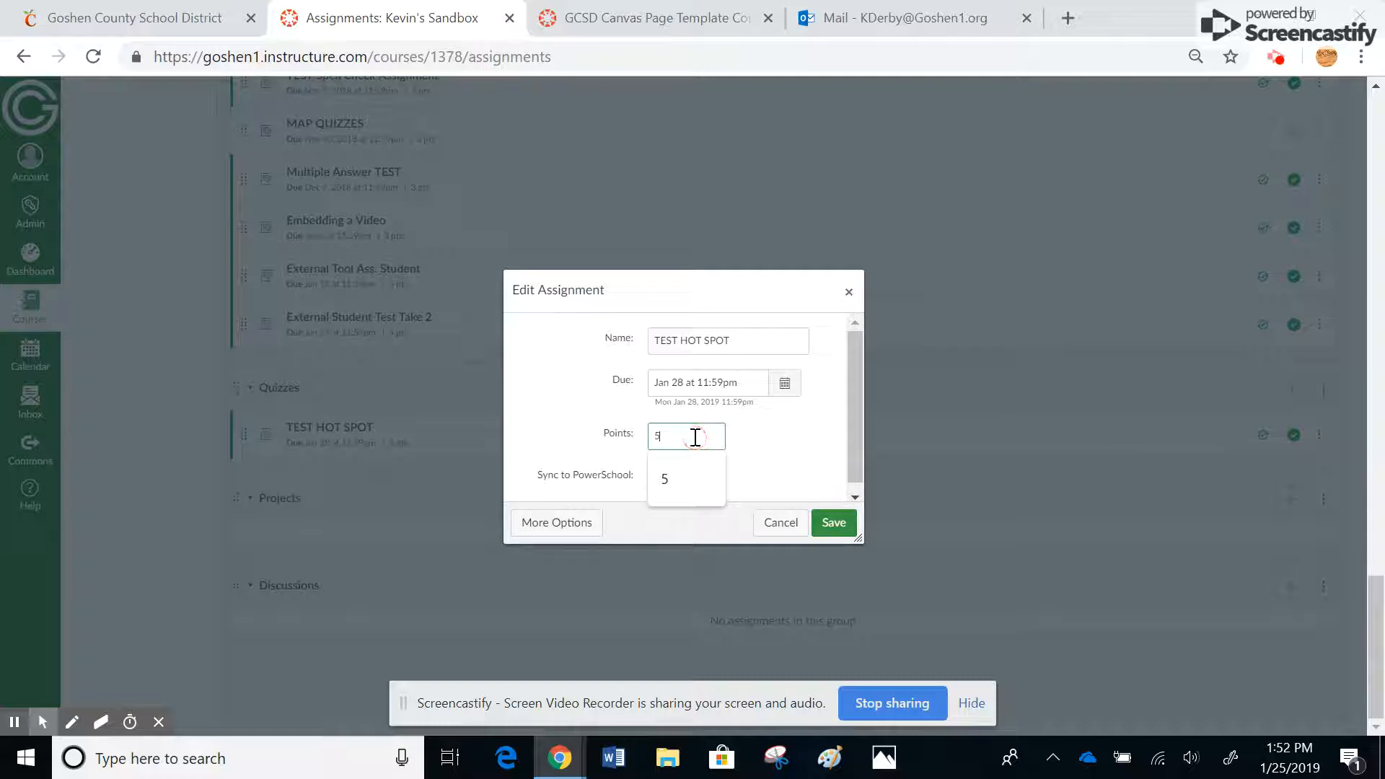
type("1")
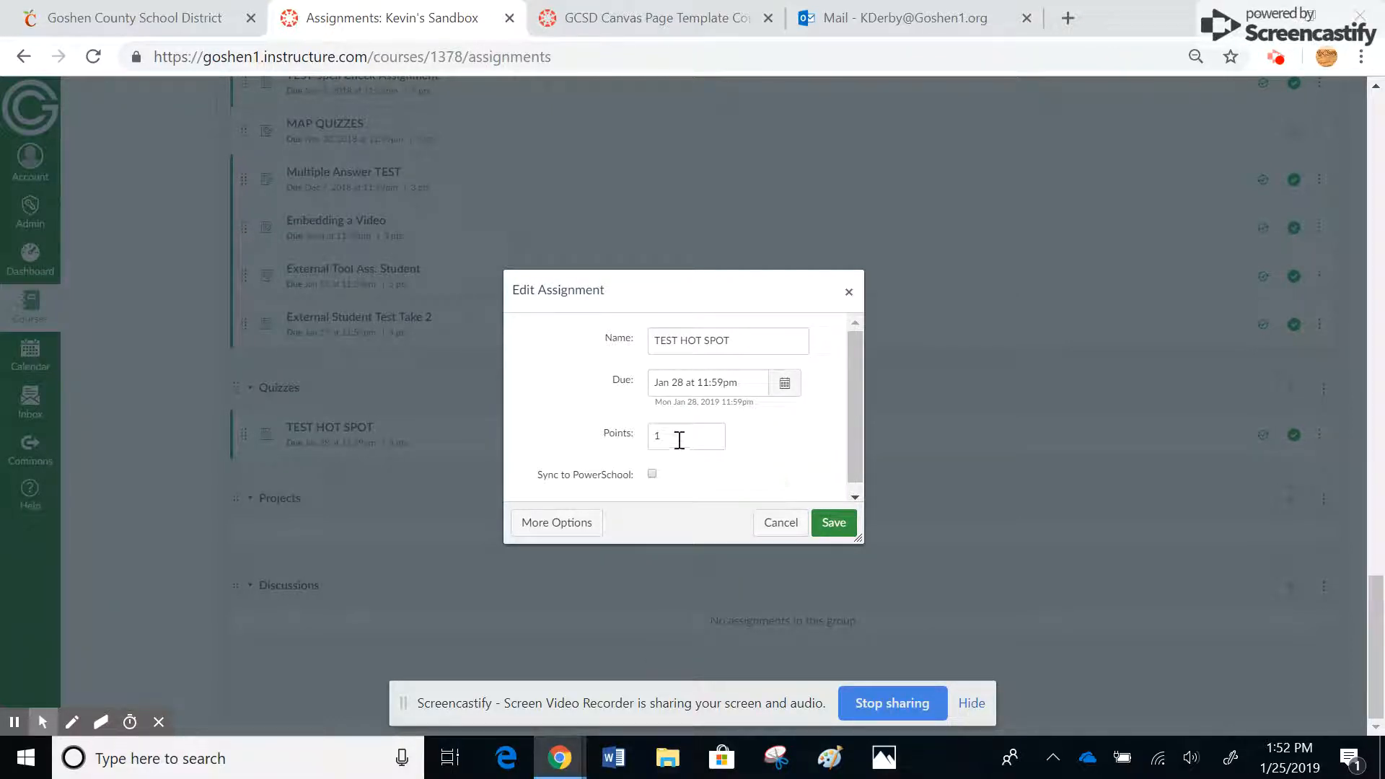
left_click(831, 523)
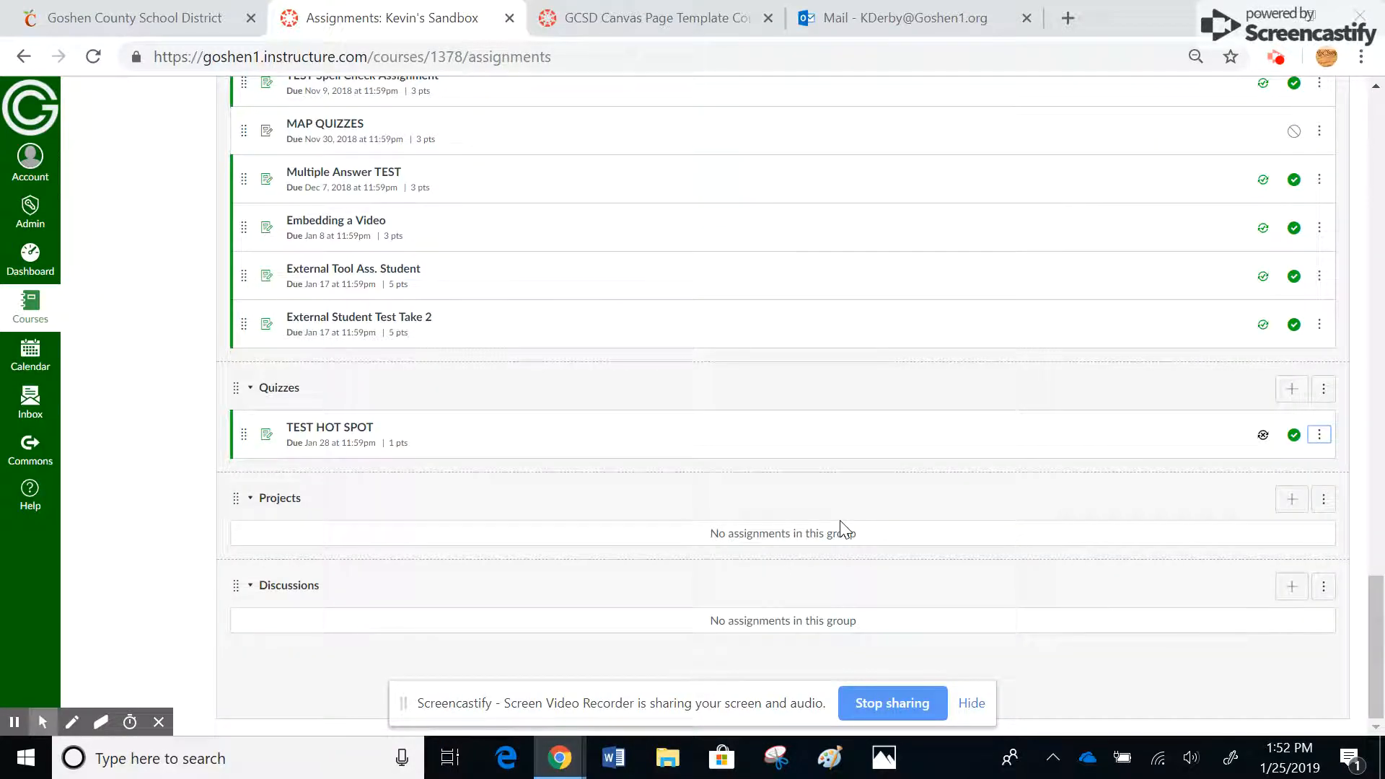
mouse_move(450, 492)
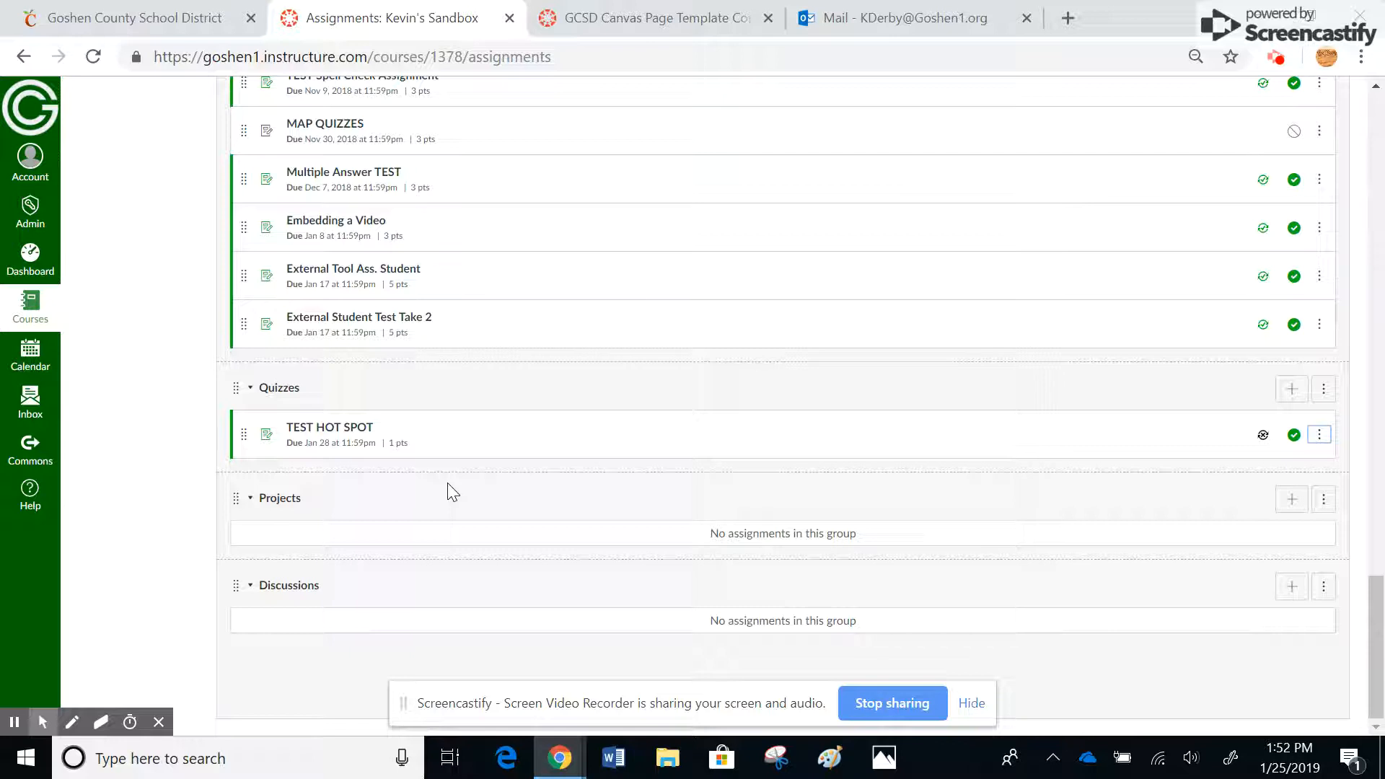
mouse_move(1250, 447)
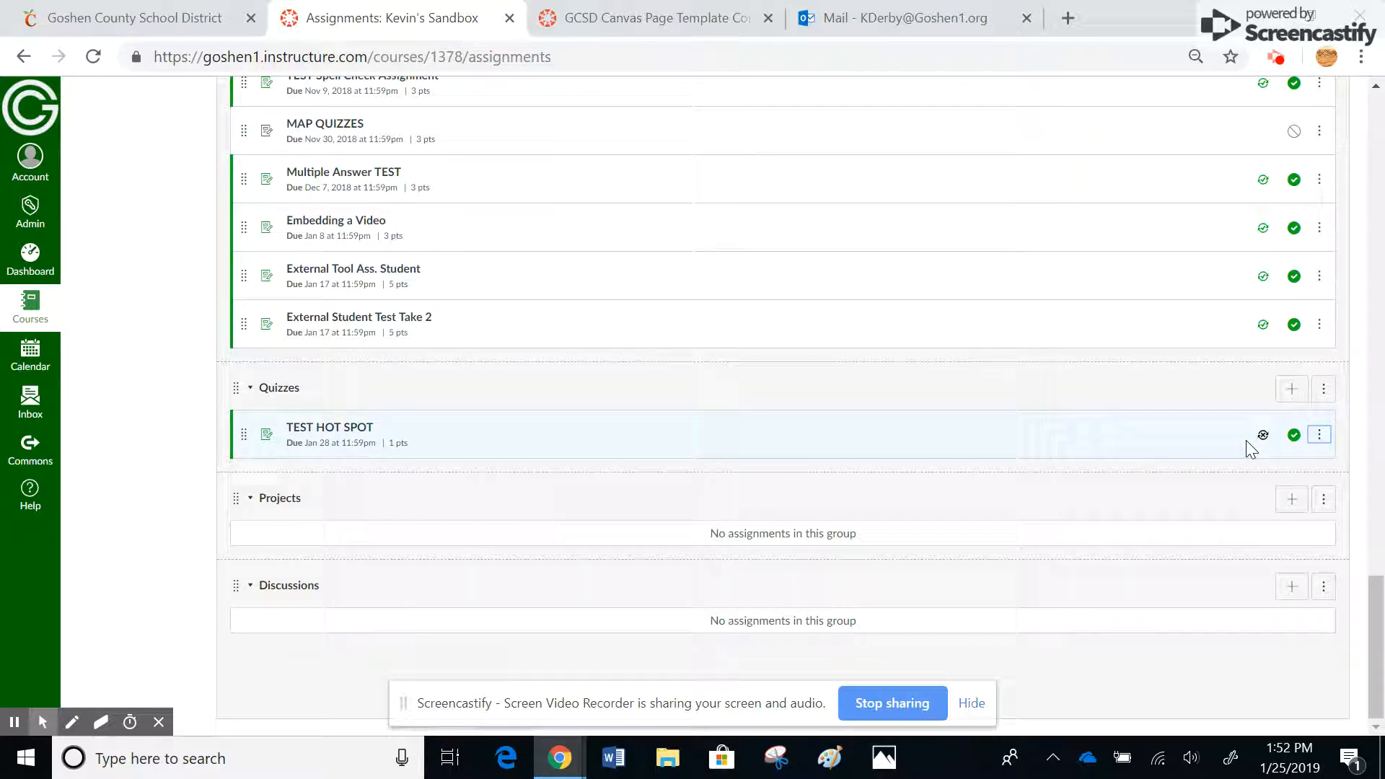